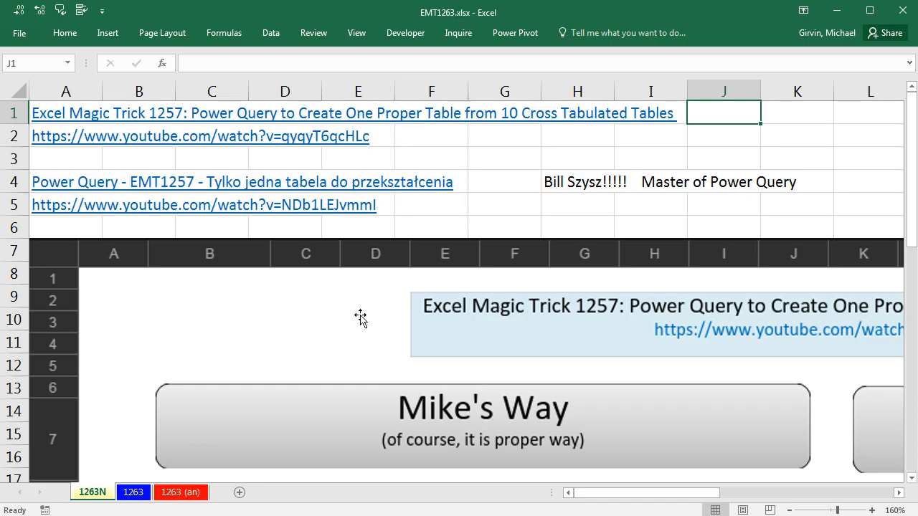
pyautogui.moveTo(90, 122)
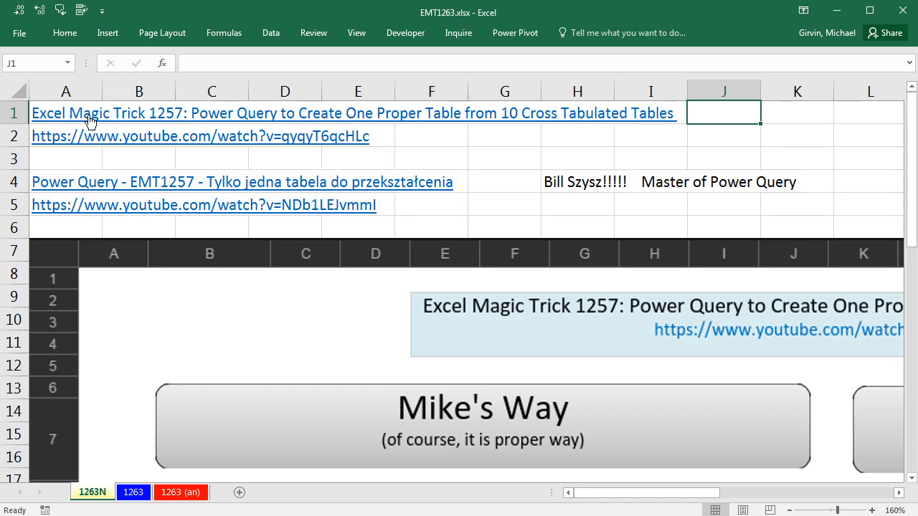
pyautogui.moveTo(235, 135)
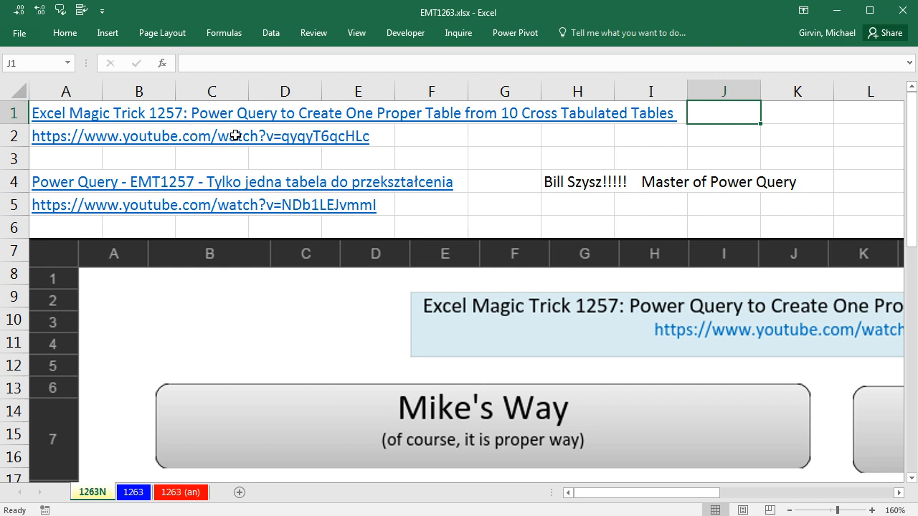
pyautogui.moveTo(523, 147)
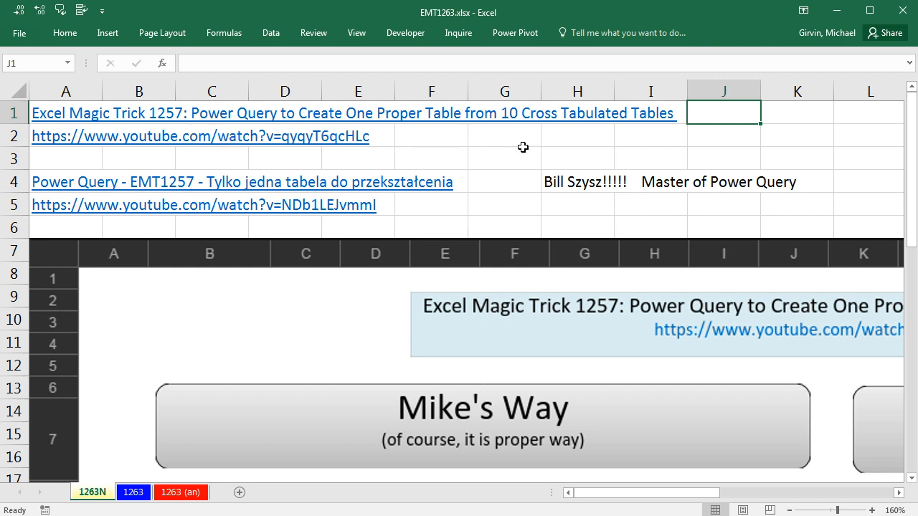
pyautogui.moveTo(565, 173)
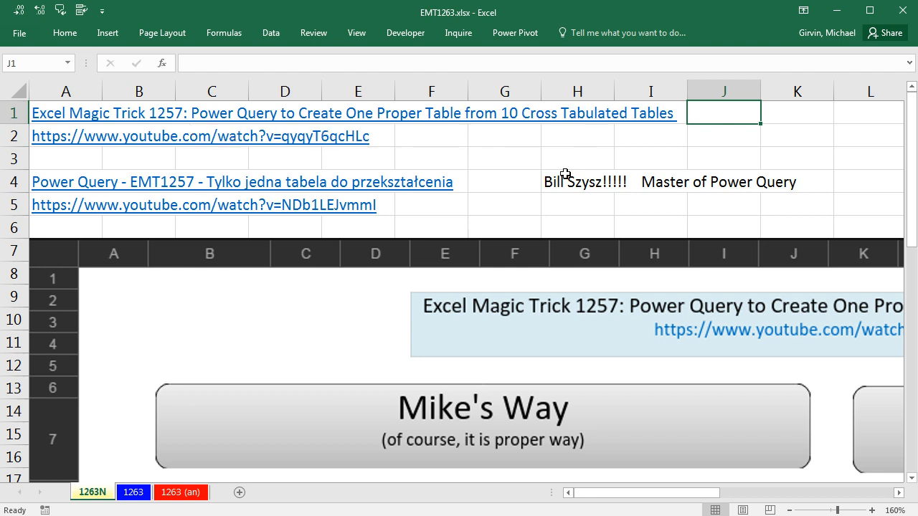
pyautogui.moveTo(521, 197)
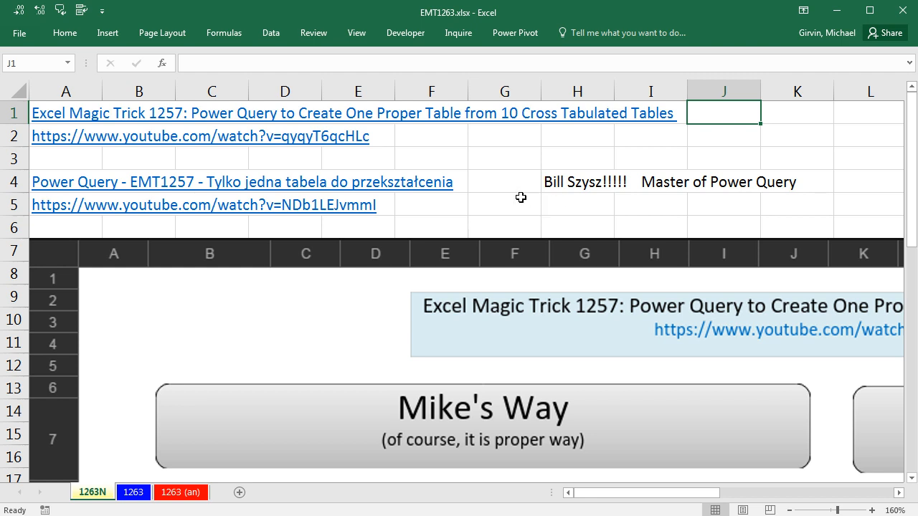
pyautogui.moveTo(571, 206)
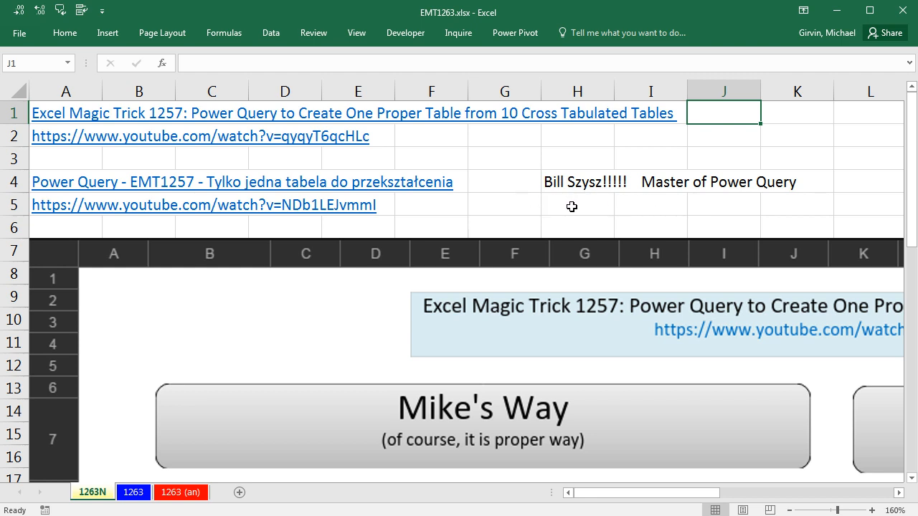
pyautogui.moveTo(471, 203)
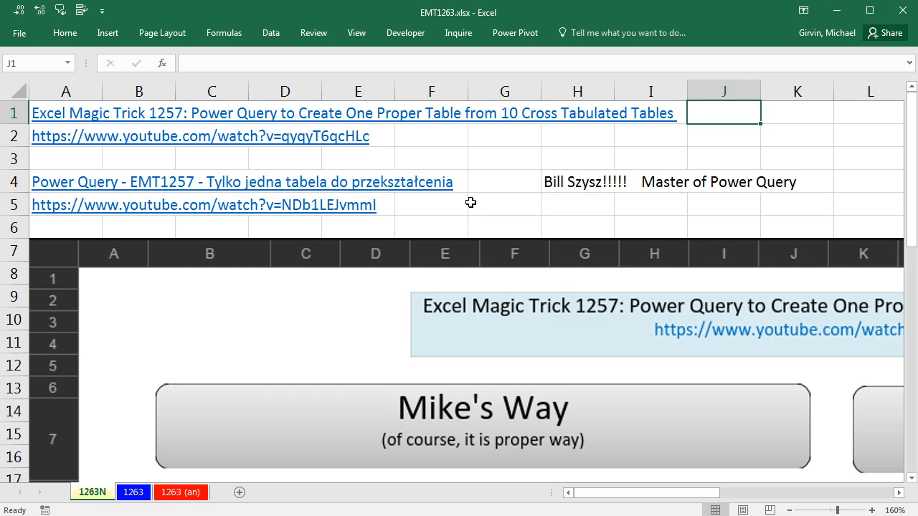
pyautogui.moveTo(374, 174)
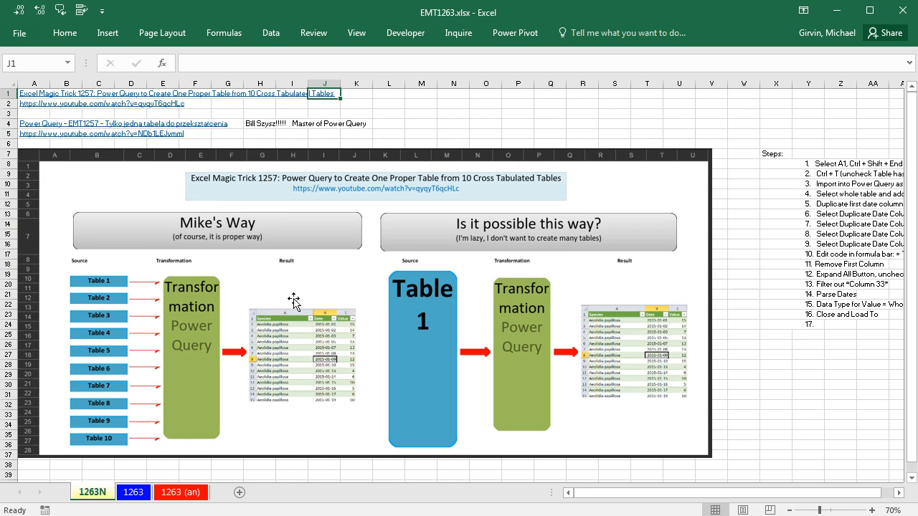
pyautogui.moveTo(166, 287)
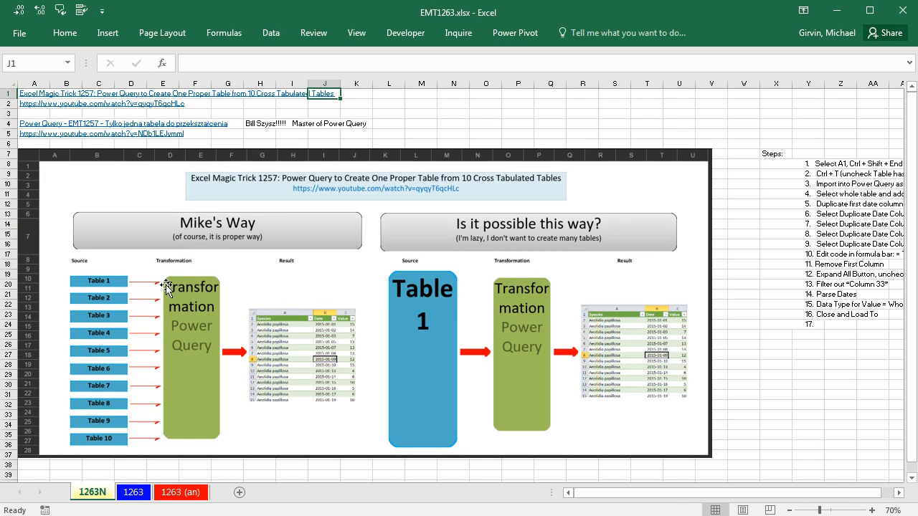
pyautogui.moveTo(138, 245)
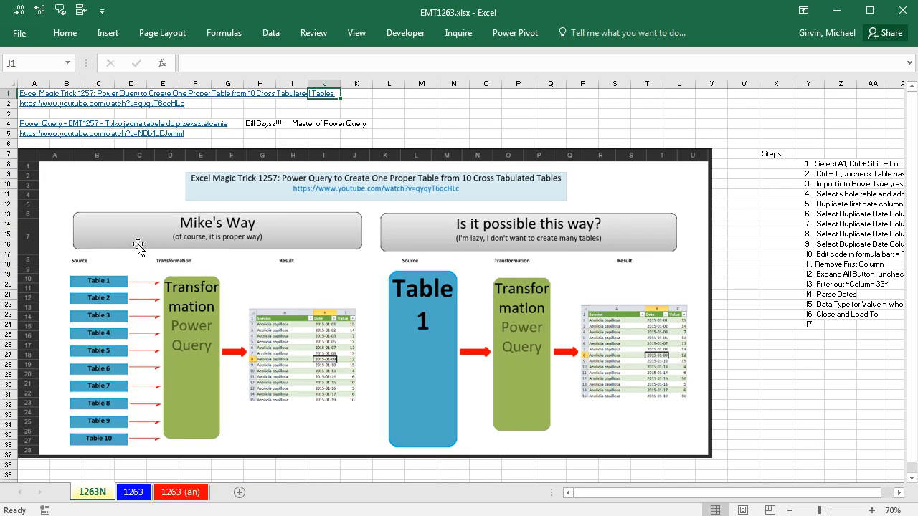
pyautogui.moveTo(100, 241)
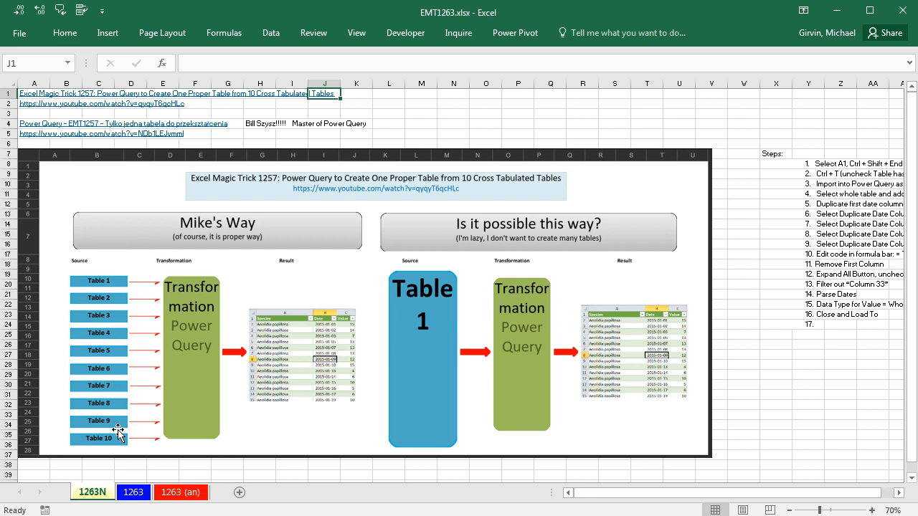
pyautogui.moveTo(106, 422)
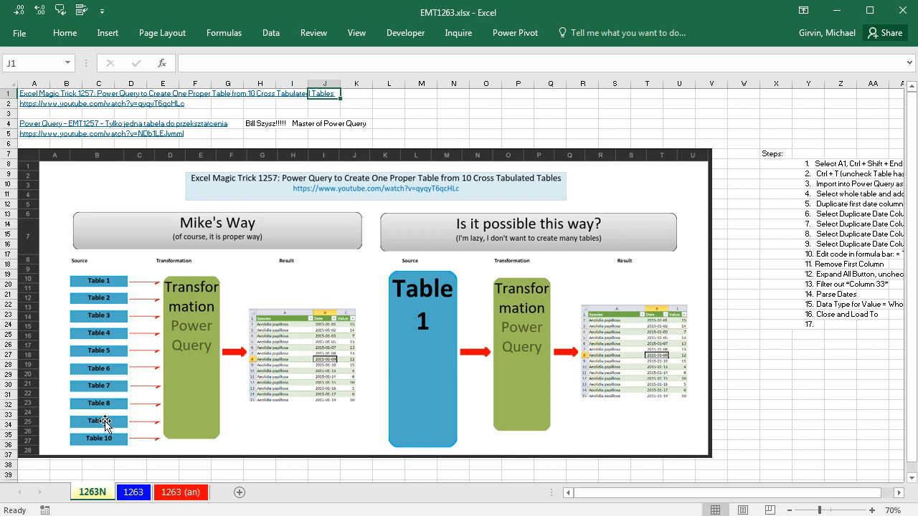
pyautogui.moveTo(336, 402)
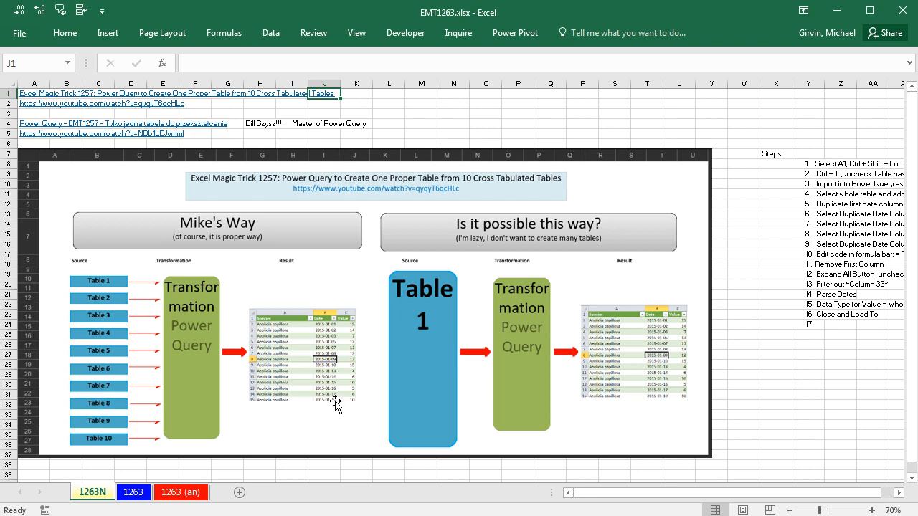
pyautogui.moveTo(367, 372)
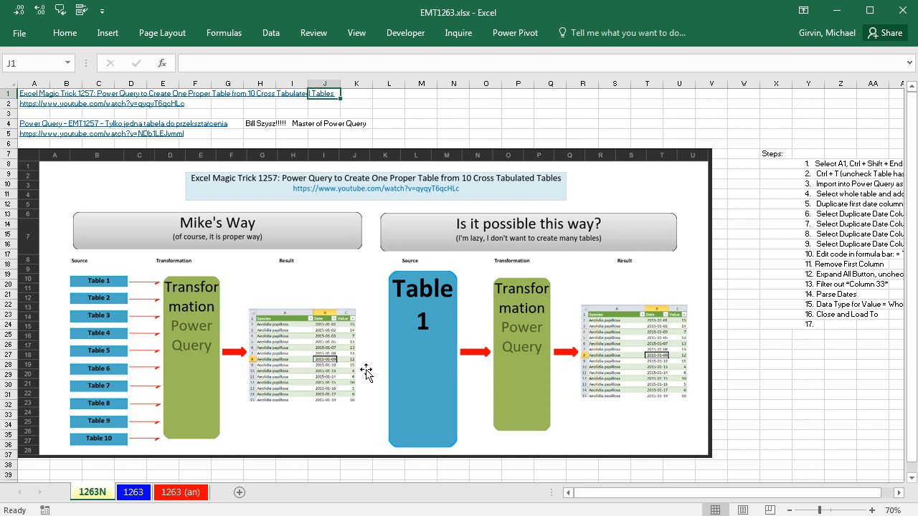
pyautogui.moveTo(427, 308)
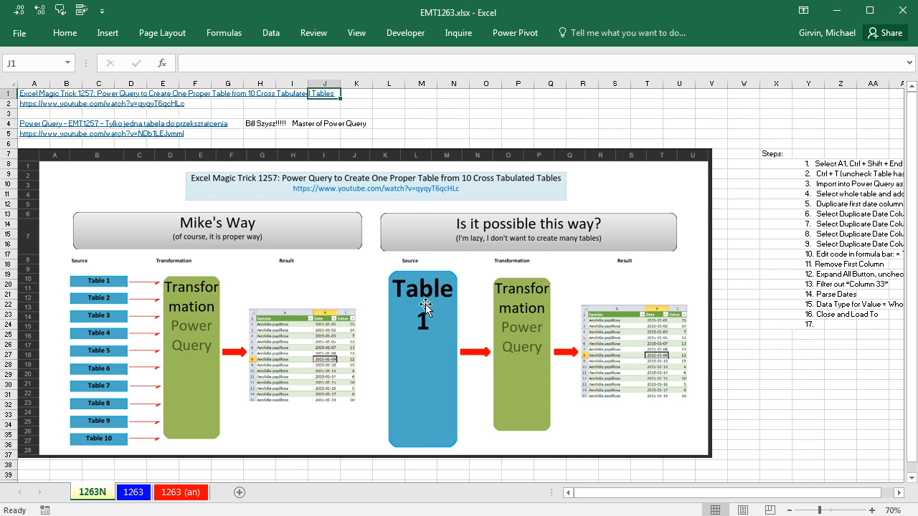
pyautogui.moveTo(440, 340)
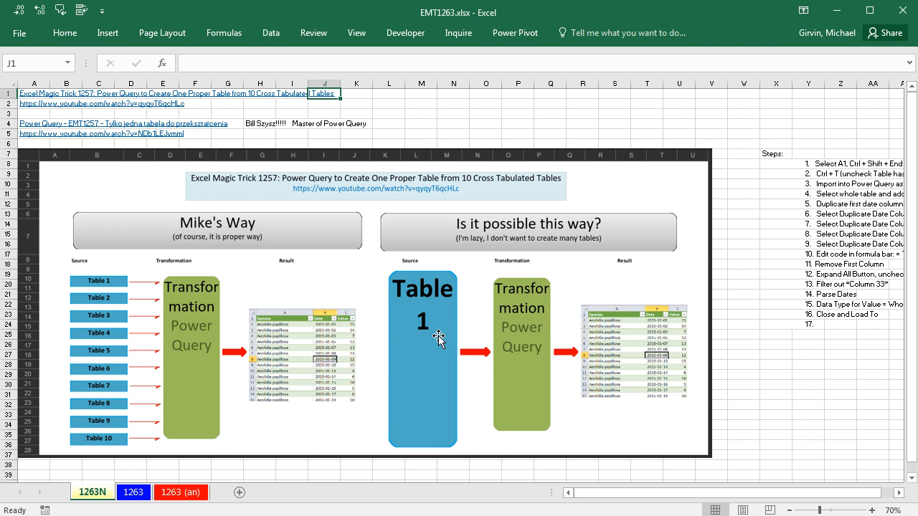
pyautogui.moveTo(446, 301)
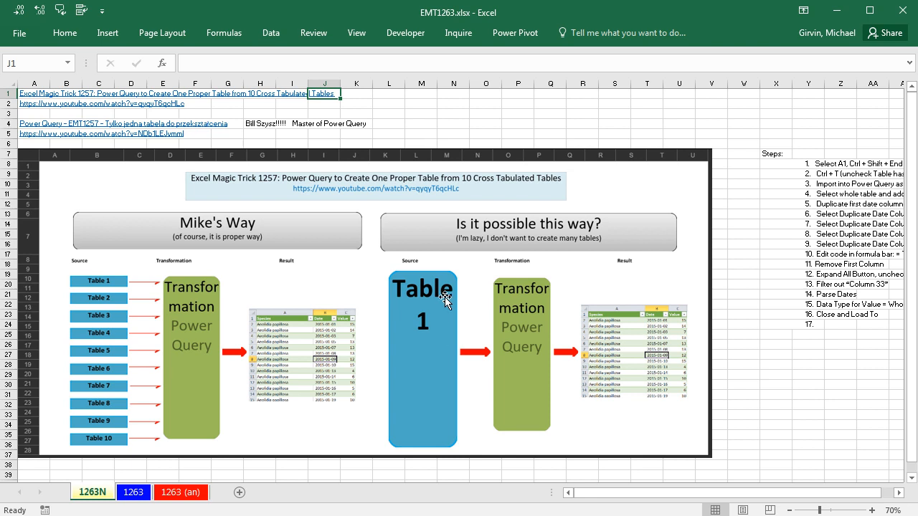
pyautogui.moveTo(624, 337)
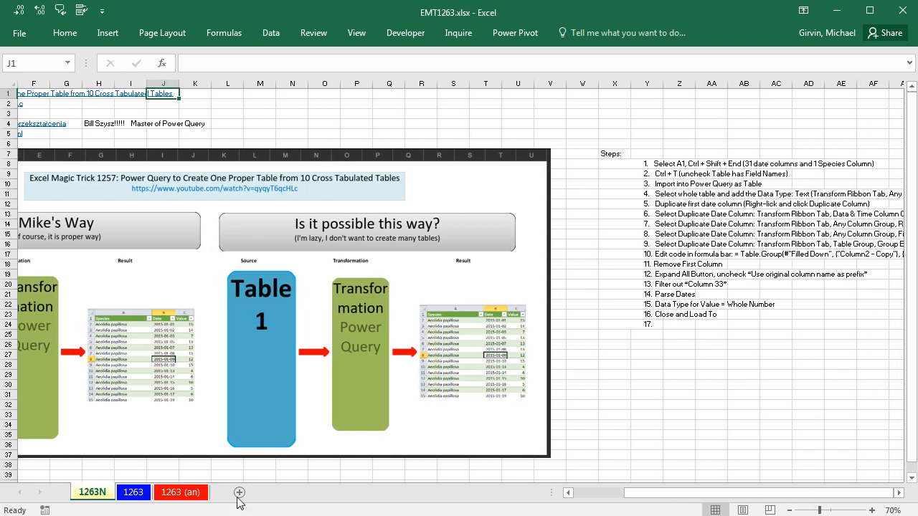
# Step: Switch to the 1263 sheet and inspect the stacked monthly species tables and their counts
pyautogui.click(132, 492)
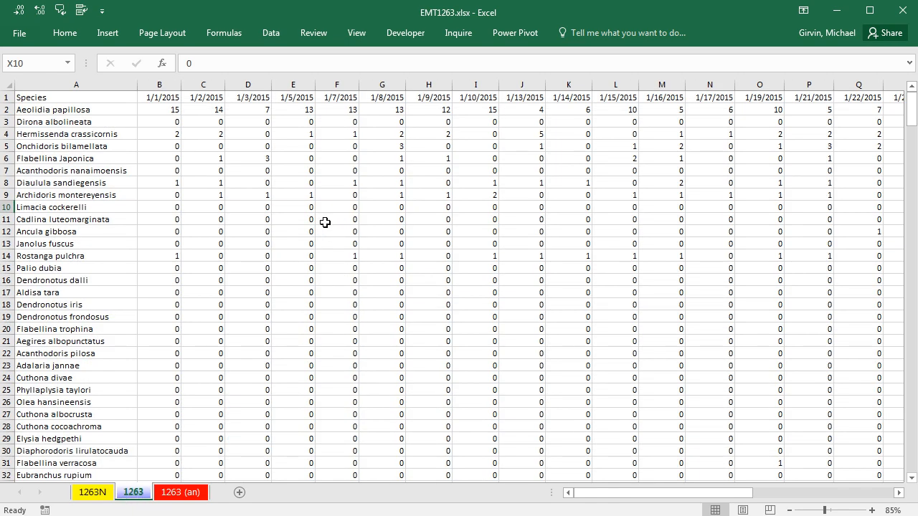
pyautogui.click(75, 96)
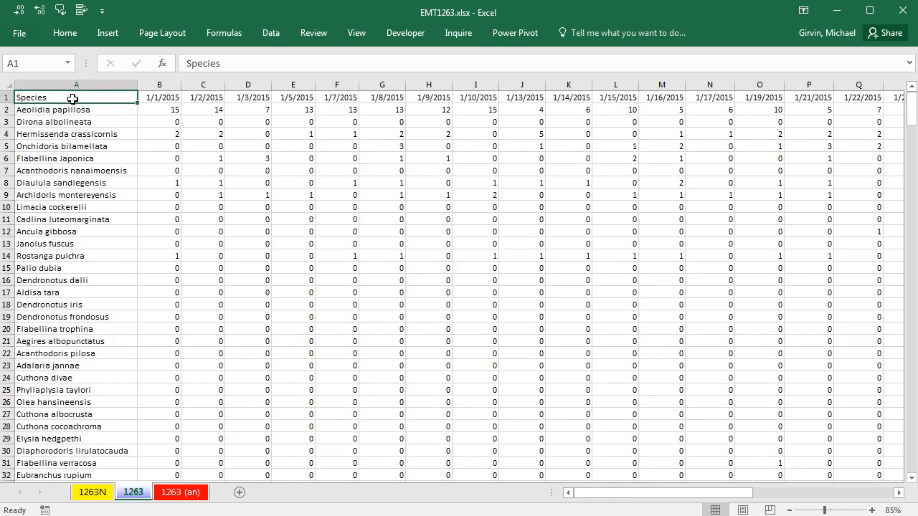
pyautogui.moveTo(99, 379)
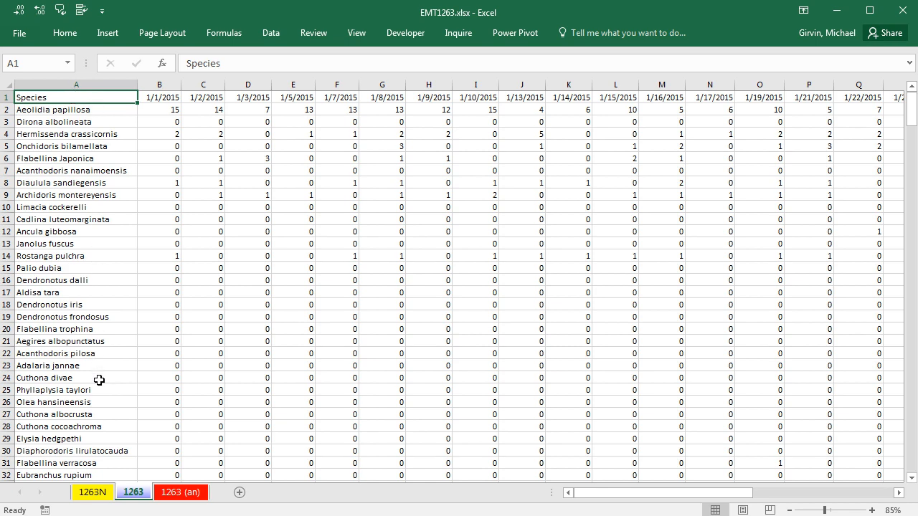
pyautogui.click(247, 97)
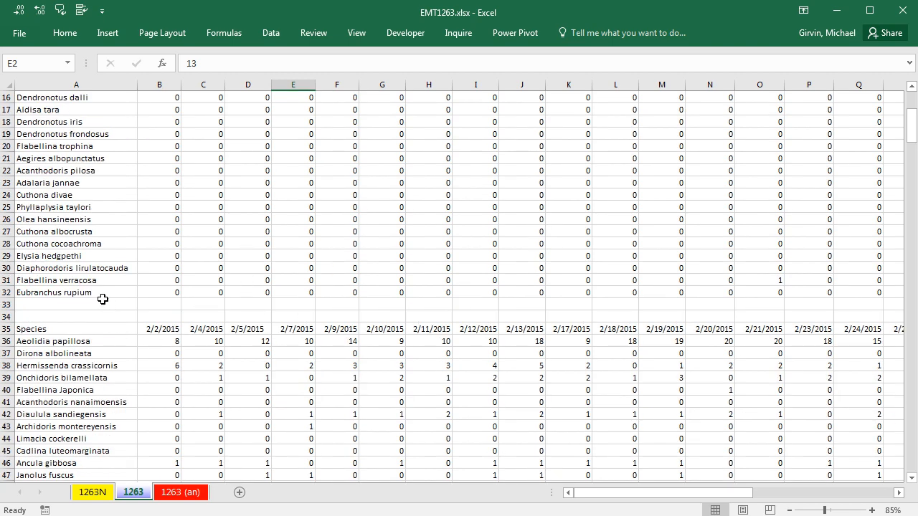
pyautogui.moveTo(412, 345)
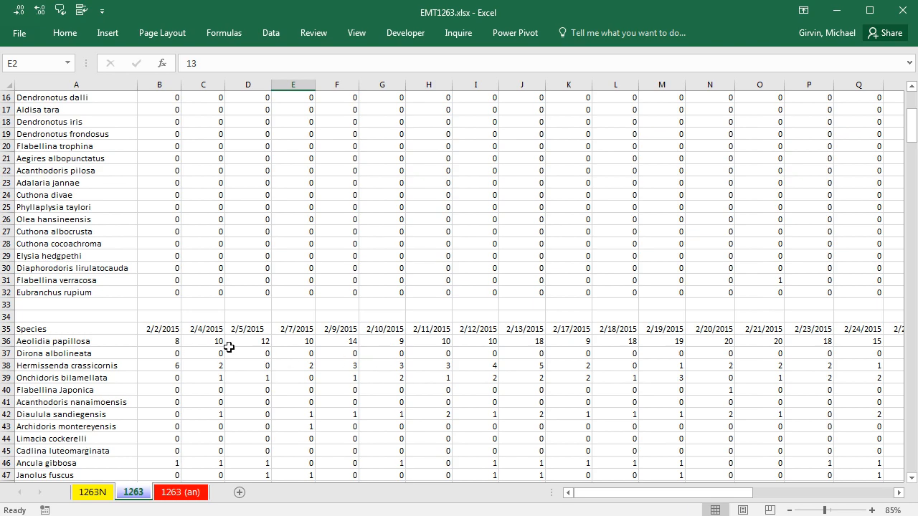
pyautogui.scroll(-3)
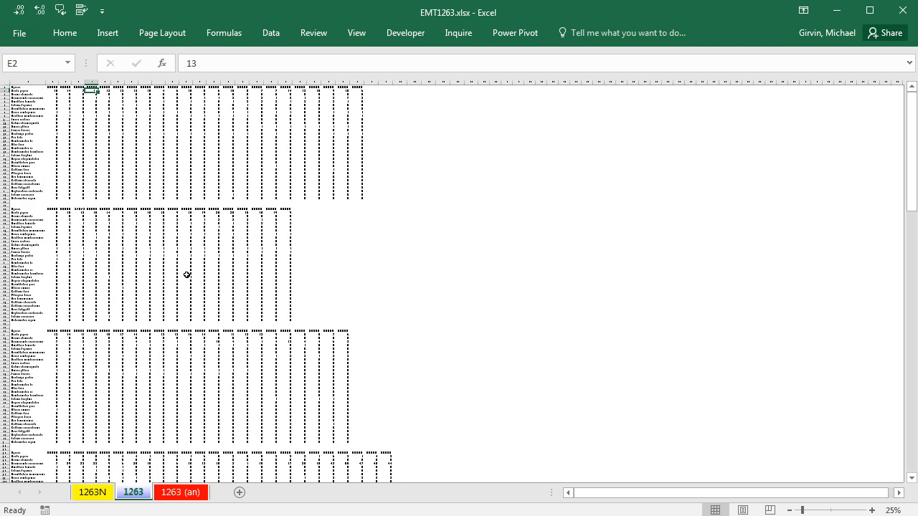
pyautogui.press('Ctrl+Home')
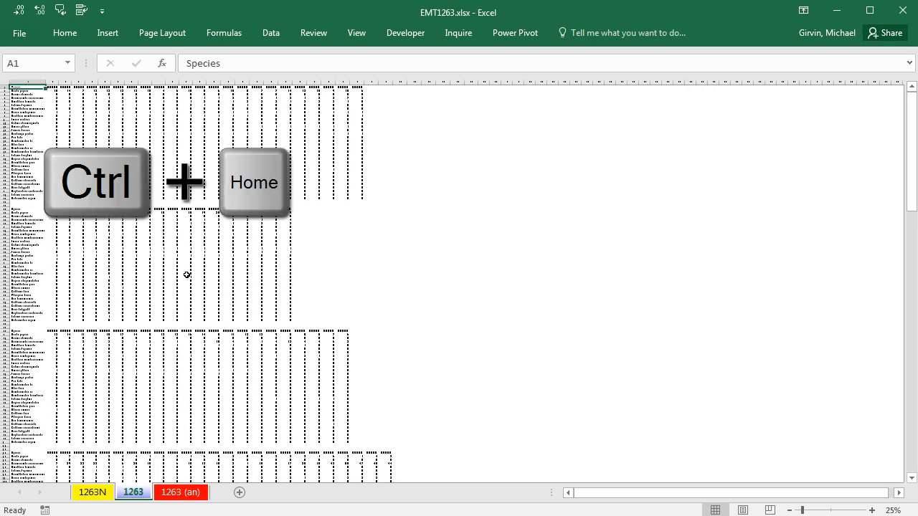
pyautogui.press('End')
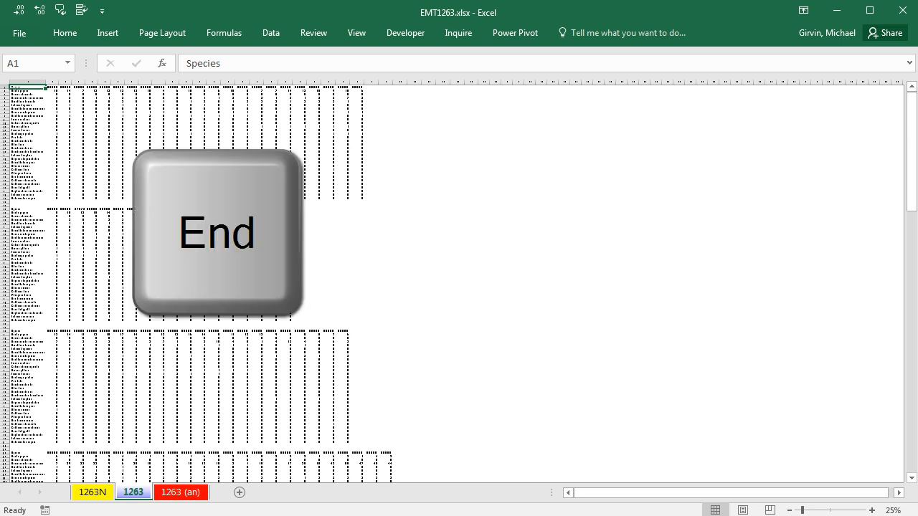
pyautogui.press('End')
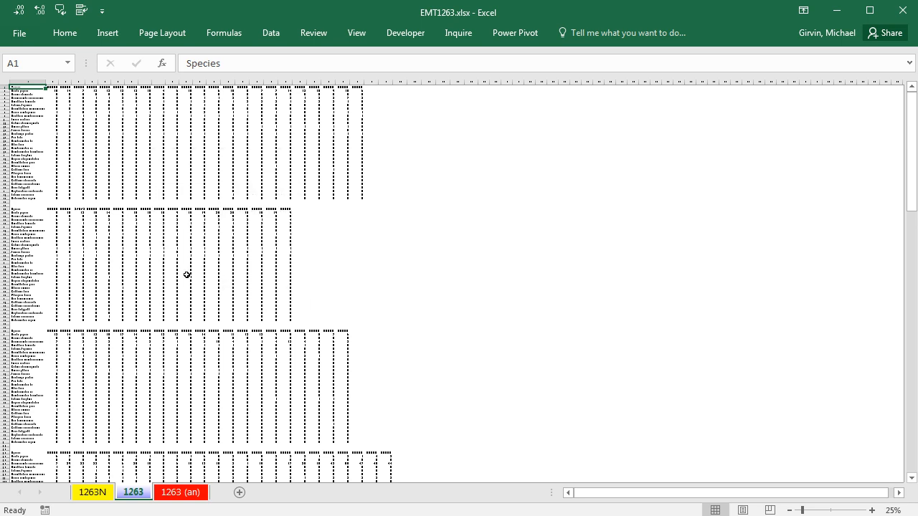
pyautogui.press('Ctrl+End')
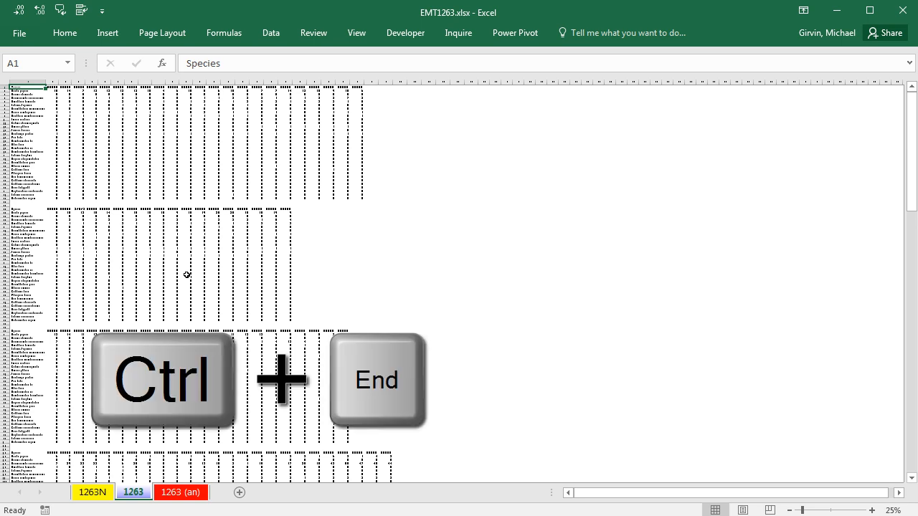
pyautogui.press('ctrl+end')
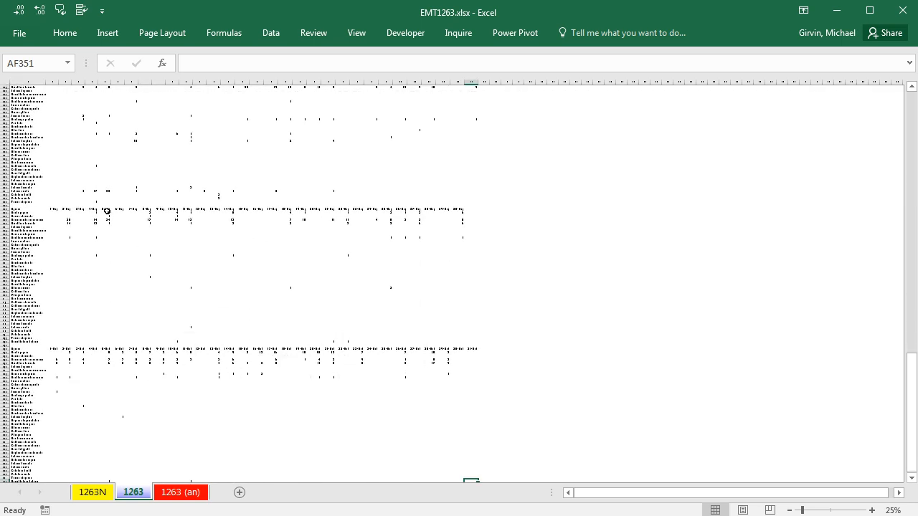
pyautogui.moveTo(465, 477)
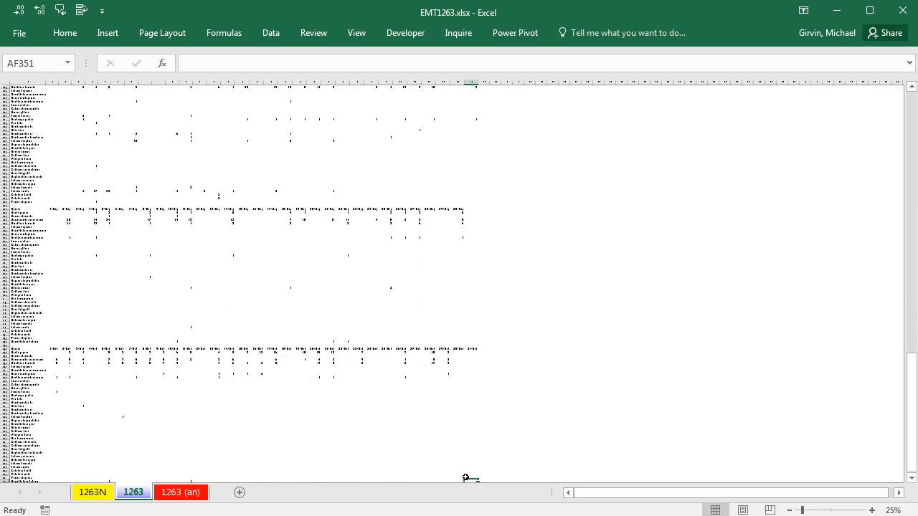
pyautogui.moveTo(47, 466)
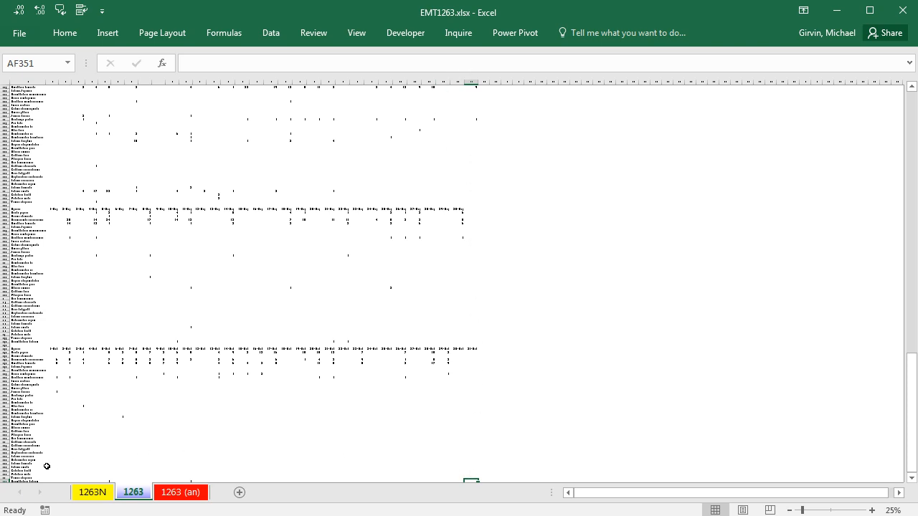
pyautogui.moveTo(329, 490)
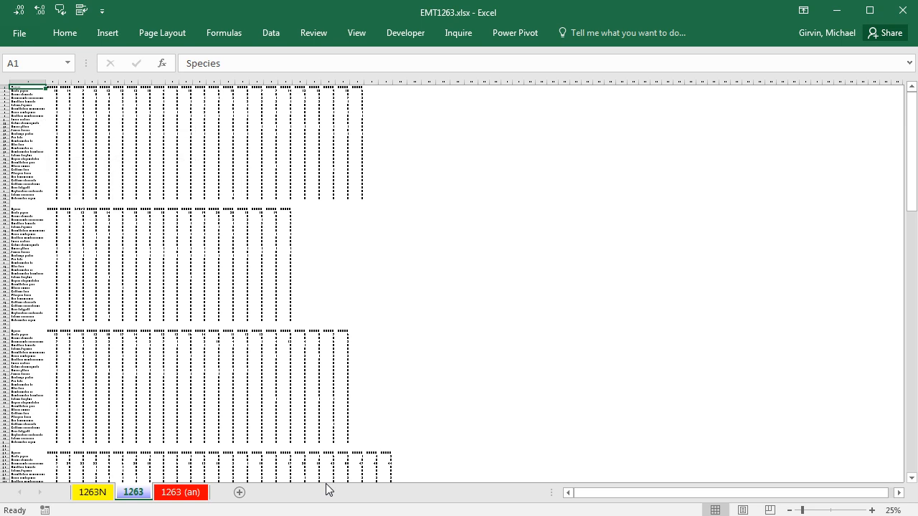
pyautogui.moveTo(280, 391)
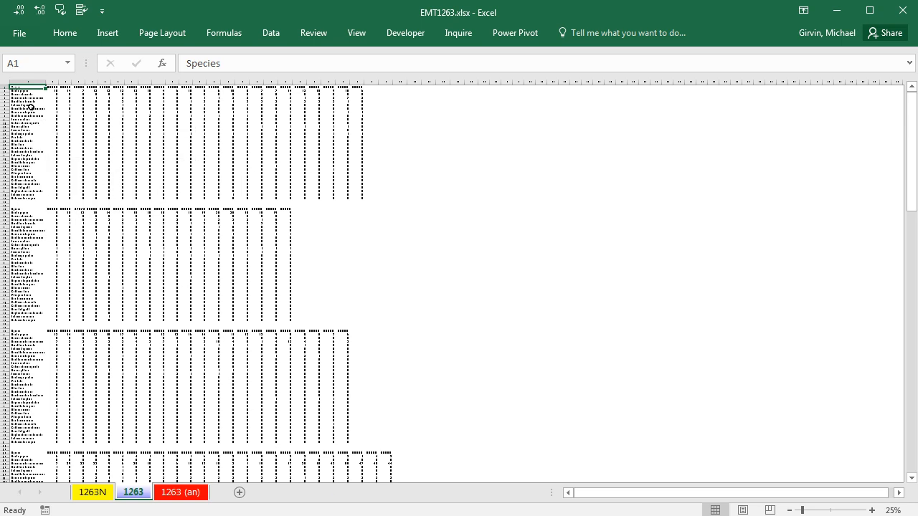
pyautogui.moveTo(191, 91)
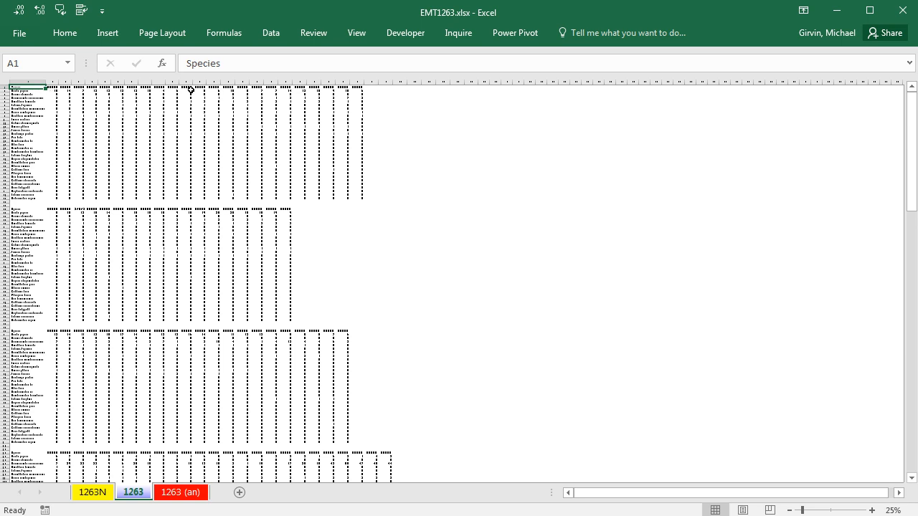
pyautogui.moveTo(412, 91)
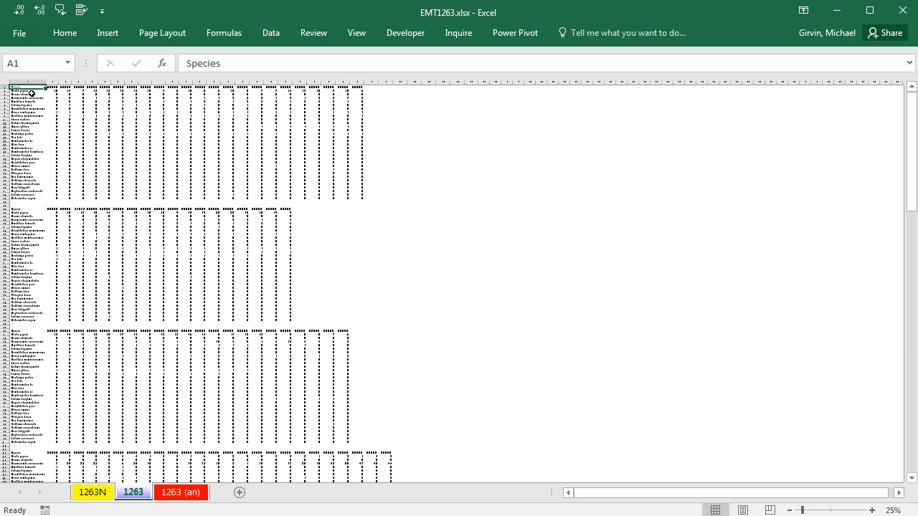
# Step: Convert A1:AF351 into an Excel table without treating the first row as headers
pyautogui.press('ctrl+shift+end')
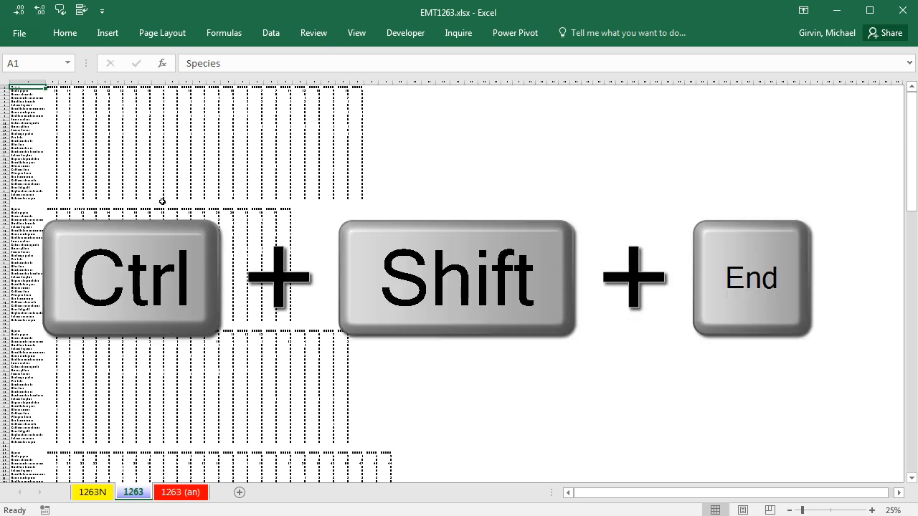
pyautogui.press('ctrl+shift+end')
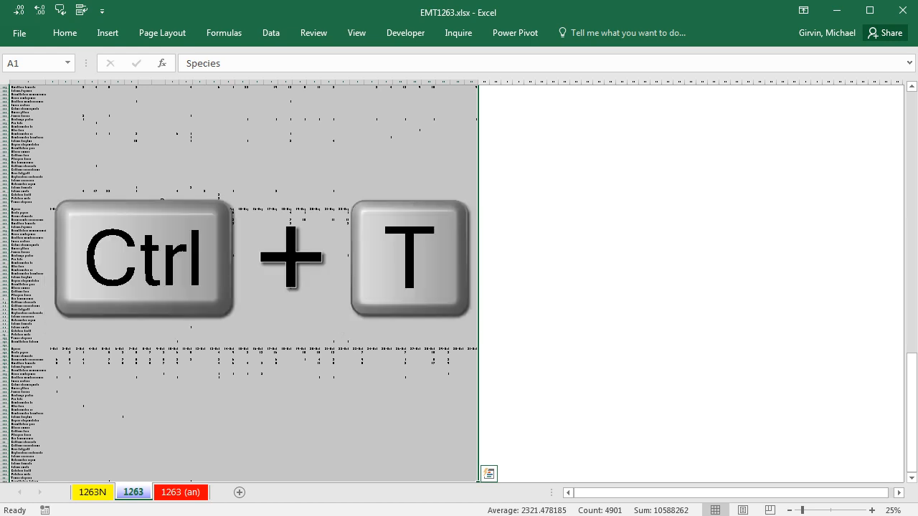
pyautogui.press('ctrl+t')
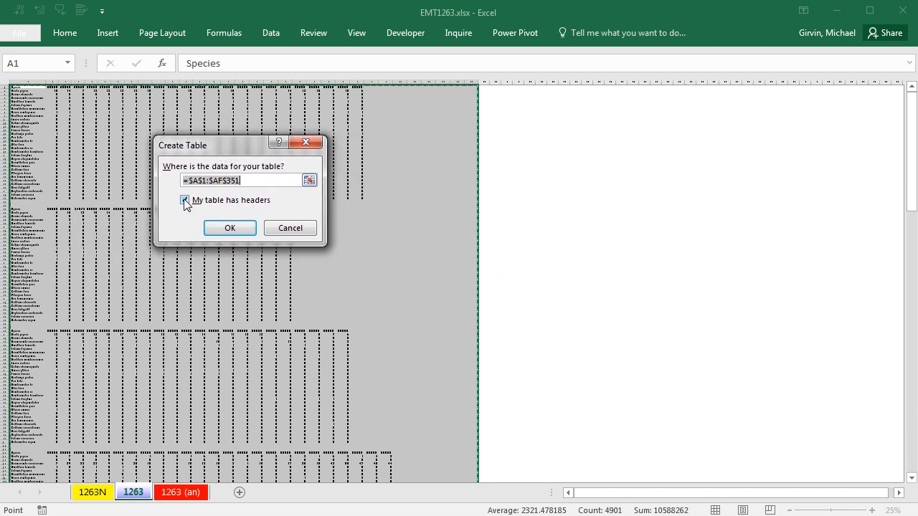
pyautogui.click(185, 199)
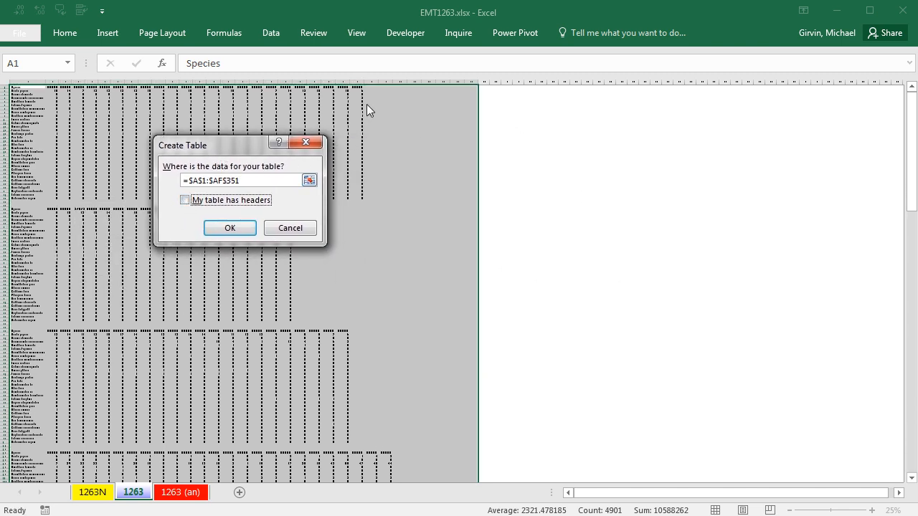
pyautogui.moveTo(380, 95)
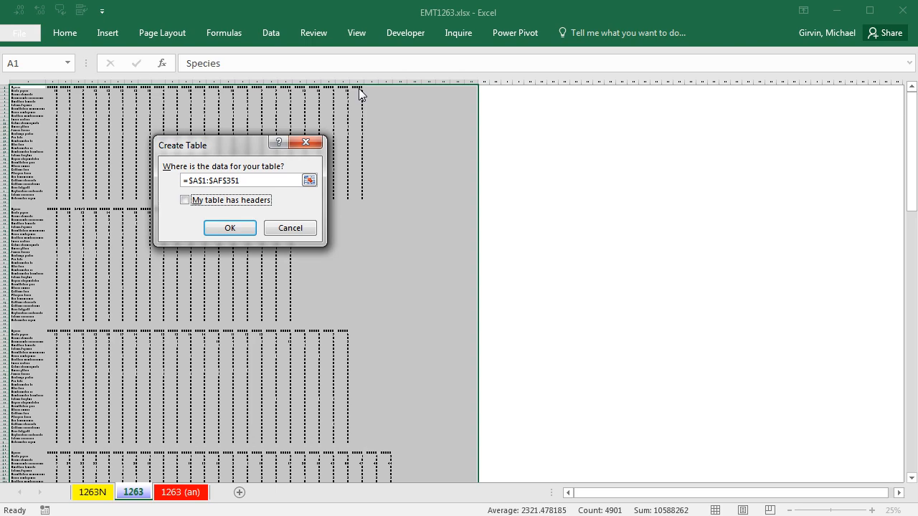
pyautogui.click(230, 228)
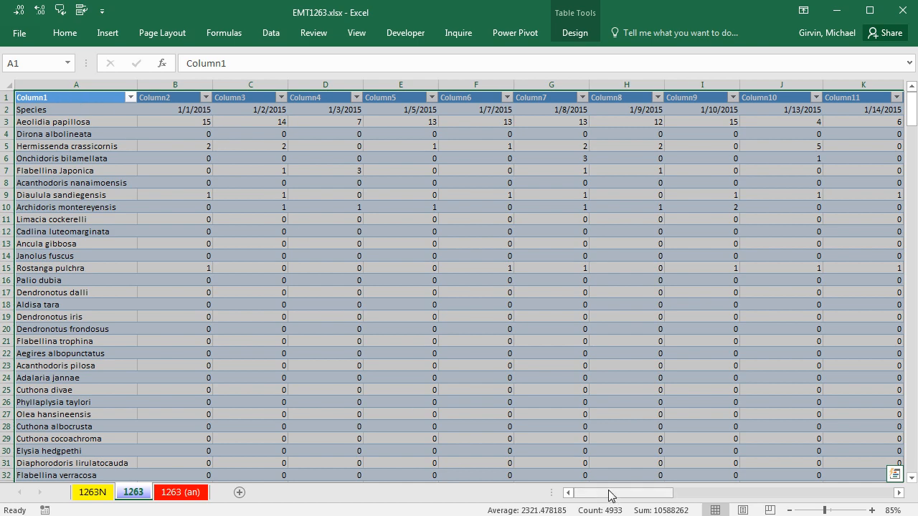
# Step: Check the columns run through Column32 and rename the table From10CTTables
pyautogui.hscroll(3)
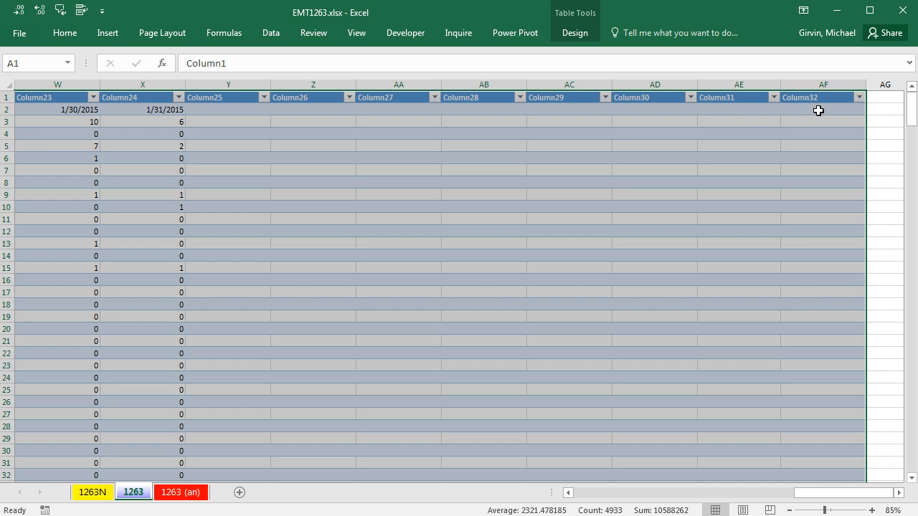
pyautogui.moveTo(505, 234)
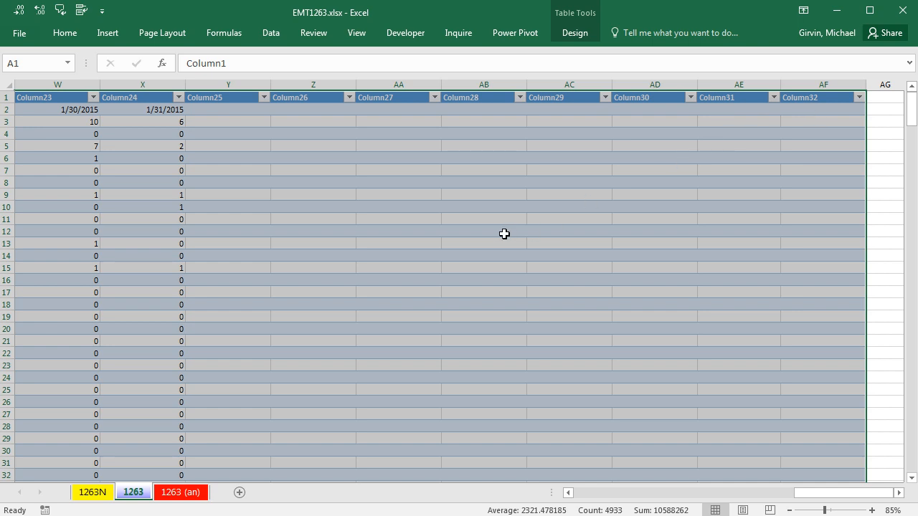
pyautogui.click(574, 33)
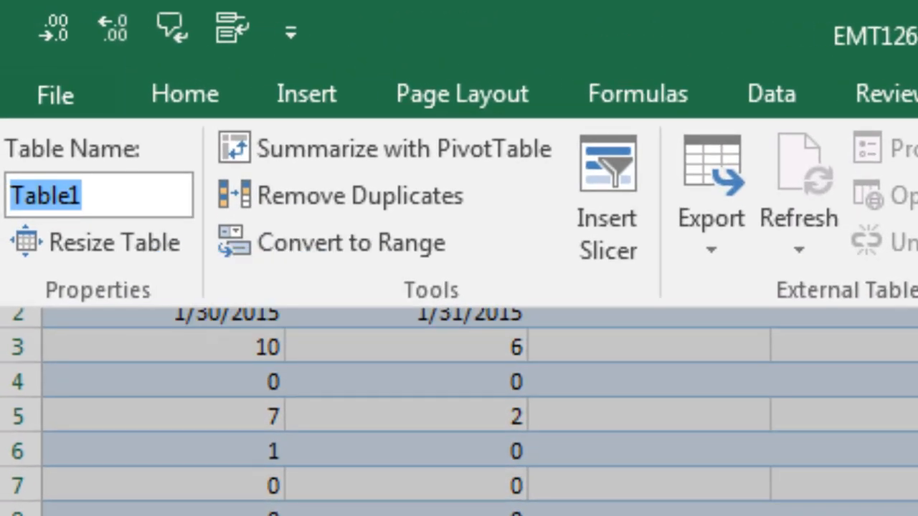
pyautogui.write('From10CTTables')
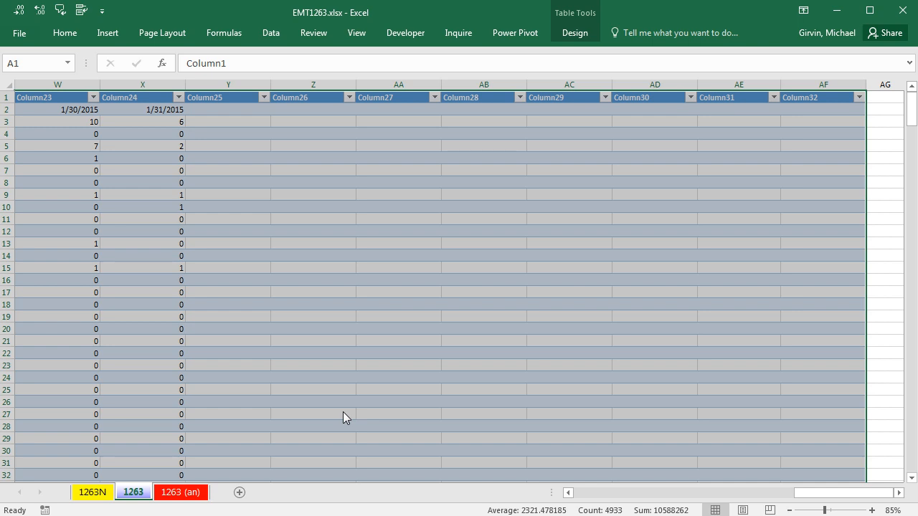
pyautogui.moveTo(267, 54)
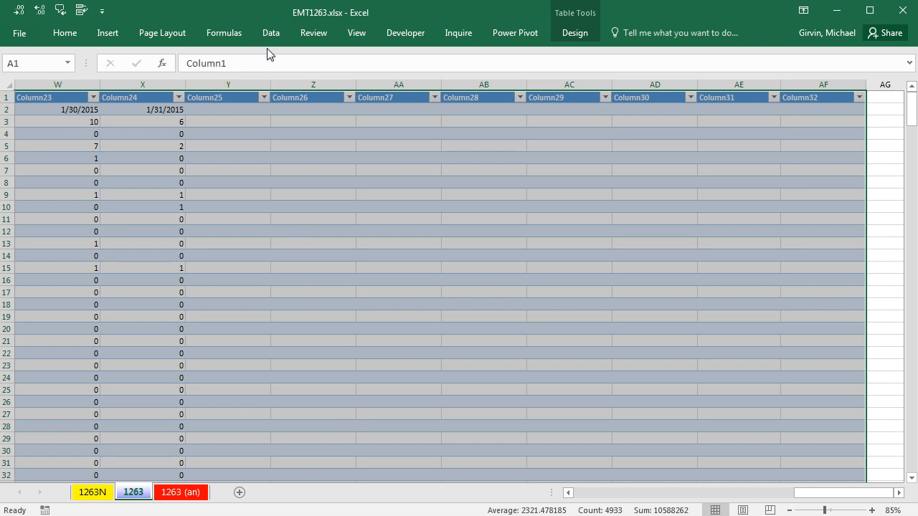
# Step: Send the From10CTTables table to Power Query via Data > From Table
pyautogui.click(271, 32)
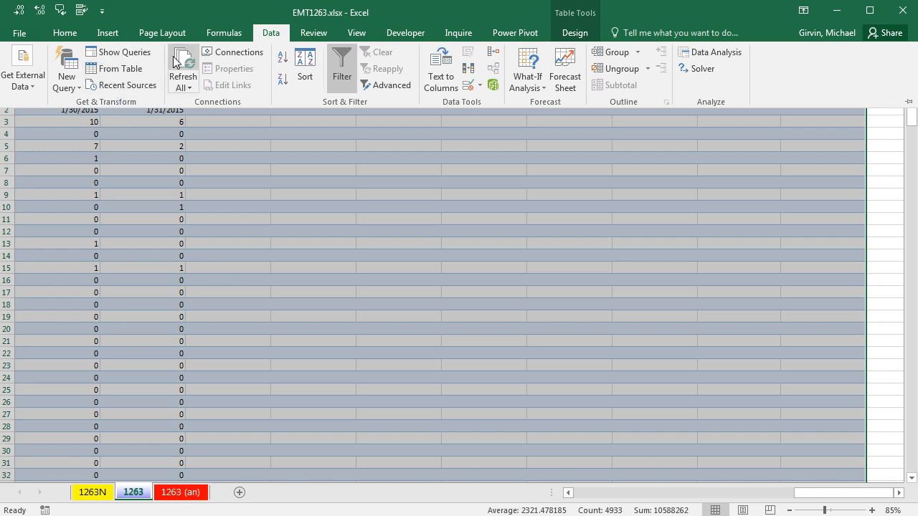
pyautogui.moveTo(115, 68)
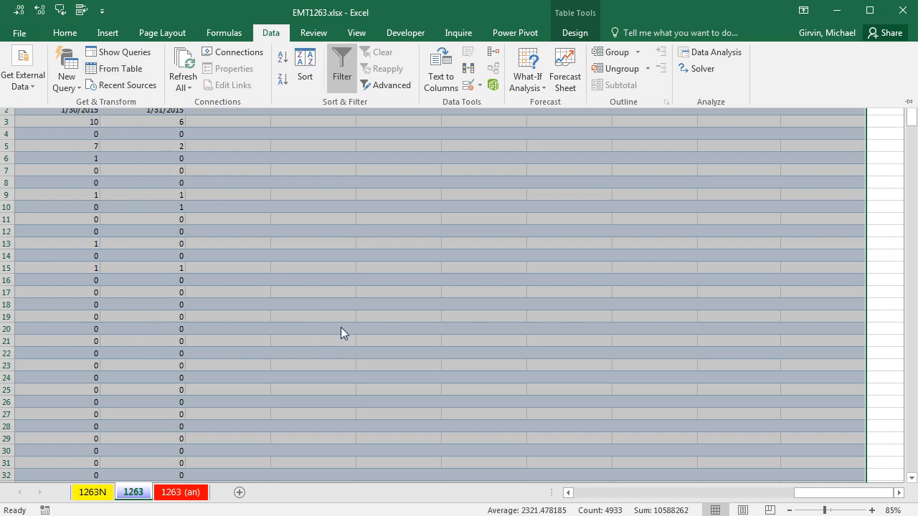
pyautogui.press('alt')
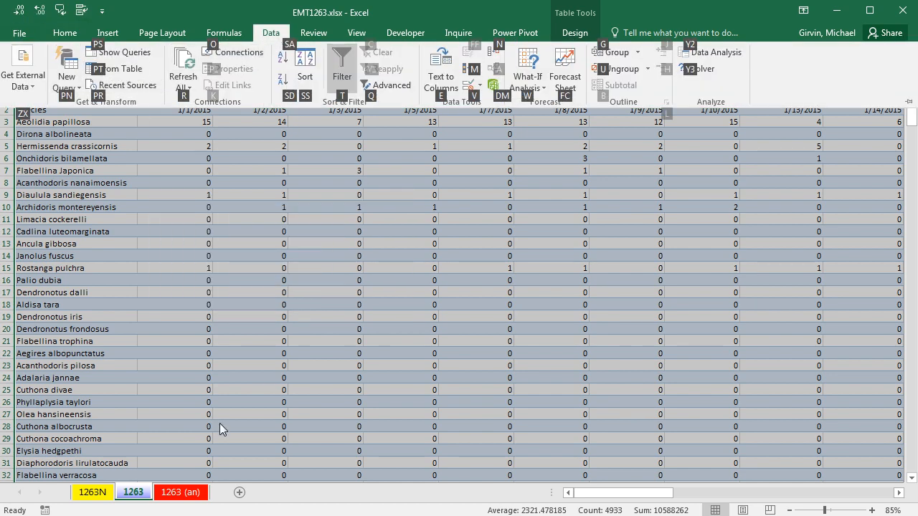
pyautogui.moveTo(228, 441)
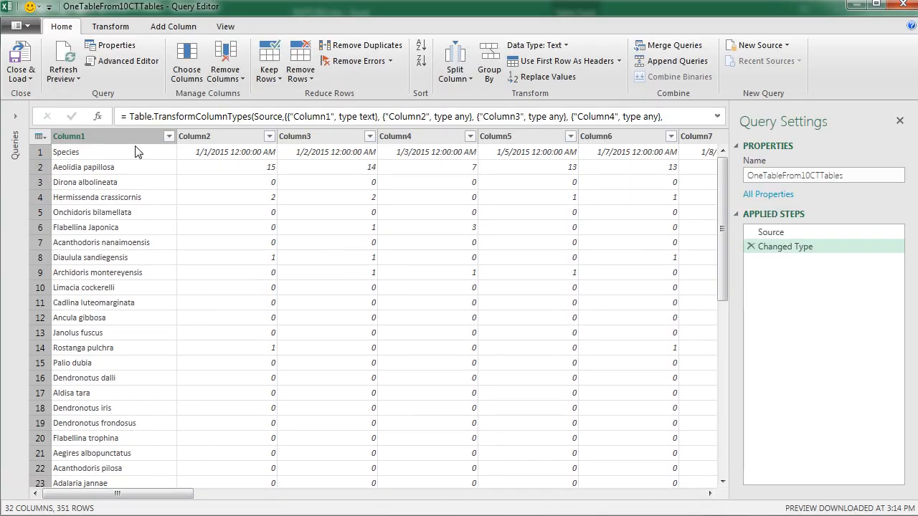
pyautogui.moveTo(332, 229)
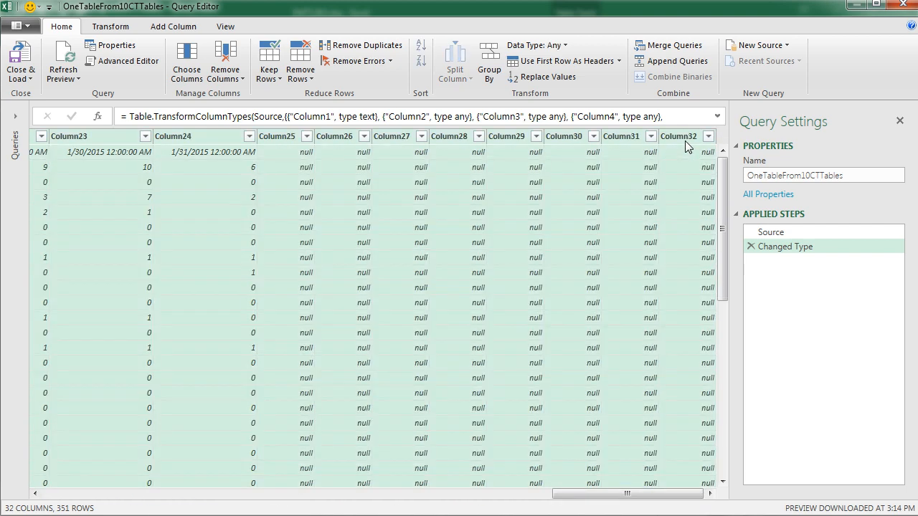
# Step: Select Column1 through Column32 and set their data type to Text
pyautogui.click(110, 26)
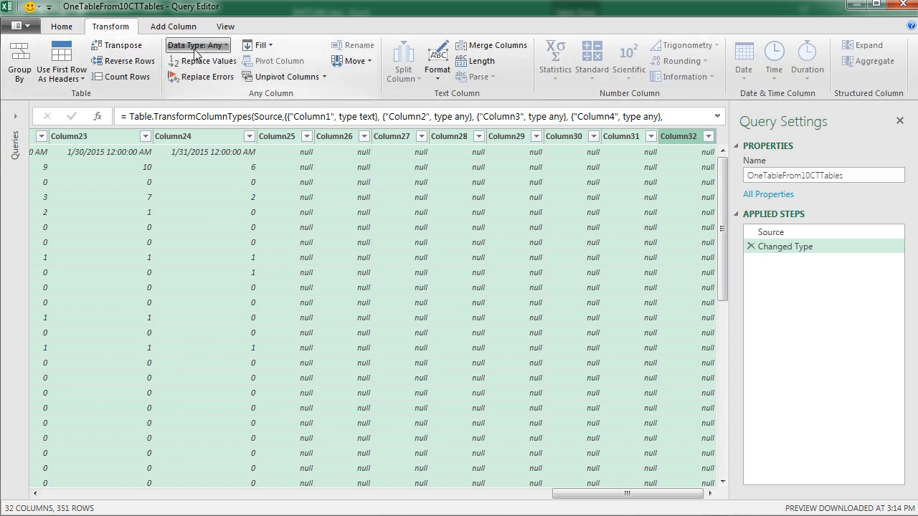
pyautogui.moveTo(62, 27)
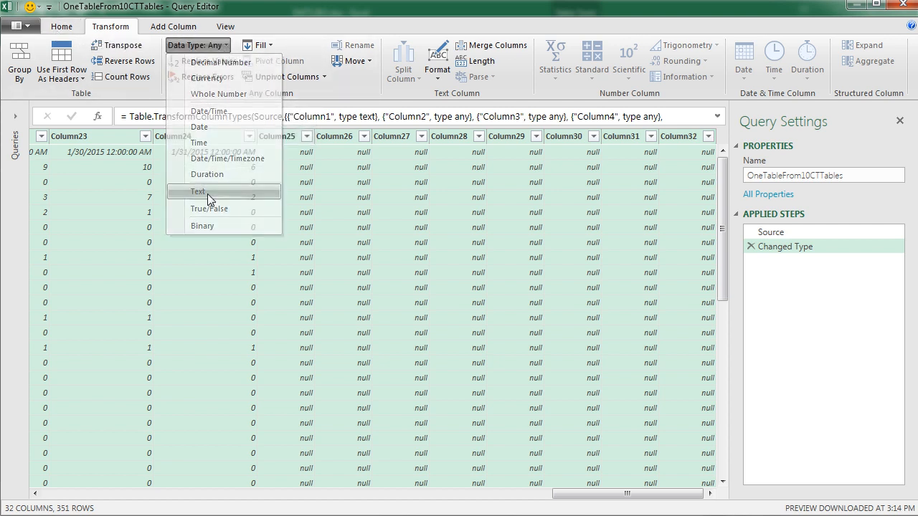
pyautogui.click(199, 192)
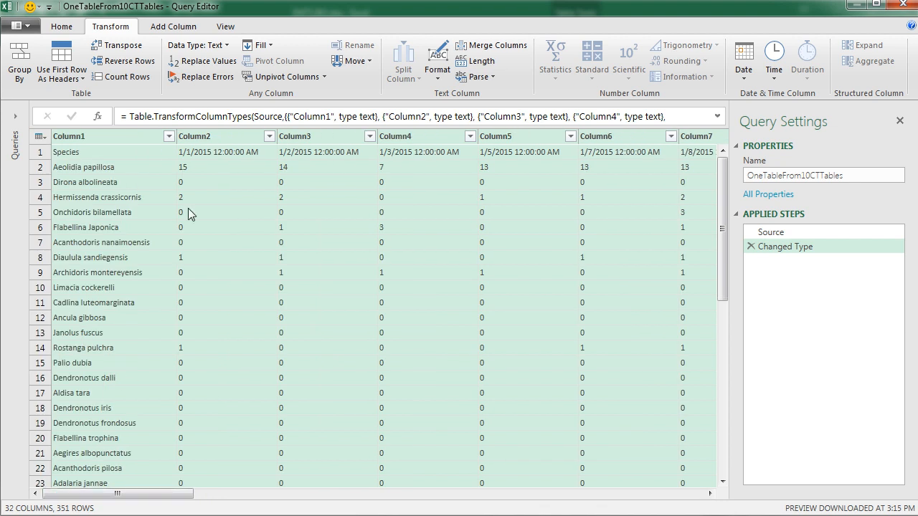
pyautogui.moveTo(208, 167)
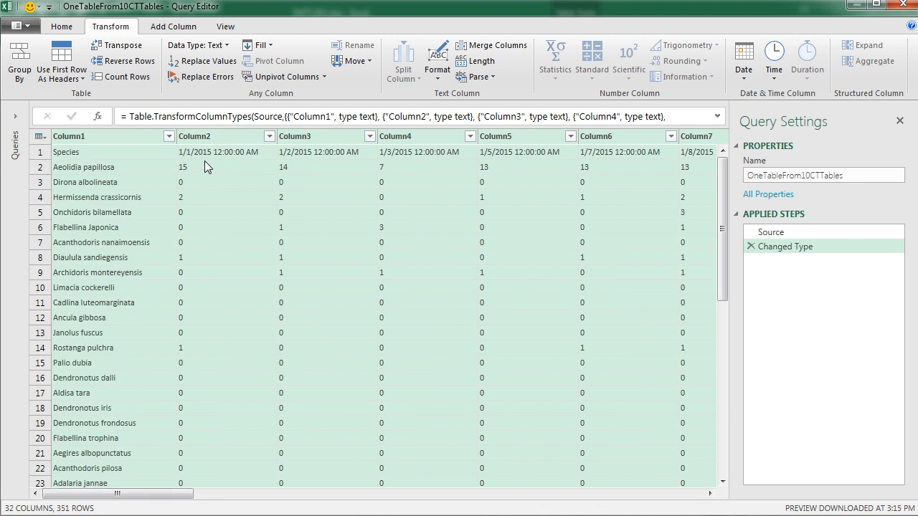
pyautogui.moveTo(219, 158)
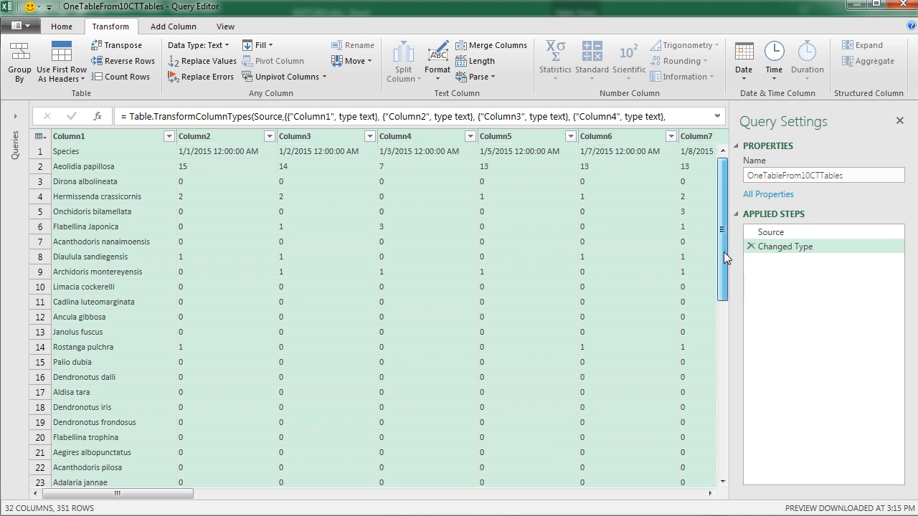
pyautogui.scroll(-3)
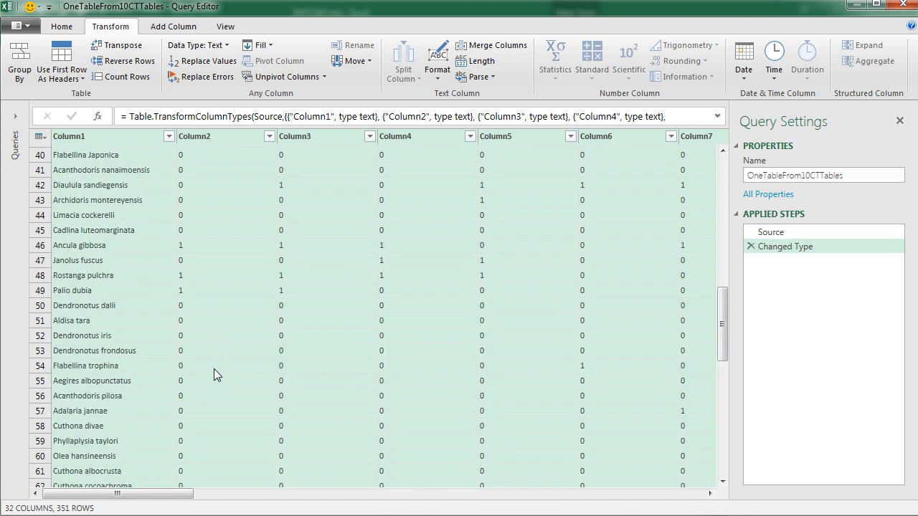
pyautogui.scroll(-3)
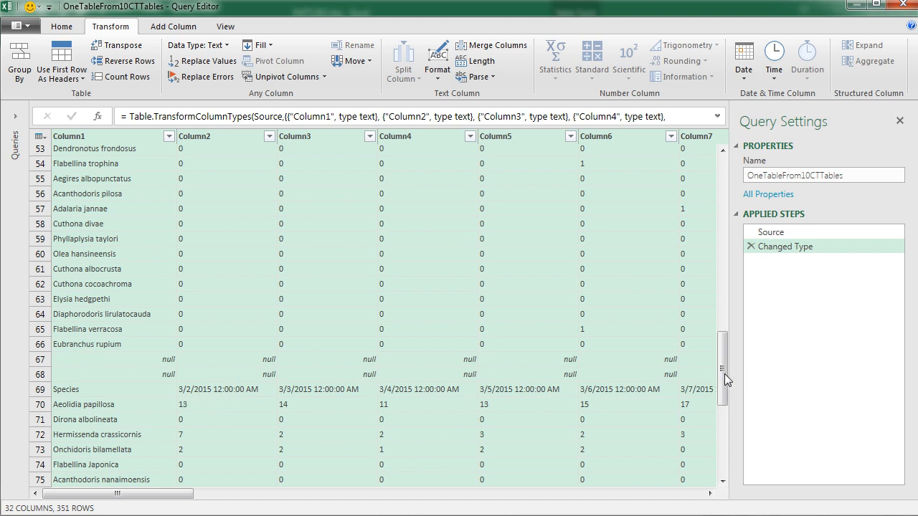
pyautogui.scroll(3)
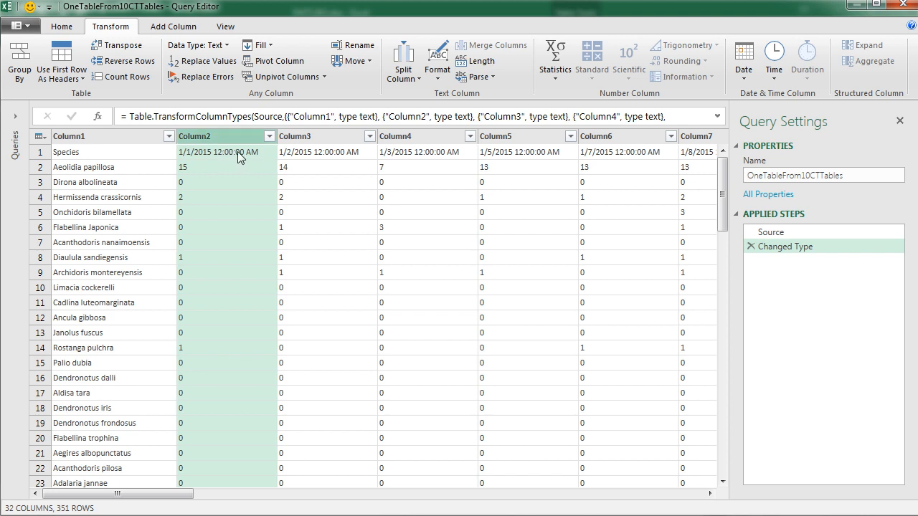
pyautogui.moveTo(189, 156)
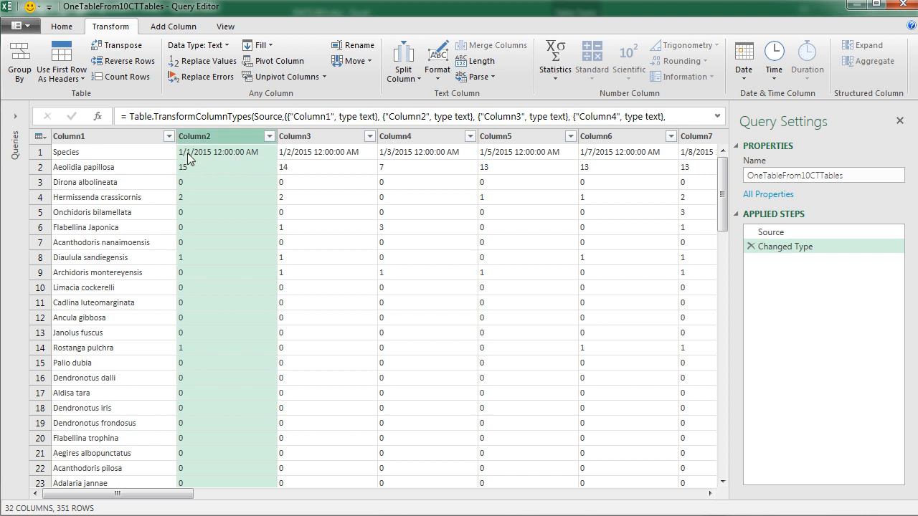
pyautogui.moveTo(220, 166)
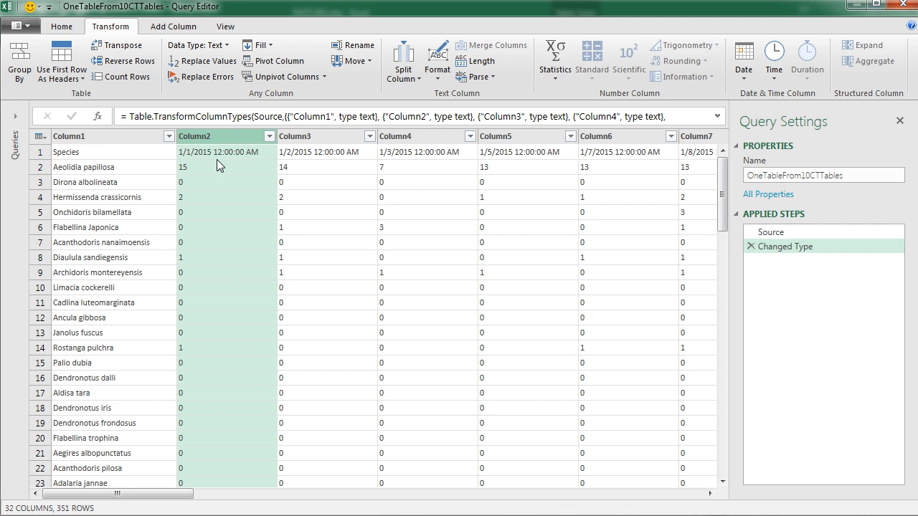
pyautogui.moveTo(192, 159)
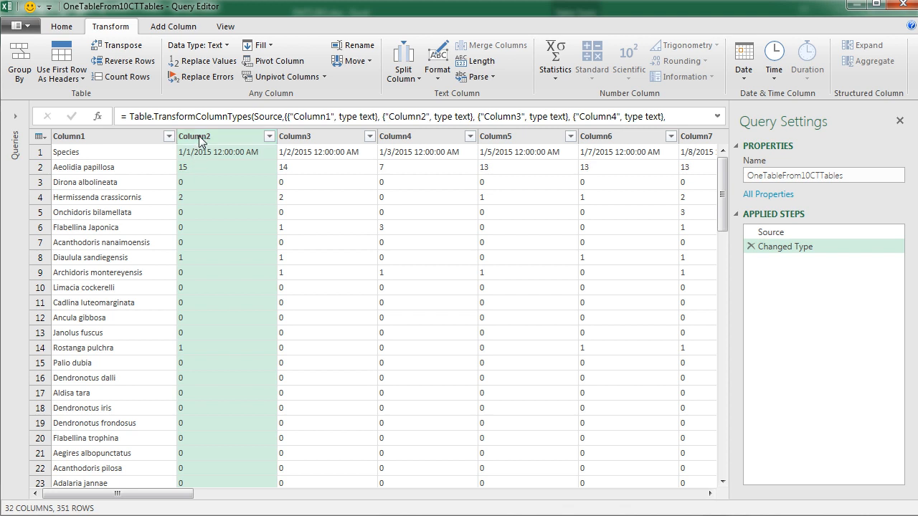
pyautogui.moveTo(226, 385)
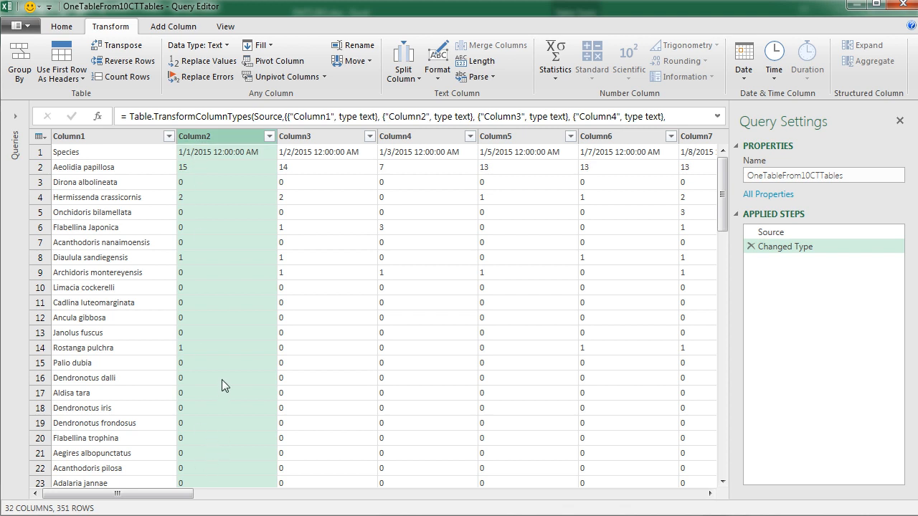
# Step: Duplicate Column2 into a new Column2 - Copy at the end of the table
pyautogui.rightClick(225, 136)
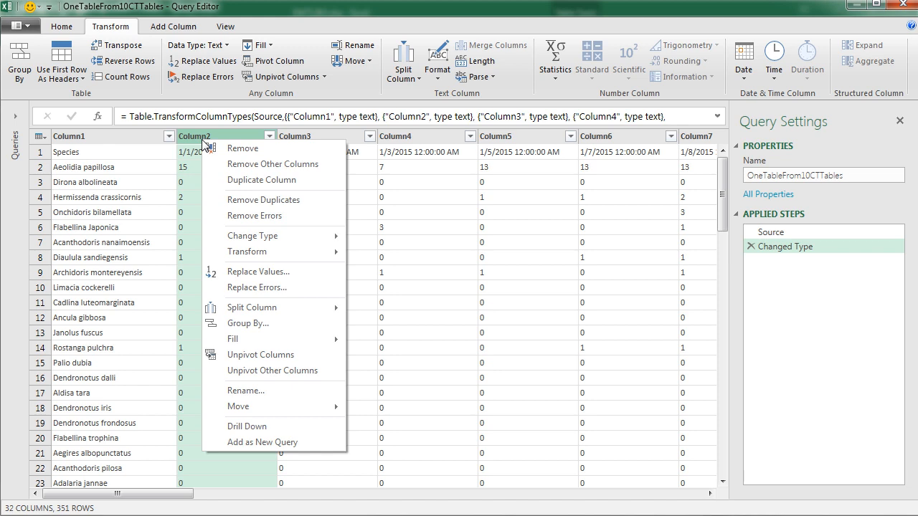
pyautogui.click(261, 180)
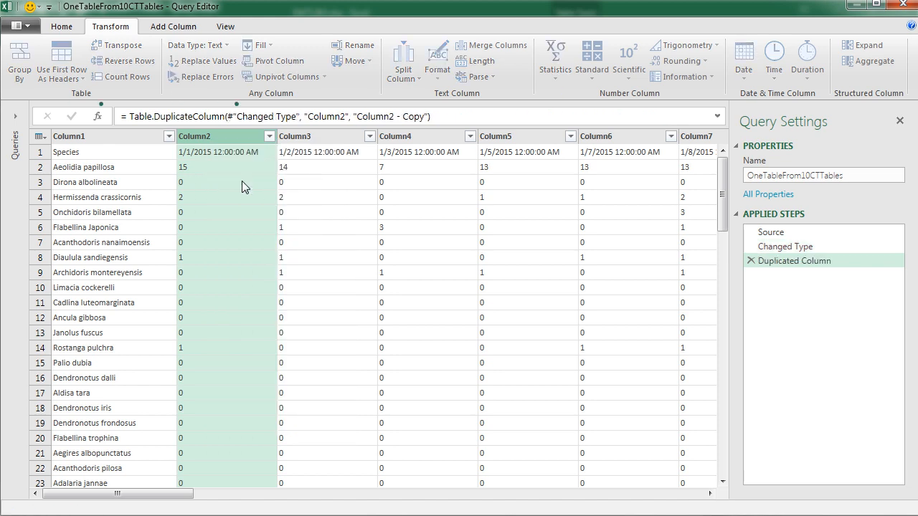
pyautogui.hscroll(3)
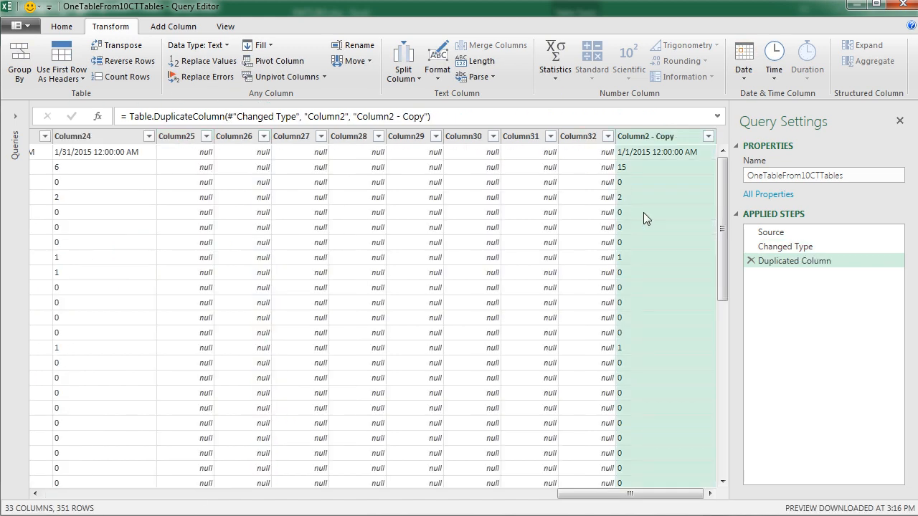
pyautogui.moveTo(660, 172)
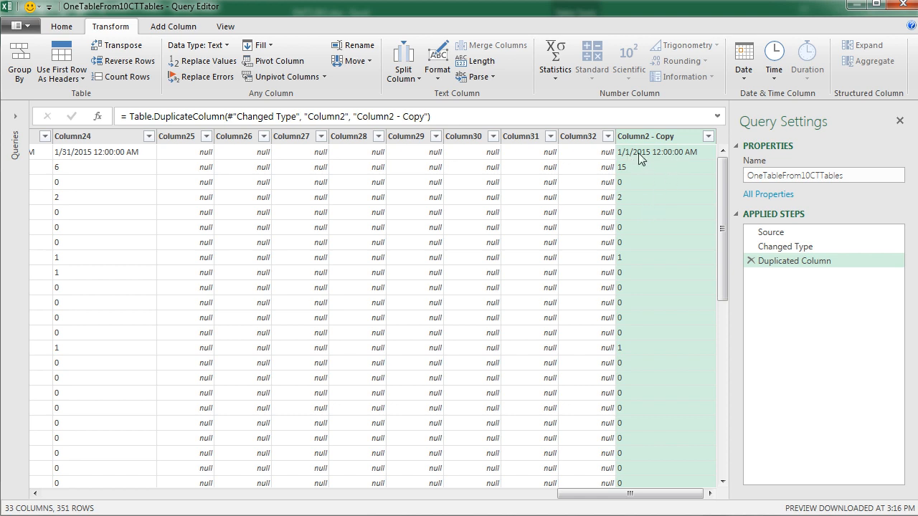
pyautogui.moveTo(611, 218)
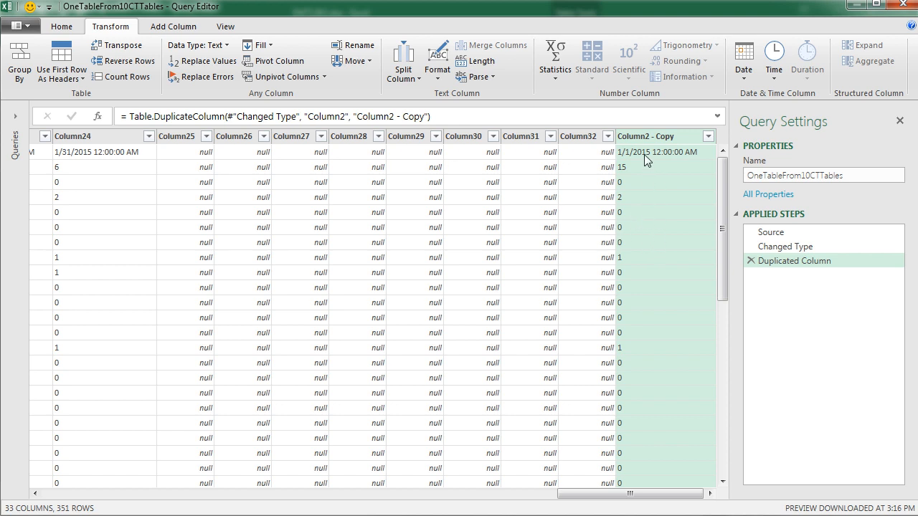
pyautogui.moveTo(649, 142)
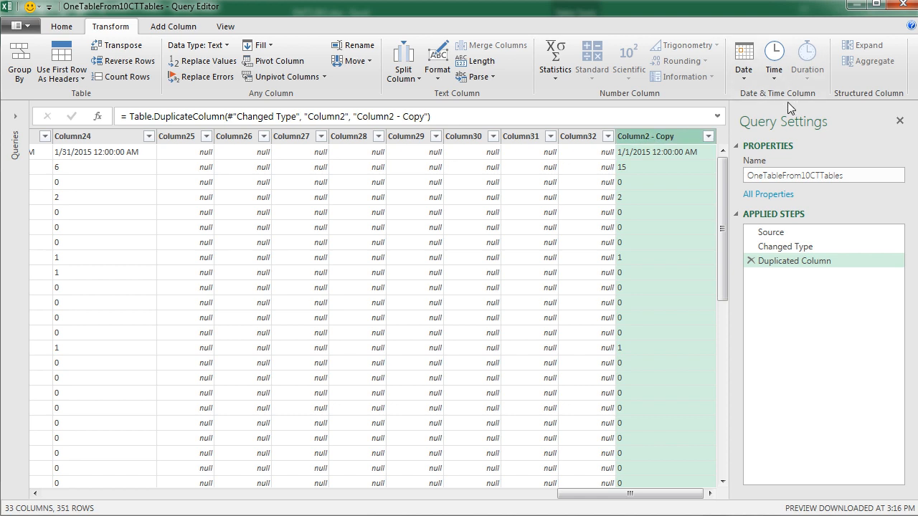
# Step: Parse Column2 - Copy as dates, yielding 1/1/2015 in header rows and Error elsewhere
pyautogui.click(743, 60)
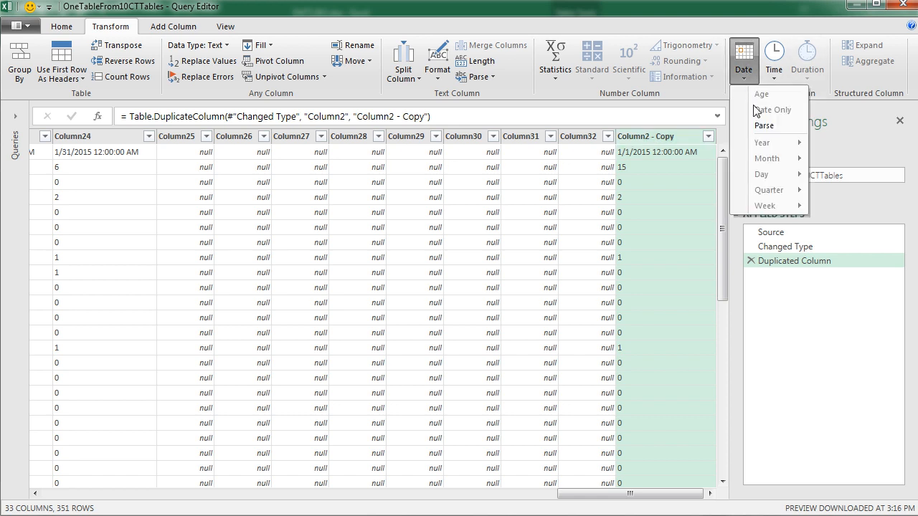
pyautogui.moveTo(764, 125)
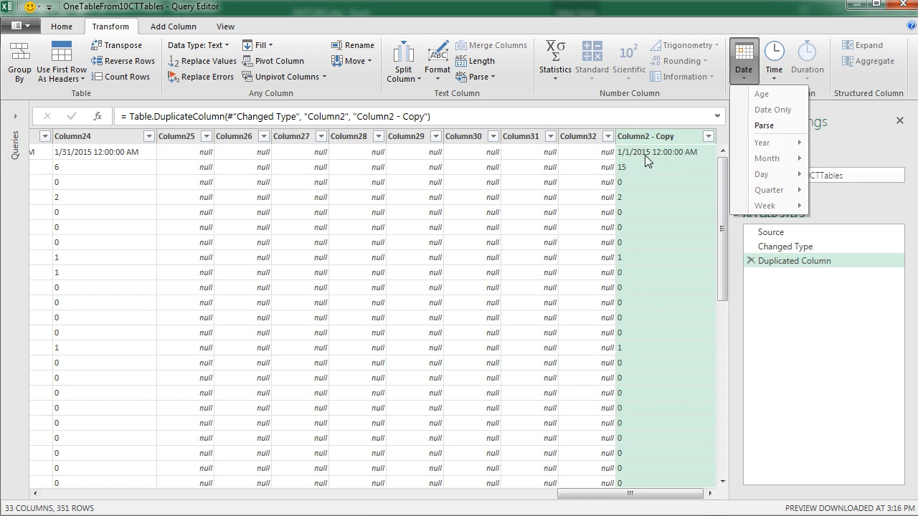
pyautogui.moveTo(763, 125)
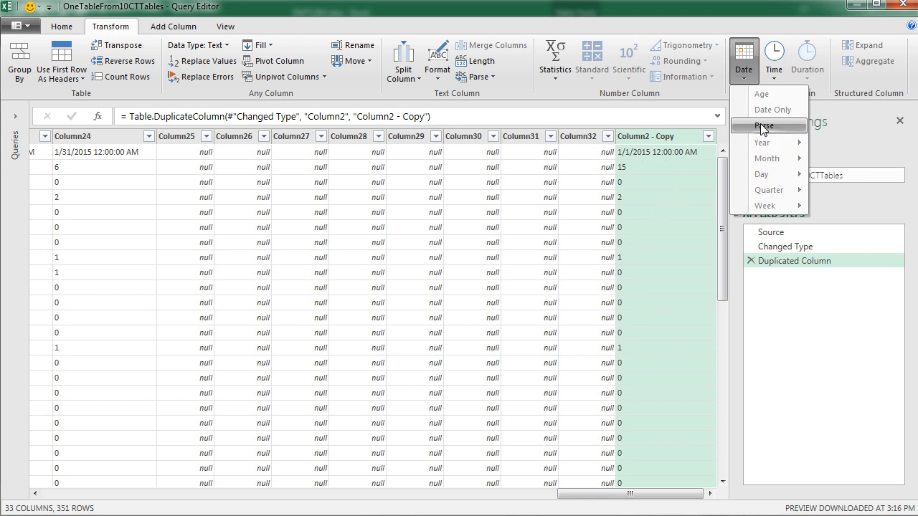
pyautogui.click(764, 126)
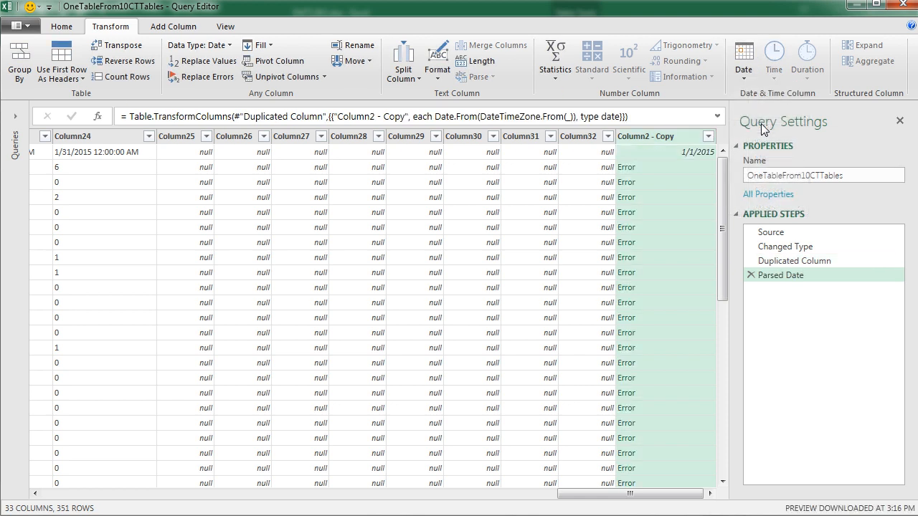
pyautogui.moveTo(668, 155)
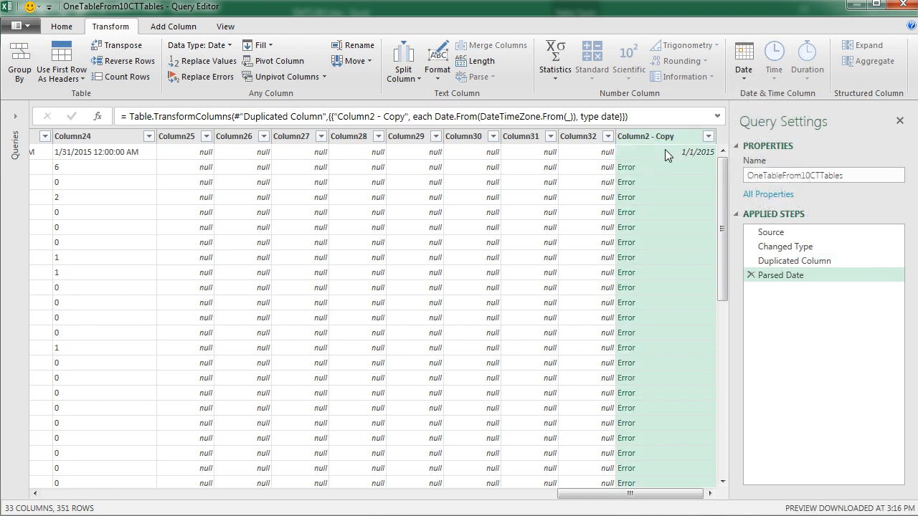
pyautogui.moveTo(638, 192)
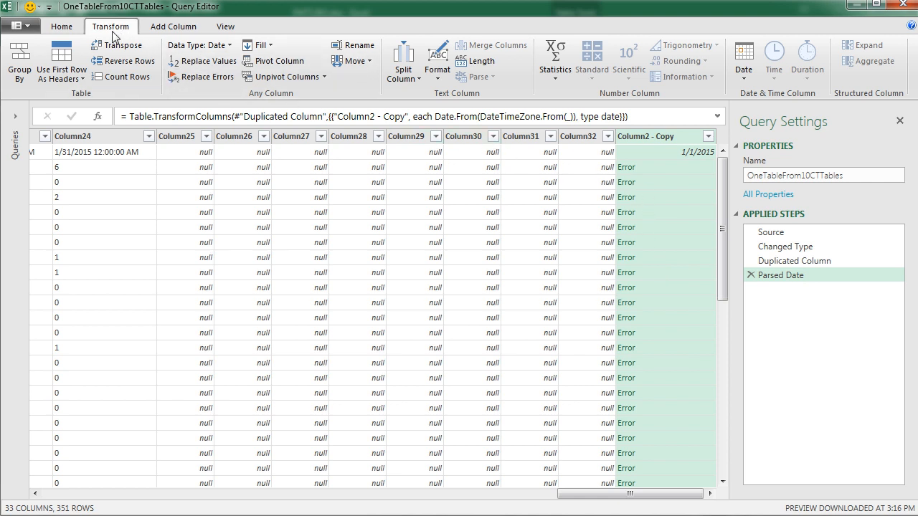
pyautogui.moveTo(208, 77)
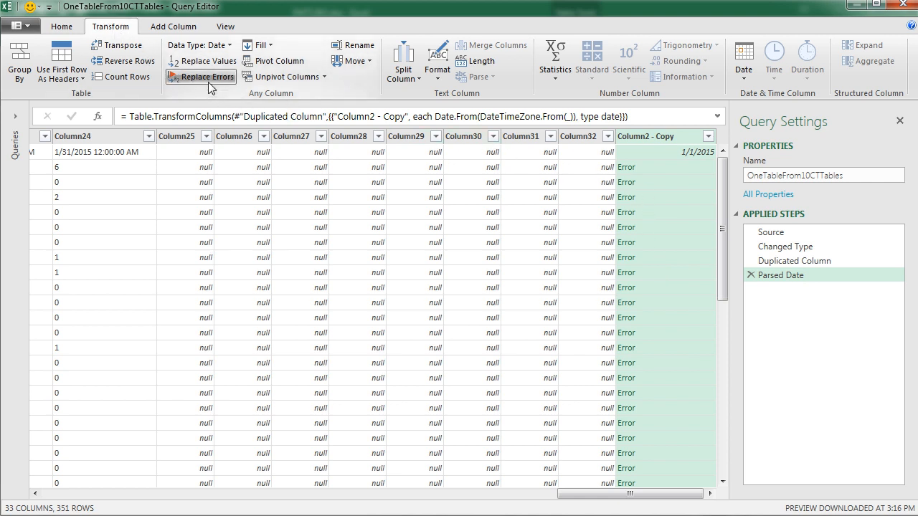
# Step: Replace the Error values in Column2 - Copy with null, leaving only the dates
pyautogui.click(205, 77)
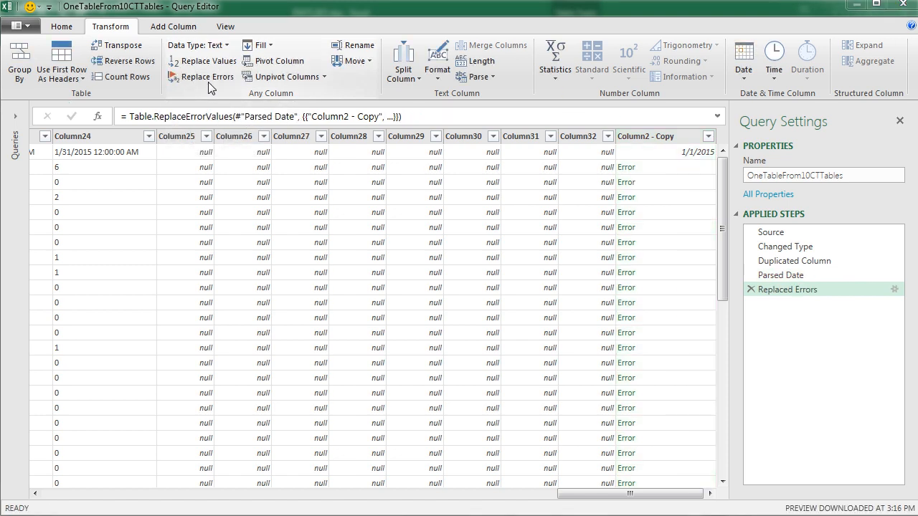
pyautogui.click(207, 77)
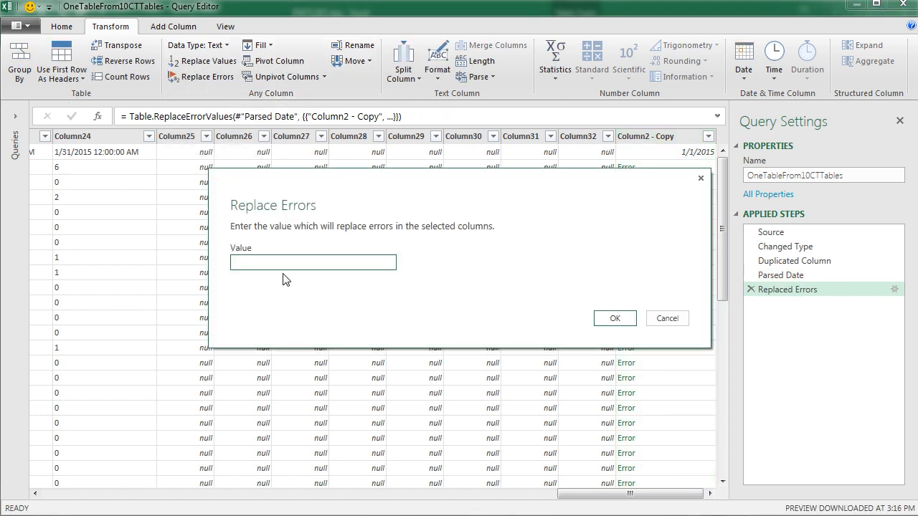
pyautogui.write('n')
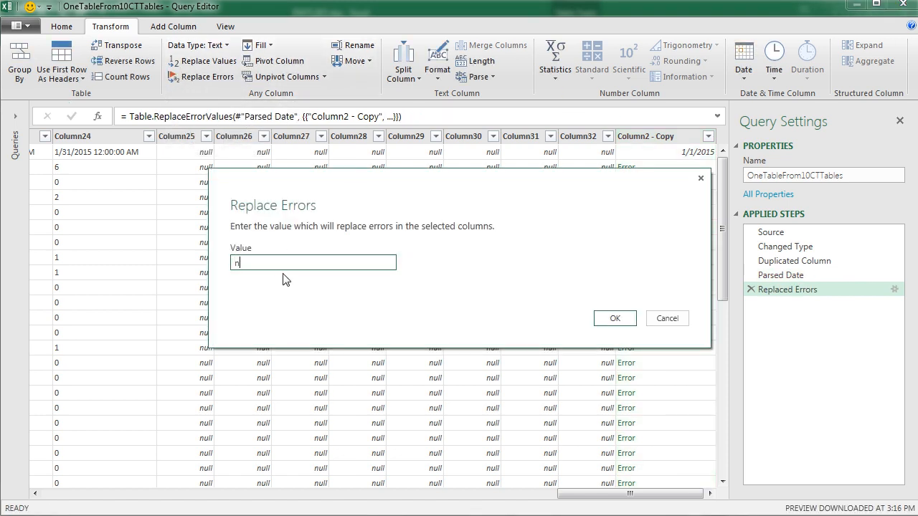
pyautogui.write('ull')
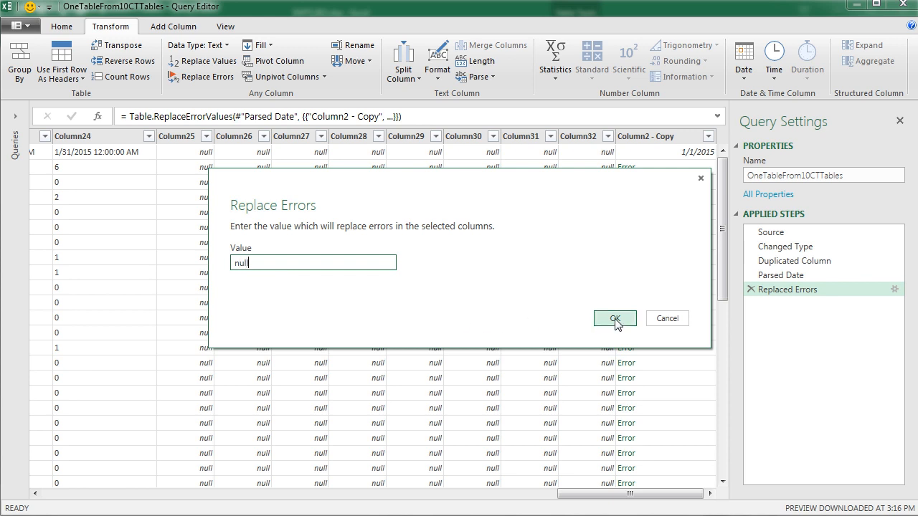
pyautogui.click(614, 318)
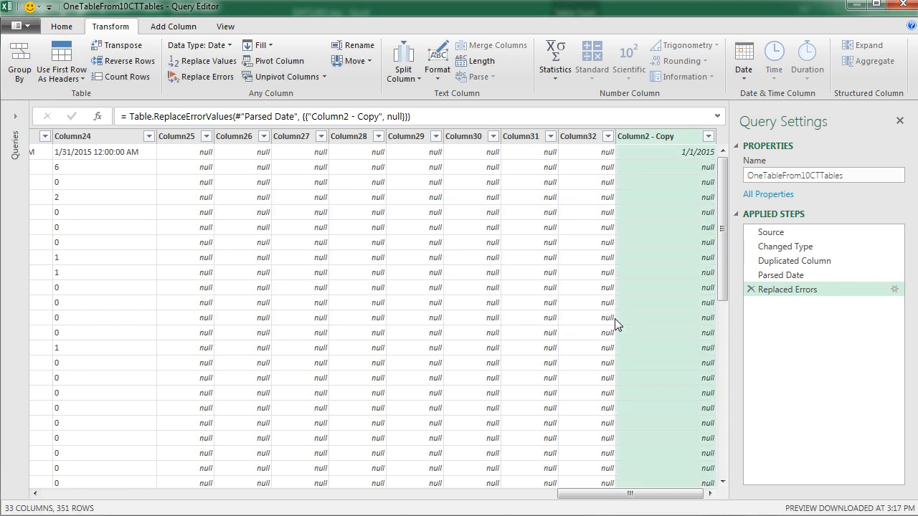
pyautogui.scroll(-3)
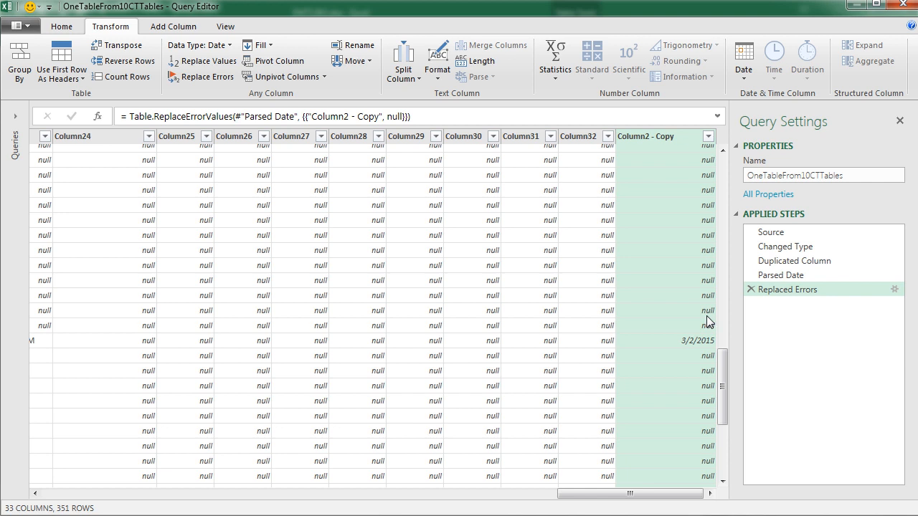
pyautogui.scroll(3)
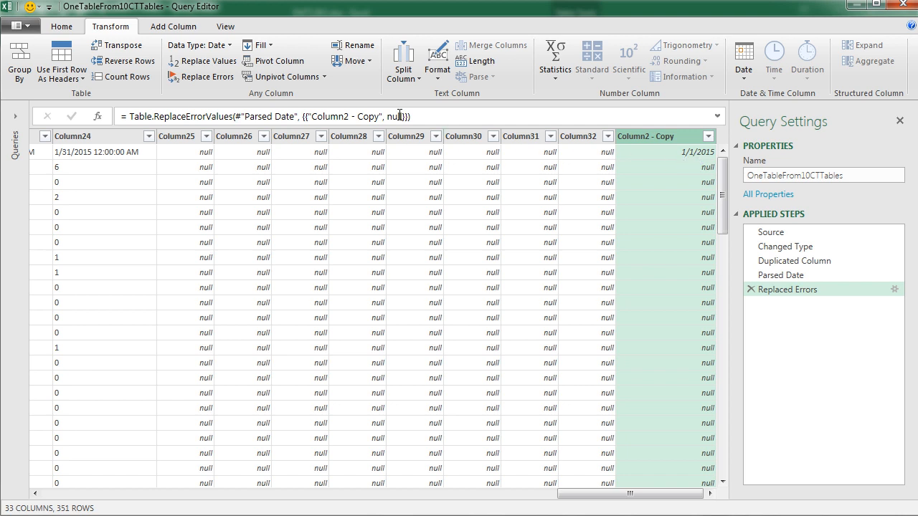
pyautogui.moveTo(256, 44)
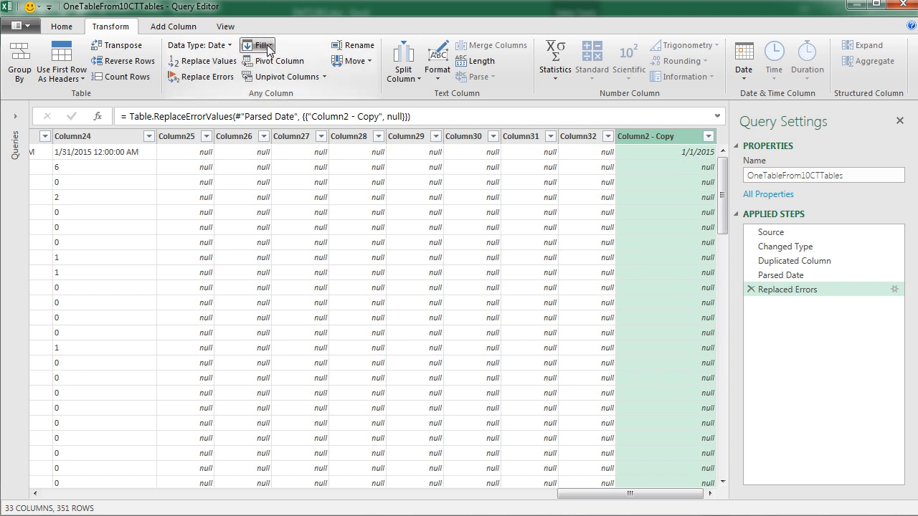
pyautogui.click(256, 44)
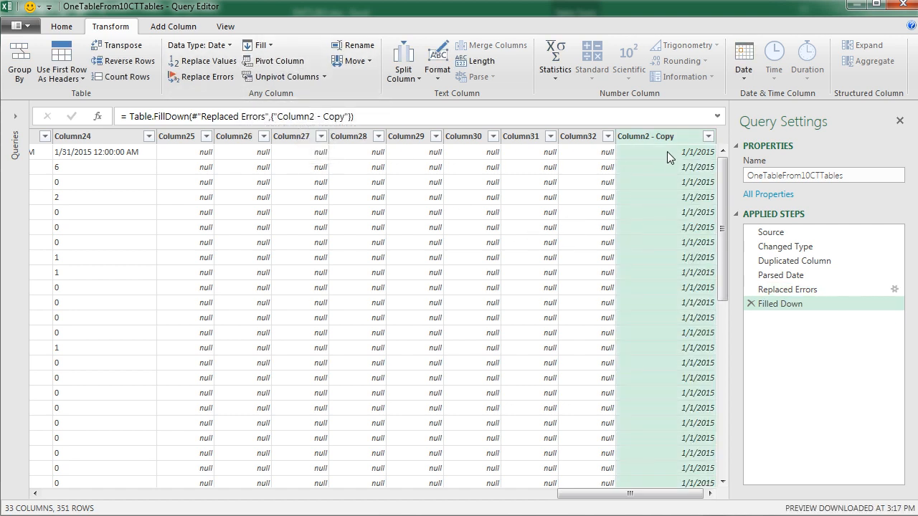
pyautogui.moveTo(701, 164)
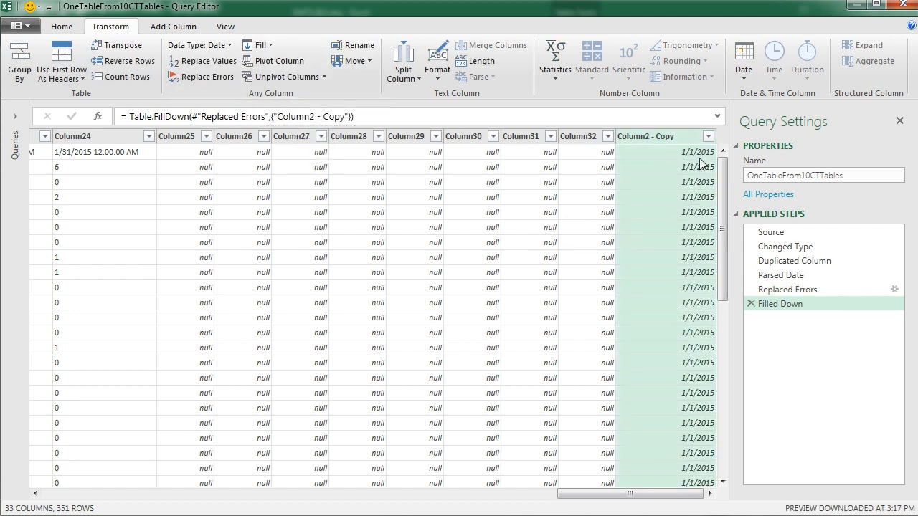
pyautogui.moveTo(706, 178)
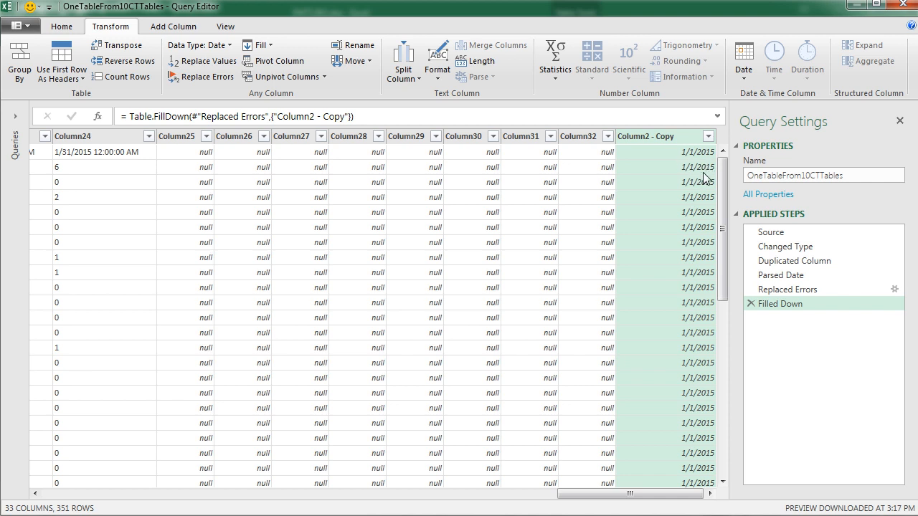
pyautogui.moveTo(693, 210)
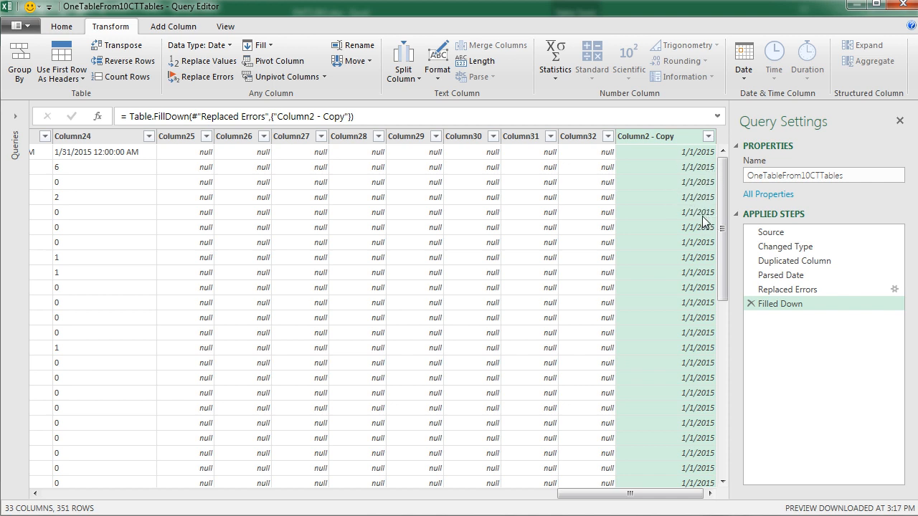
pyautogui.moveTo(574, 231)
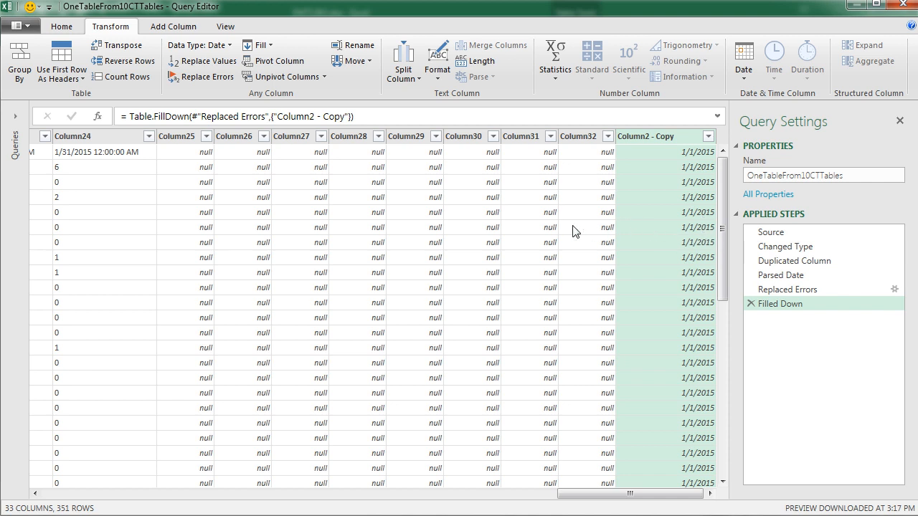
pyautogui.scroll(-3)
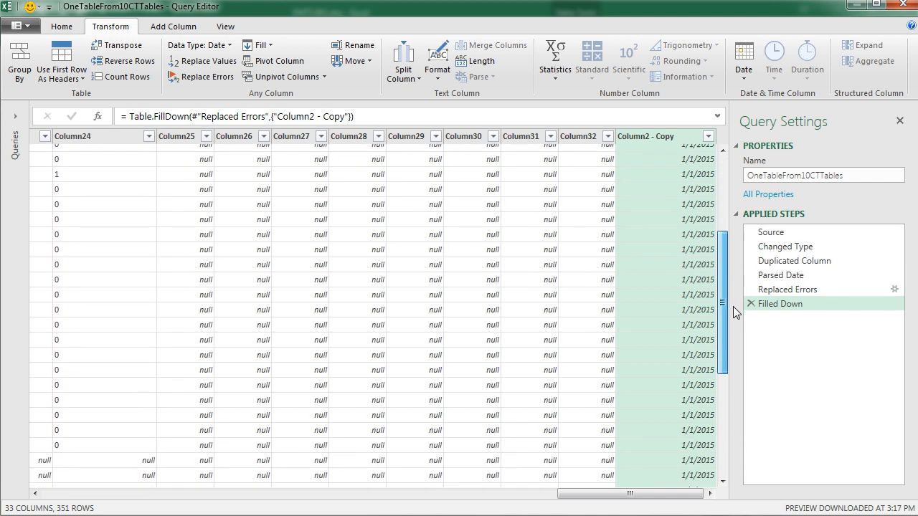
pyautogui.scroll(-3)
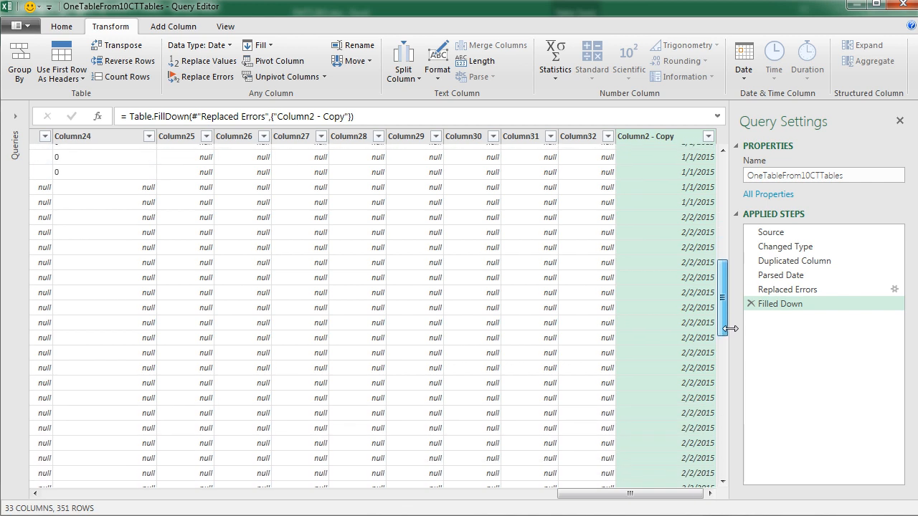
pyautogui.scroll(3)
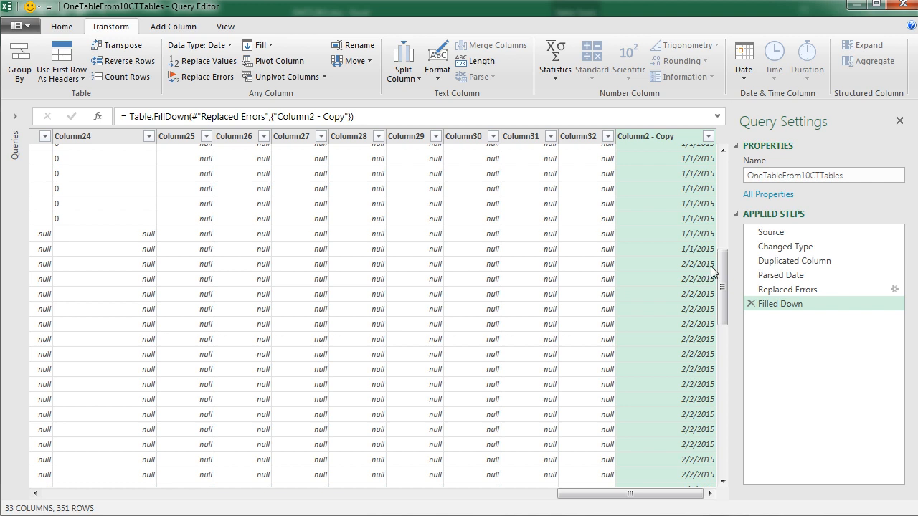
pyautogui.moveTo(713, 273)
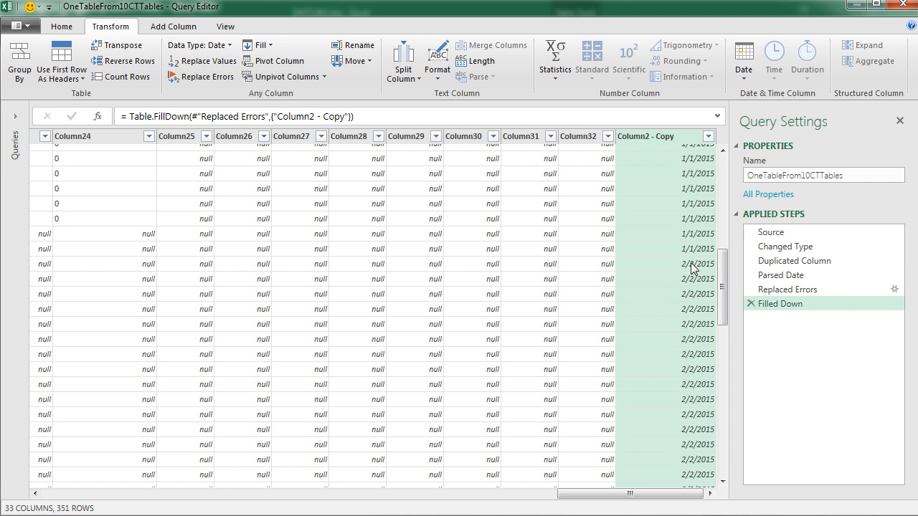
pyautogui.moveTo(730, 279)
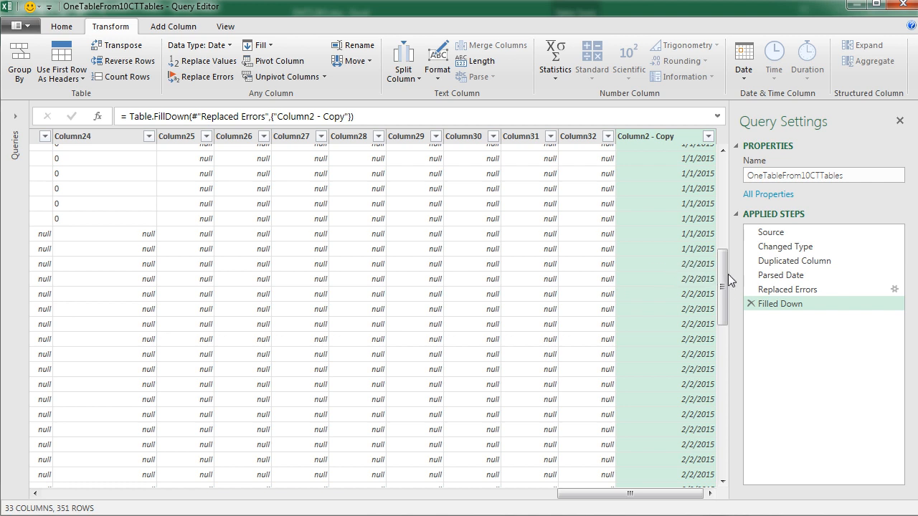
pyautogui.scroll(3)
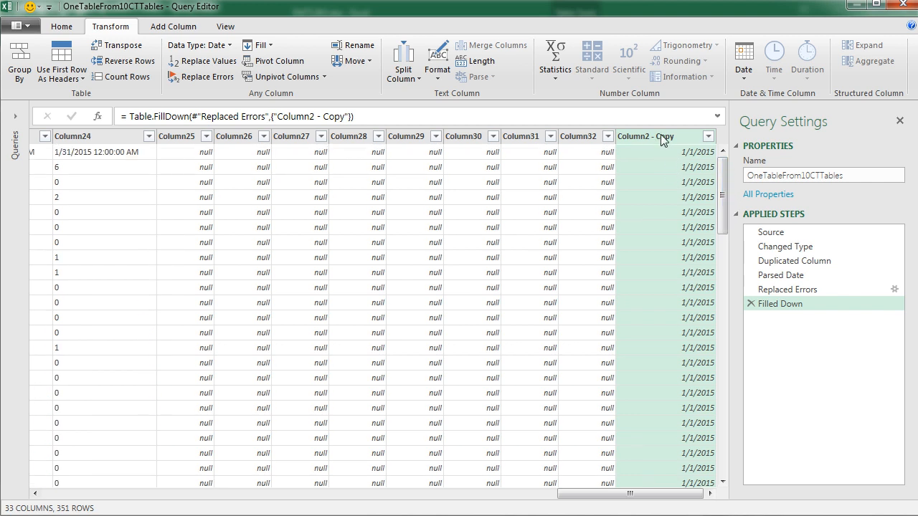
pyautogui.moveTo(40, 84)
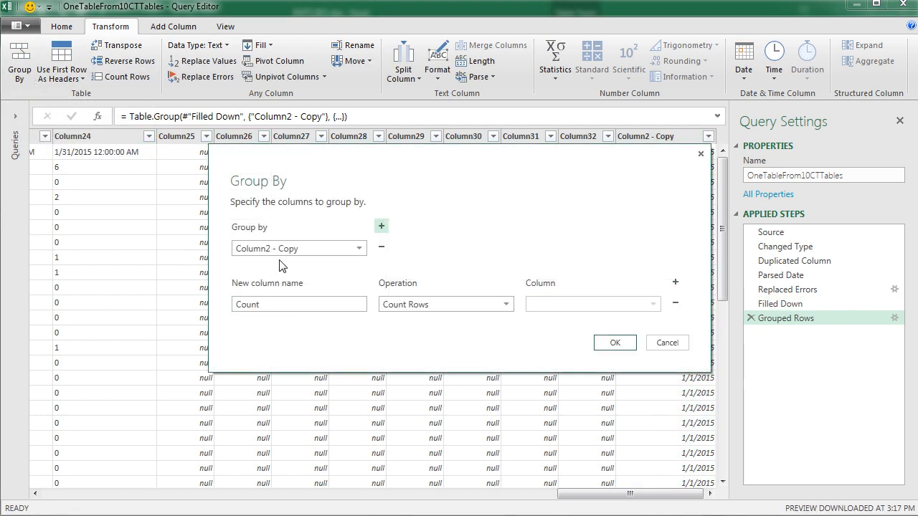
# Step: Group by Column2 - Copy into a new column named Table using the All Rows operation
pyautogui.tripleClick(300, 304)
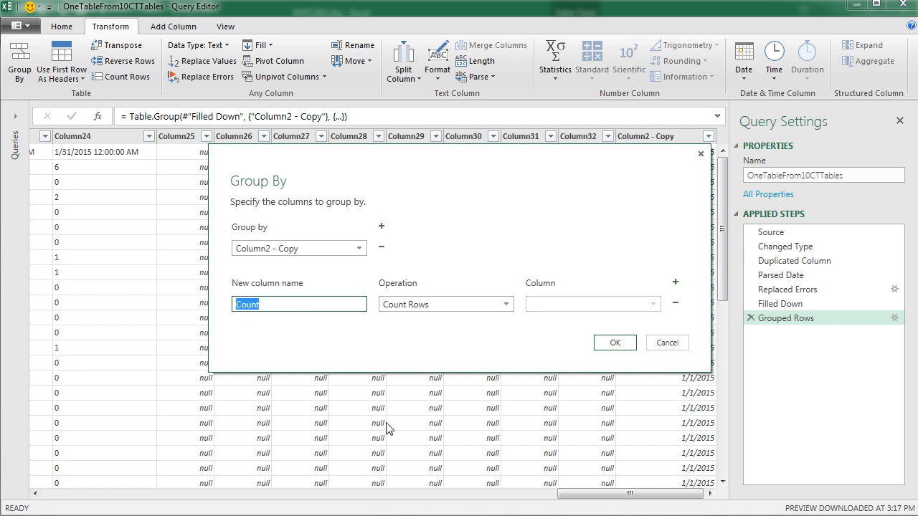
pyautogui.write('Tb')
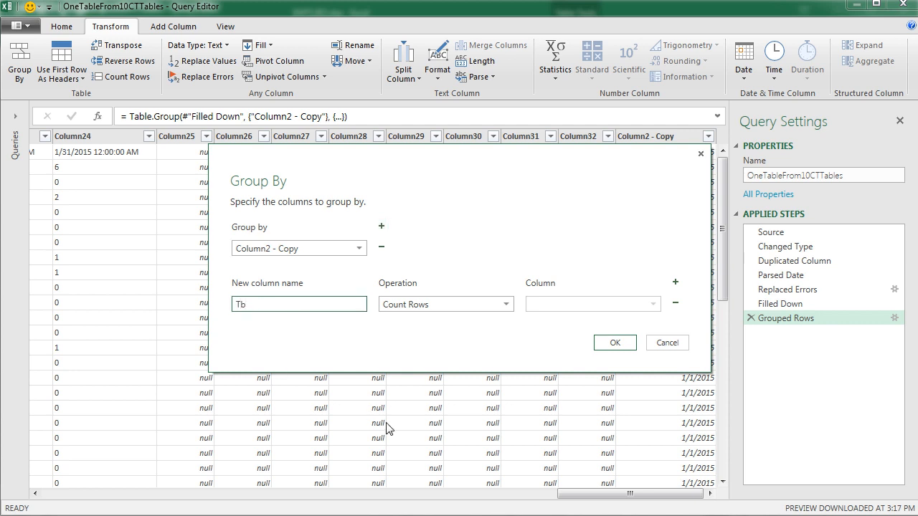
pyautogui.click(298, 305)
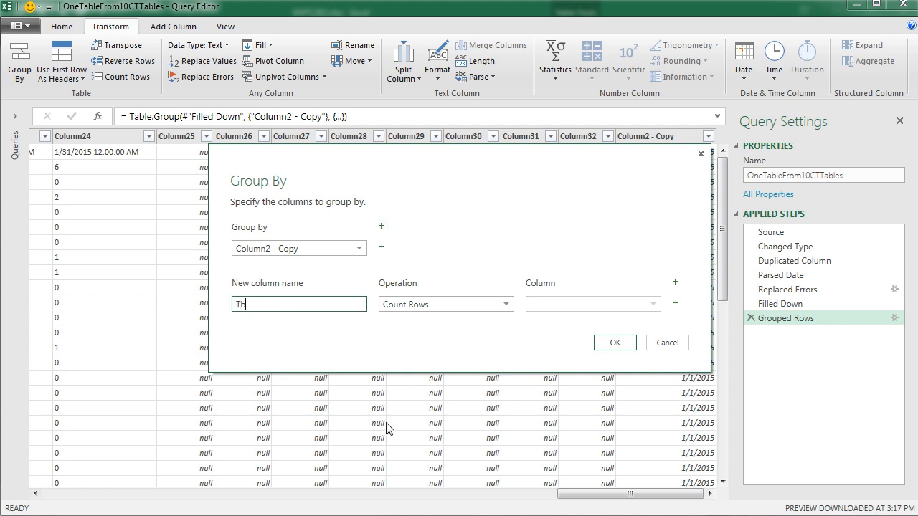
pyautogui.write('able')
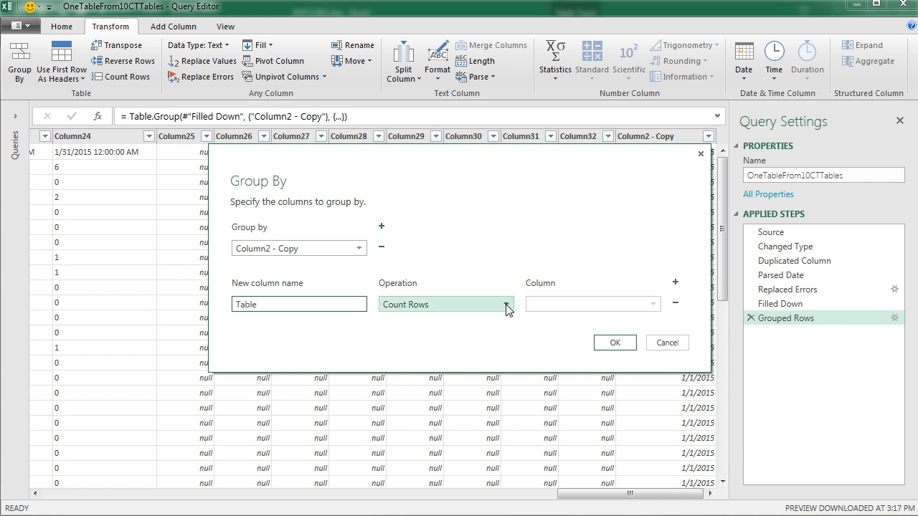
pyautogui.click(506, 304)
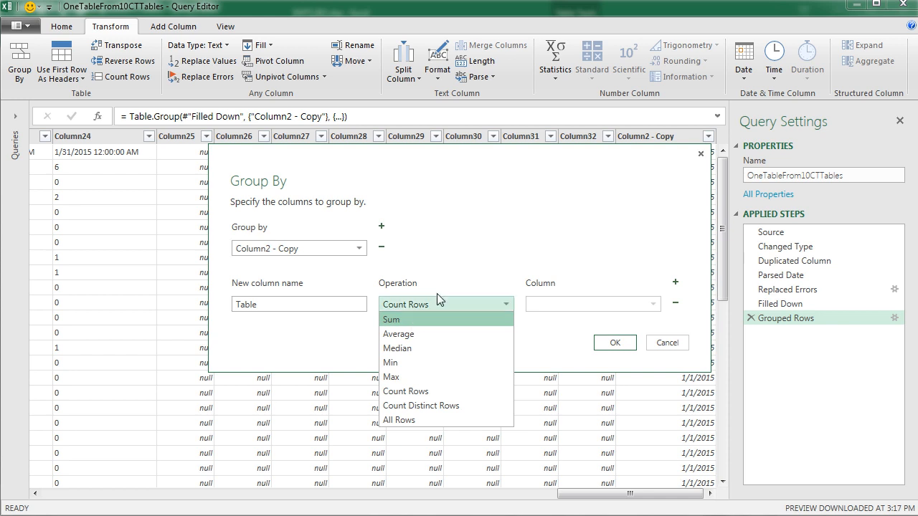
pyautogui.moveTo(588, 302)
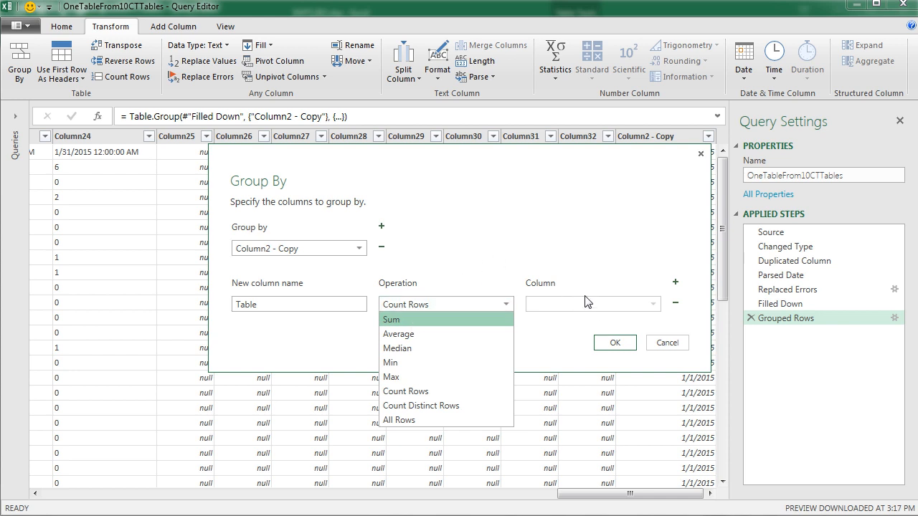
pyautogui.moveTo(452, 420)
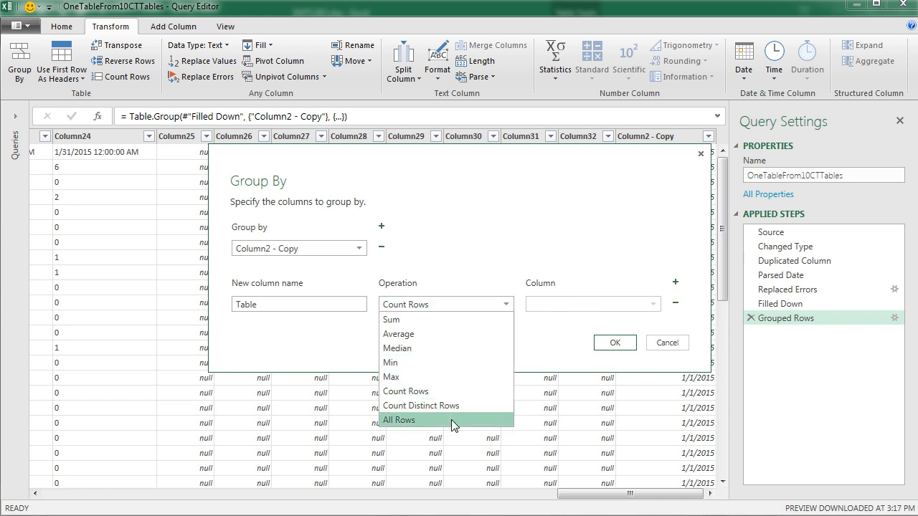
pyautogui.click(399, 419)
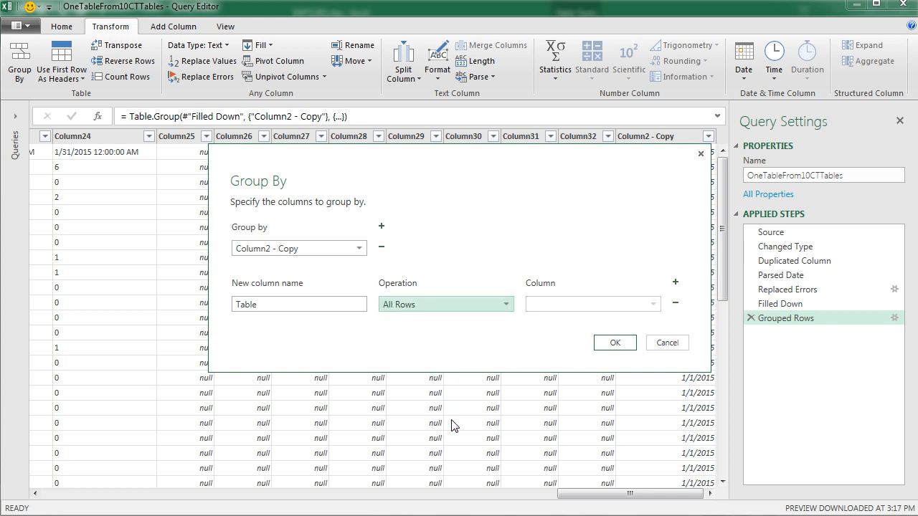
pyautogui.moveTo(432, 314)
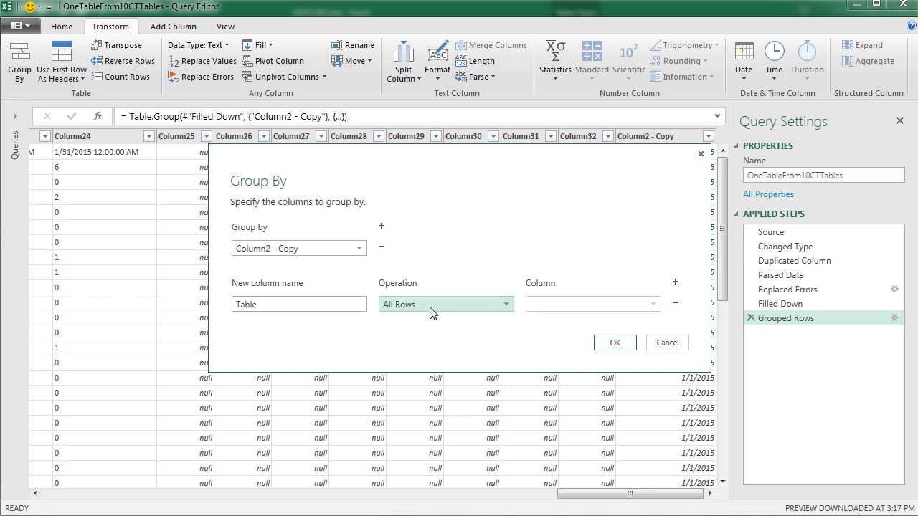
pyautogui.moveTo(251, 201)
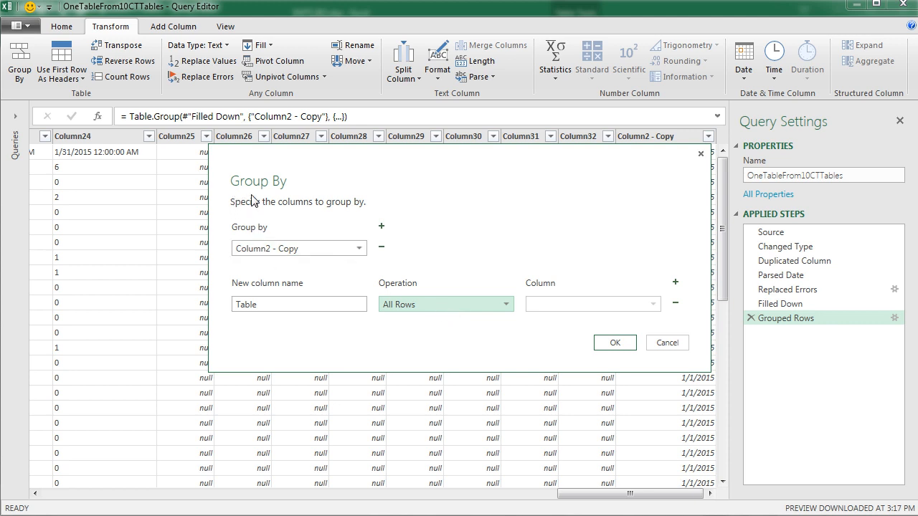
pyautogui.moveTo(278, 211)
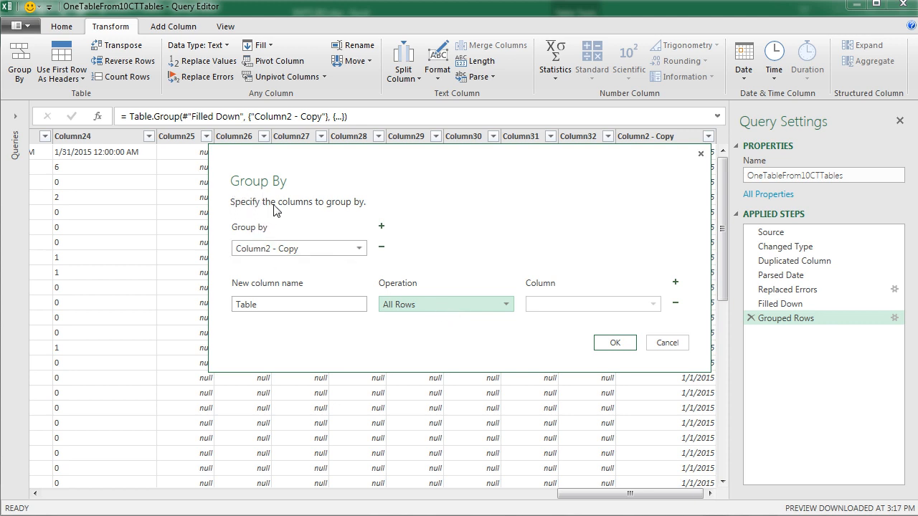
pyautogui.moveTo(274, 195)
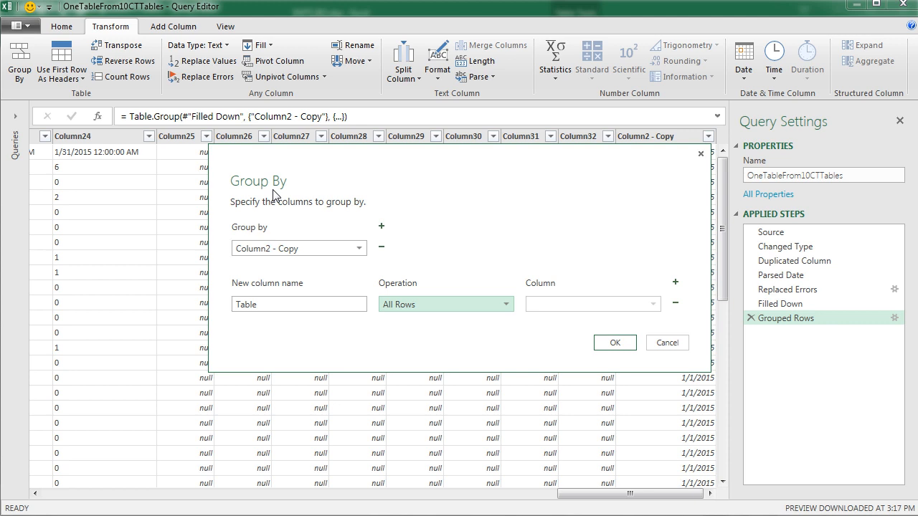
pyautogui.moveTo(302, 179)
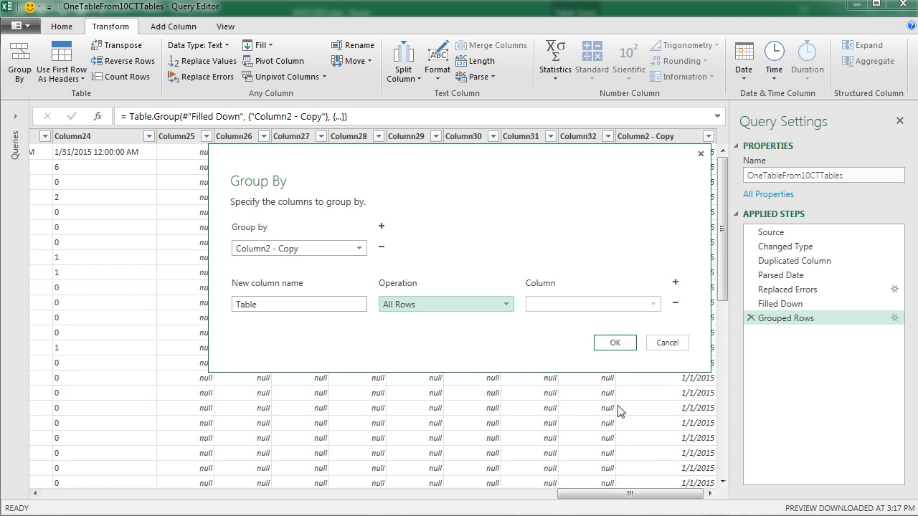
pyautogui.moveTo(553, 358)
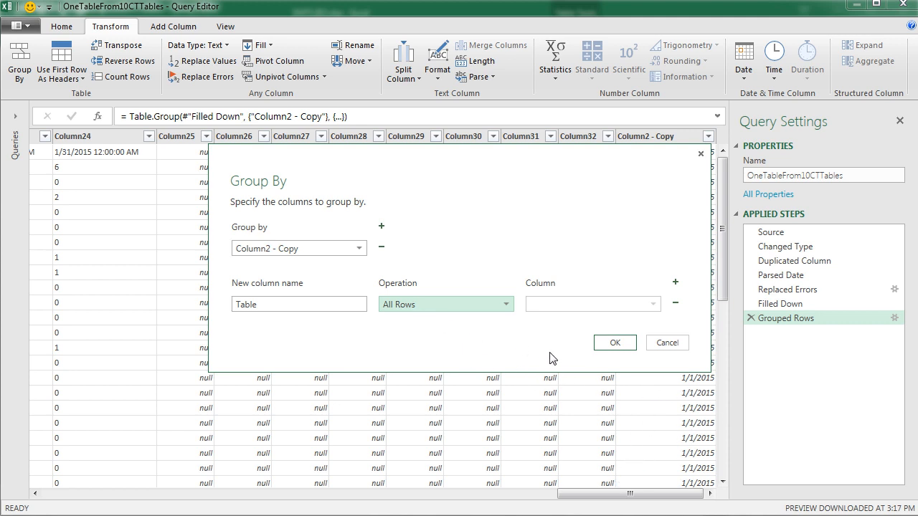
pyautogui.click(614, 342)
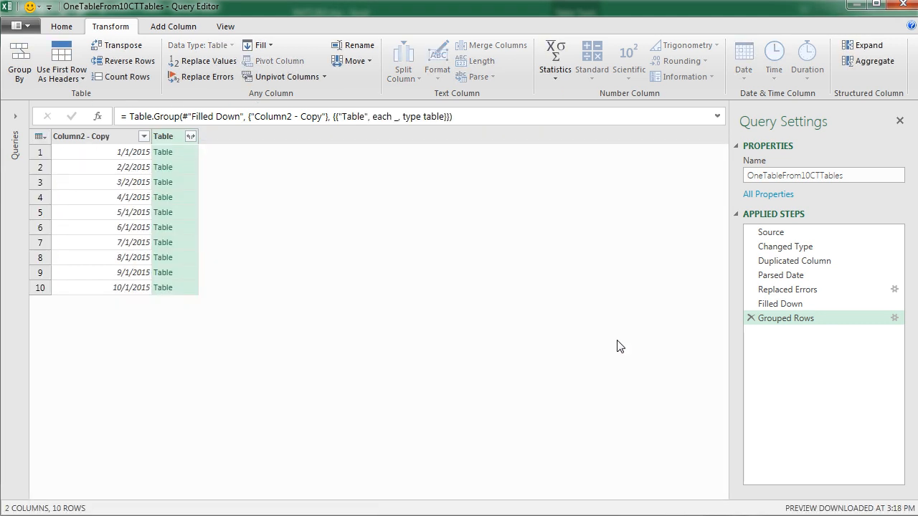
pyautogui.moveTo(215, 205)
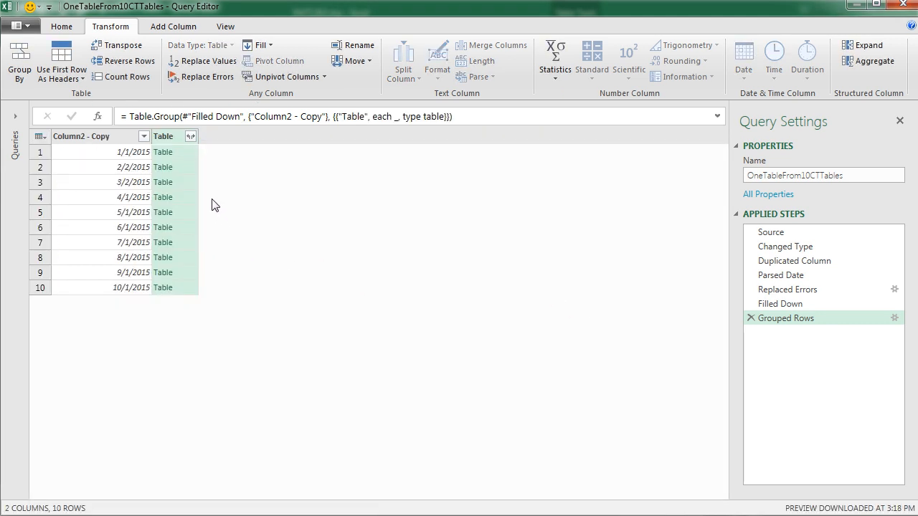
pyautogui.moveTo(213, 189)
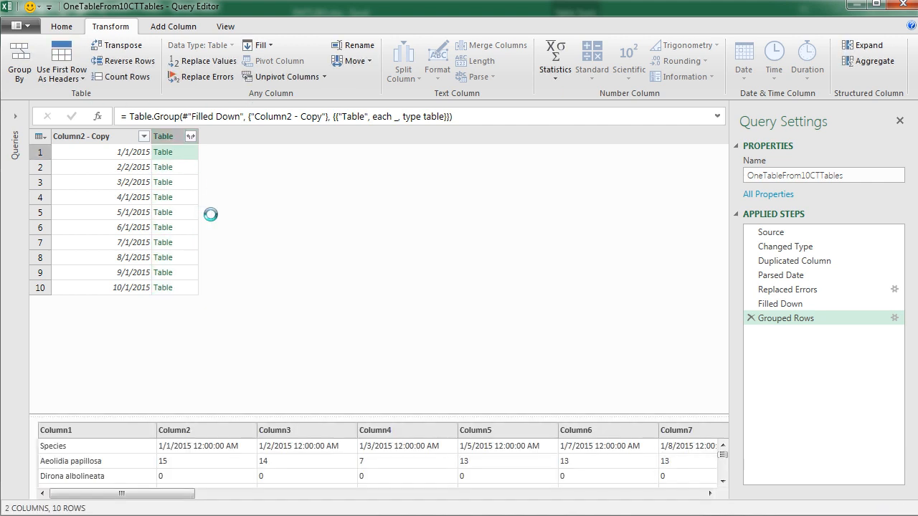
pyautogui.moveTo(197, 201)
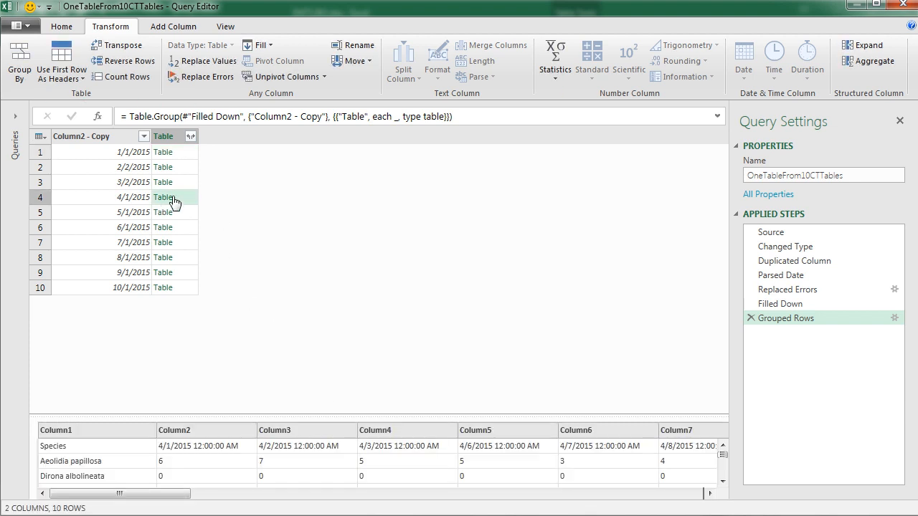
pyautogui.moveTo(687, 366)
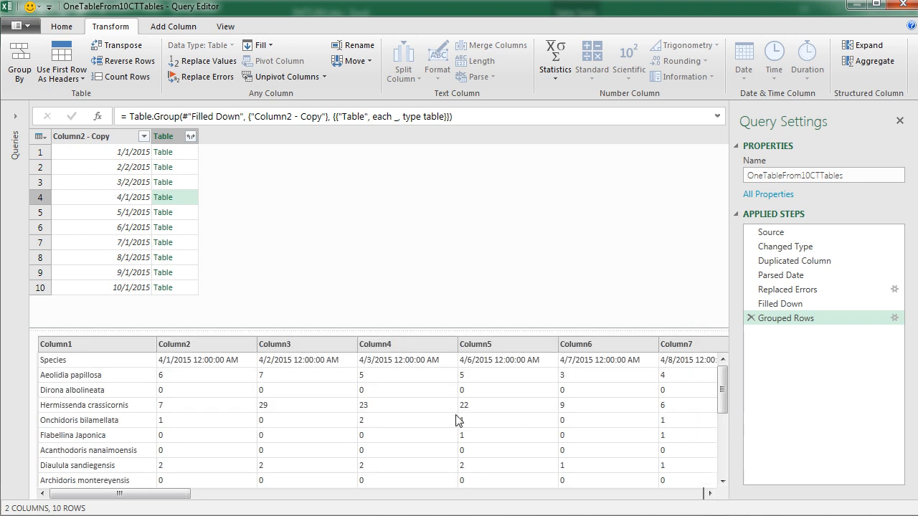
pyautogui.moveTo(237, 364)
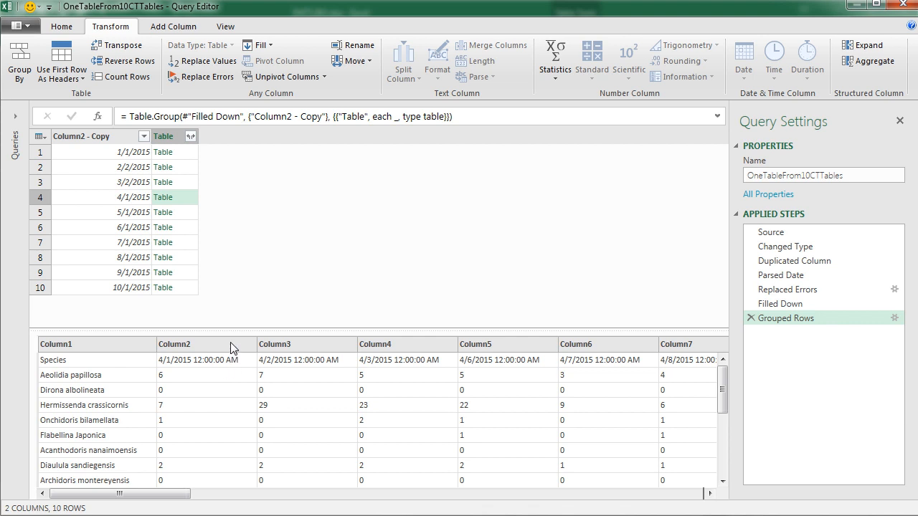
pyautogui.moveTo(257, 342)
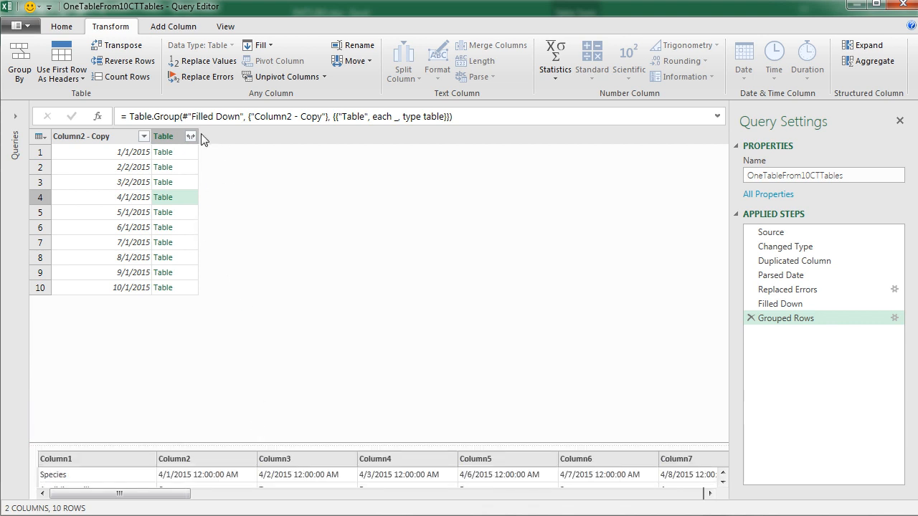
pyautogui.moveTo(206, 139)
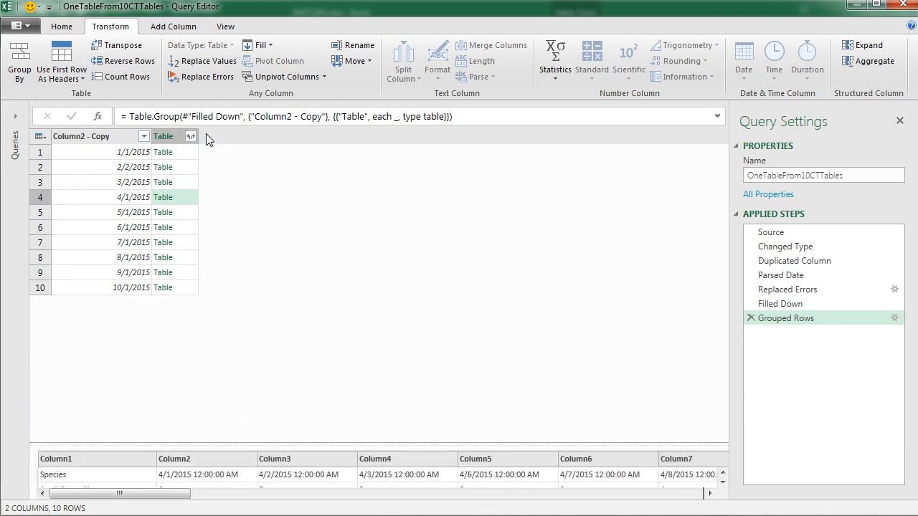
pyautogui.moveTo(371, 140)
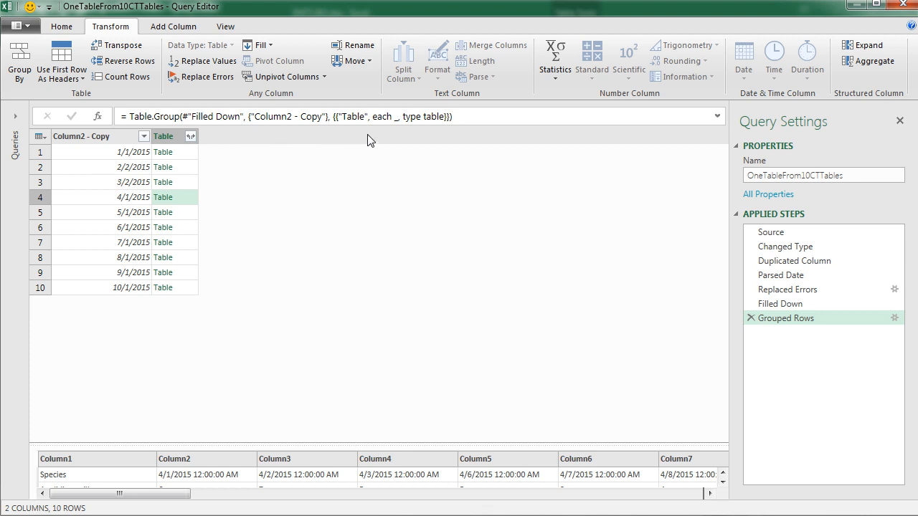
pyautogui.moveTo(388, 129)
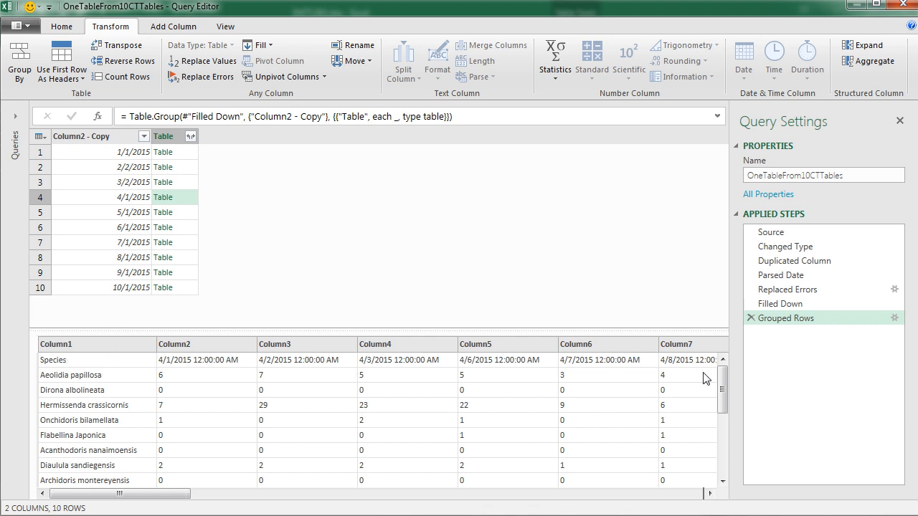
pyautogui.moveTo(531, 373)
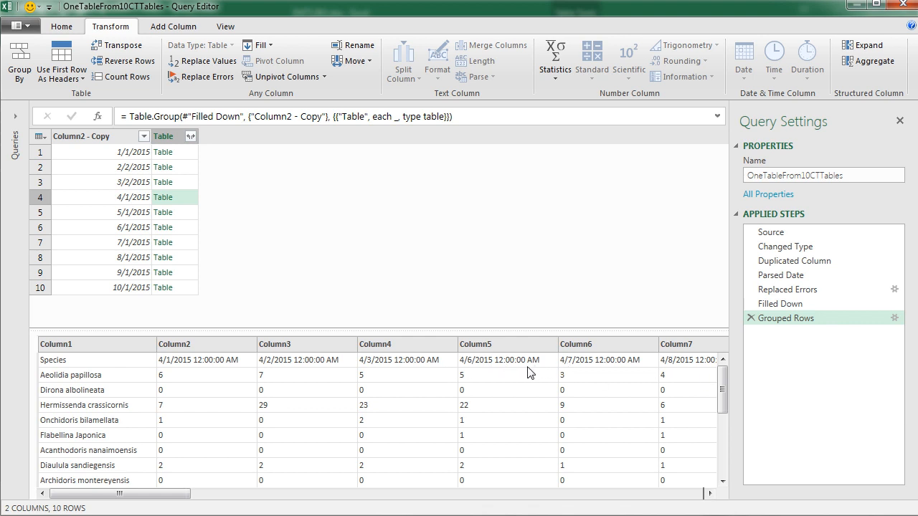
pyautogui.moveTo(365, 385)
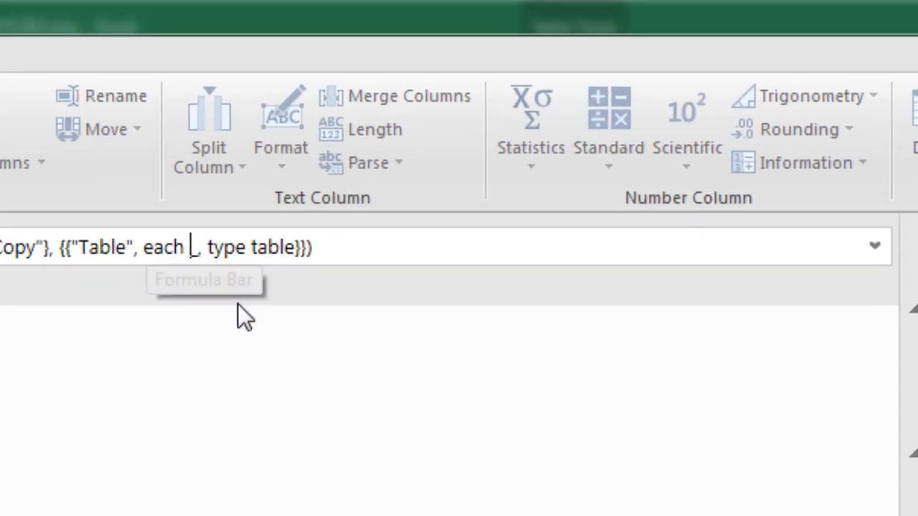
# Step: Wrap the promoted-headers table in Table.UnpivotOtherColumns in the Grouped Rows formula
pyautogui.write('Table.')
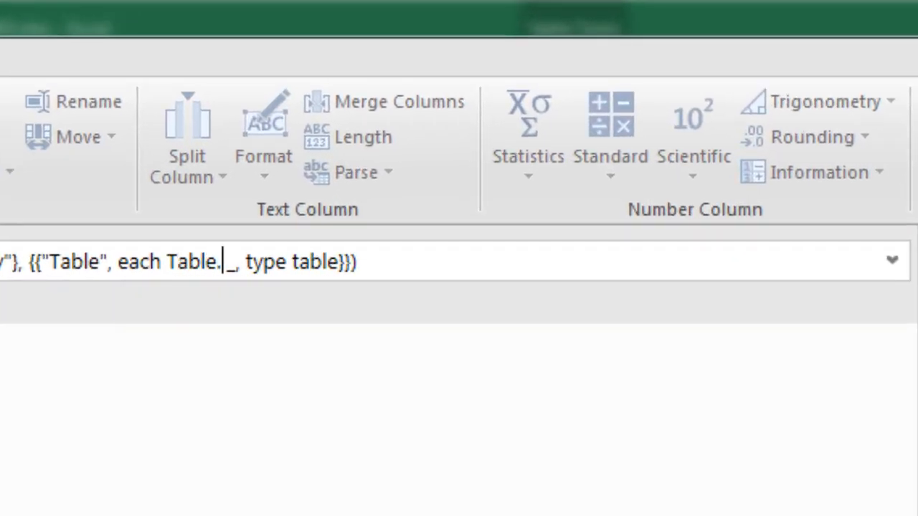
pyautogui.write('UnpivotOtherColumns')
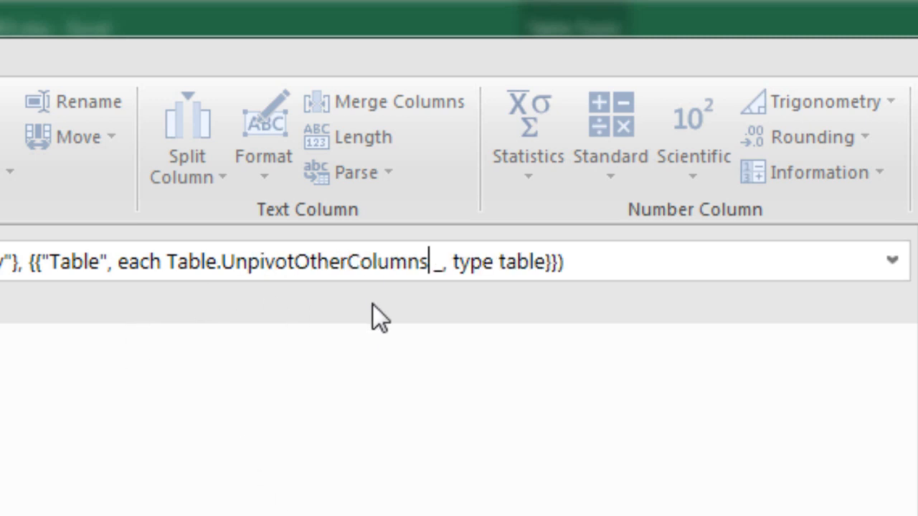
pyautogui.write('(')
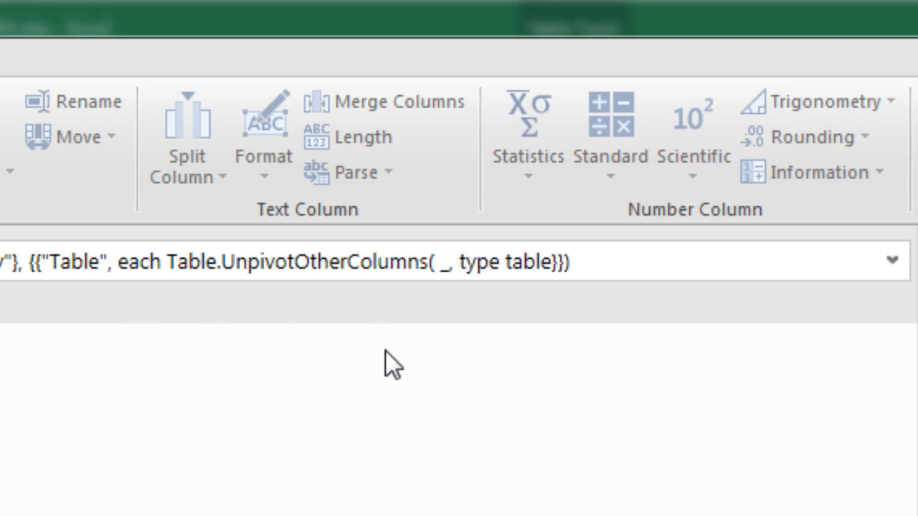
pyautogui.moveTo(457, 359)
pyautogui.write('Table.PromoteHeaders(')
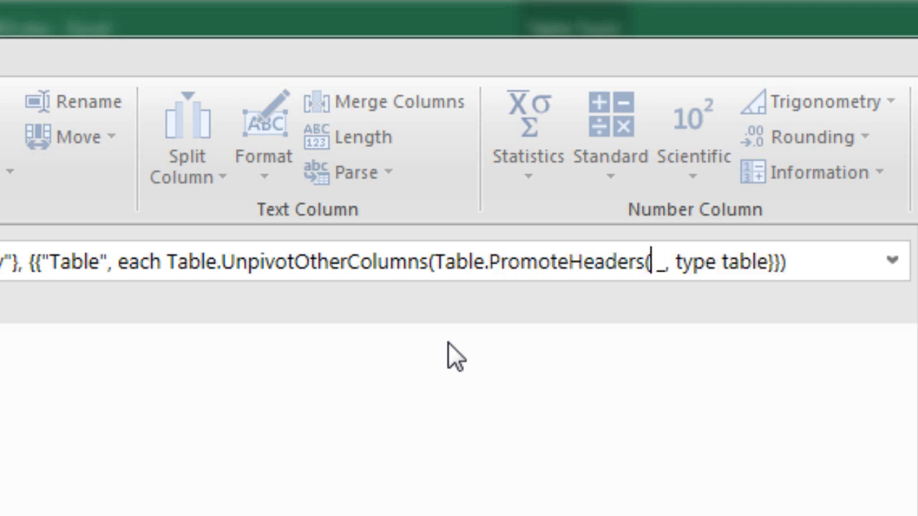
pyautogui.moveTo(759, 215)
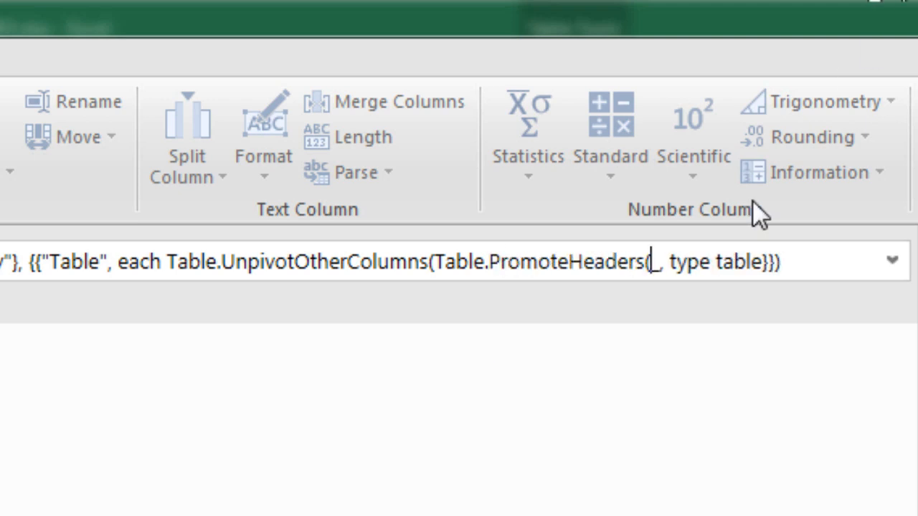
pyautogui.moveTo(658, 260)
pyautogui.write(')')
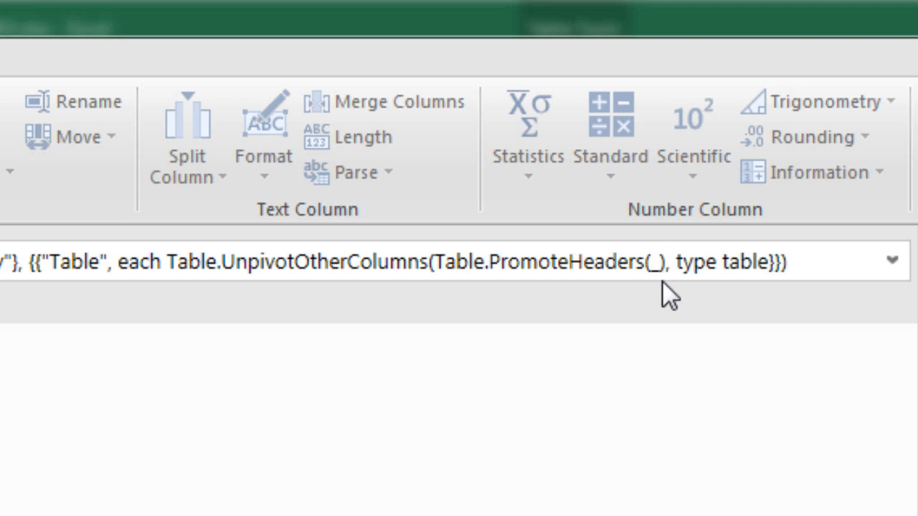
pyautogui.click(668, 261)
pyautogui.write(', ')
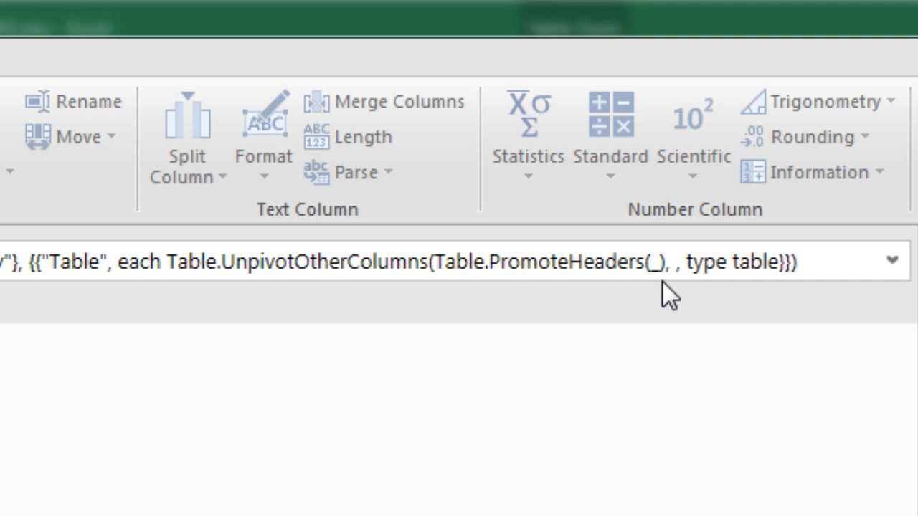
pyautogui.click(674, 260)
pyautogui.write('{')
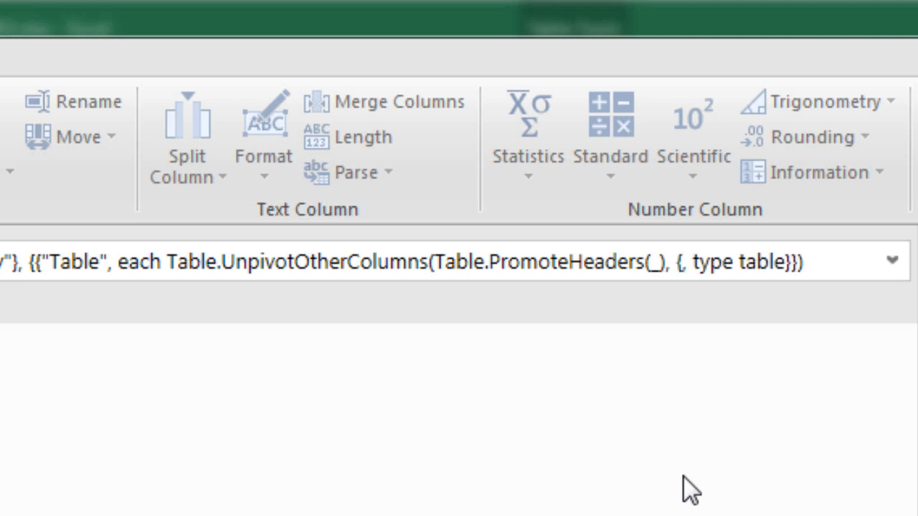
# Step: Add the unpivot arguments keeping "Species" and naming the attribute column "Date"
pyautogui.write('"S')
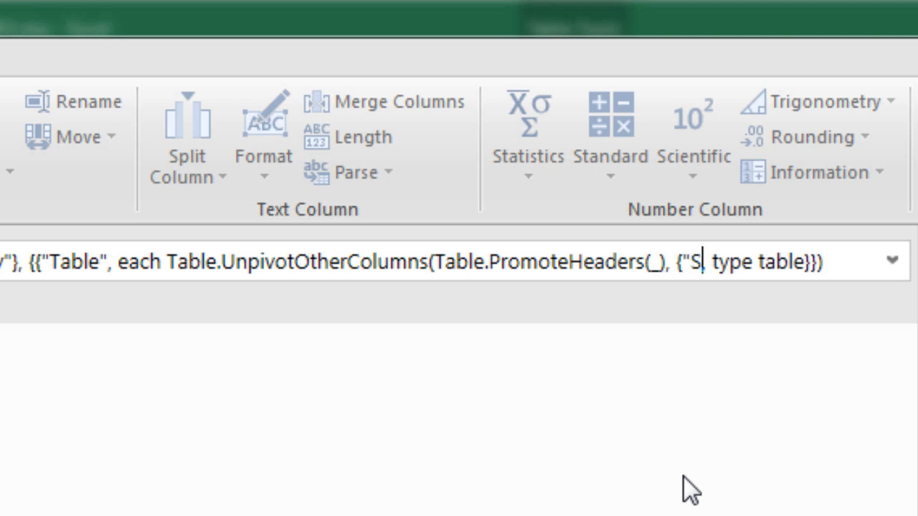
pyautogui.write('pecies"}, ,')
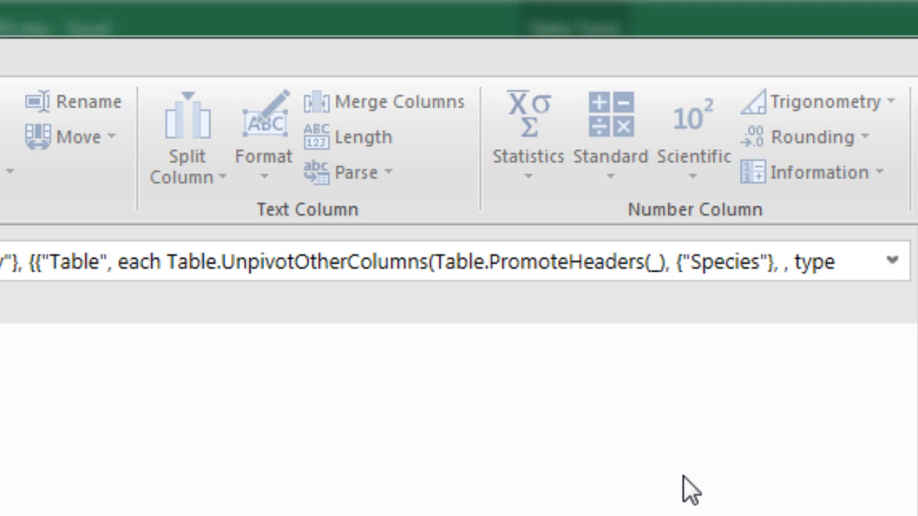
pyautogui.write('"Da')
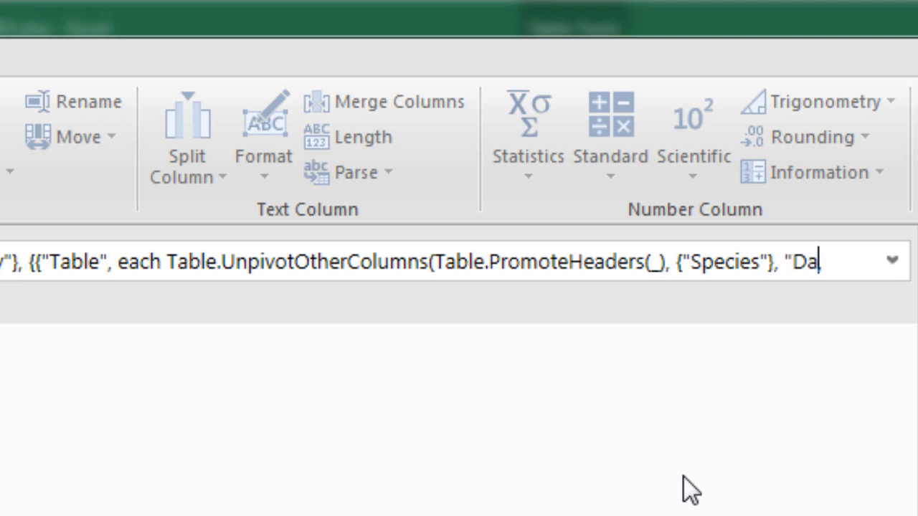
pyautogui.write('te", "Value", type table}})')
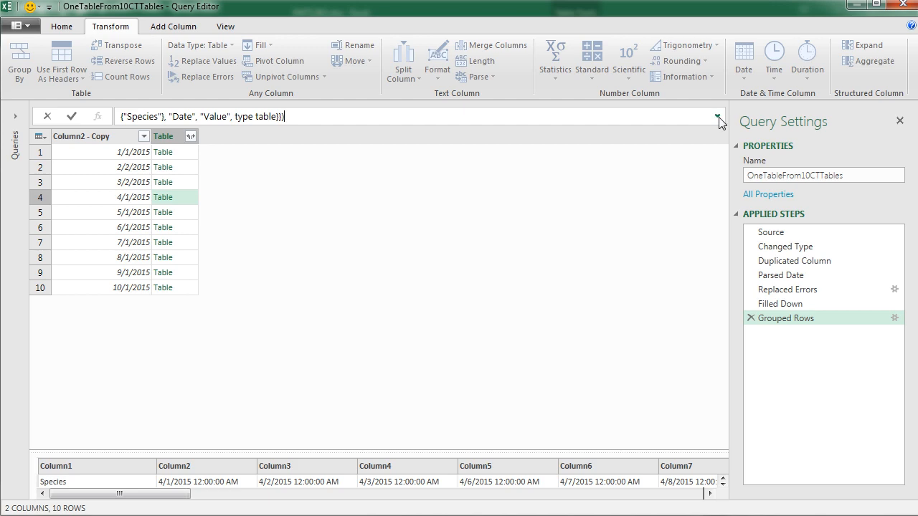
# Step: Fix the Grouped Rows formula with the missing comma and remove the temporary 3/2/2015 drill-down step
pyautogui.click(717, 116)
pyautogui.write(')')
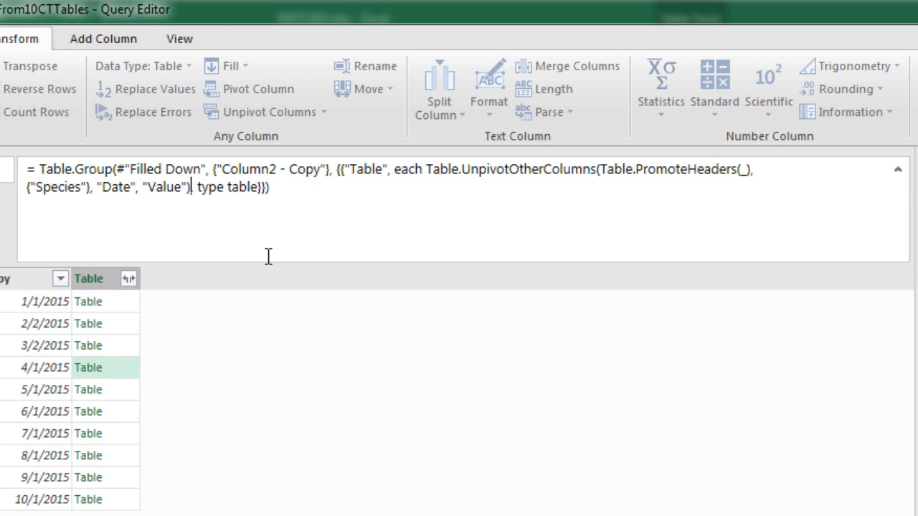
pyautogui.moveTo(592, 194)
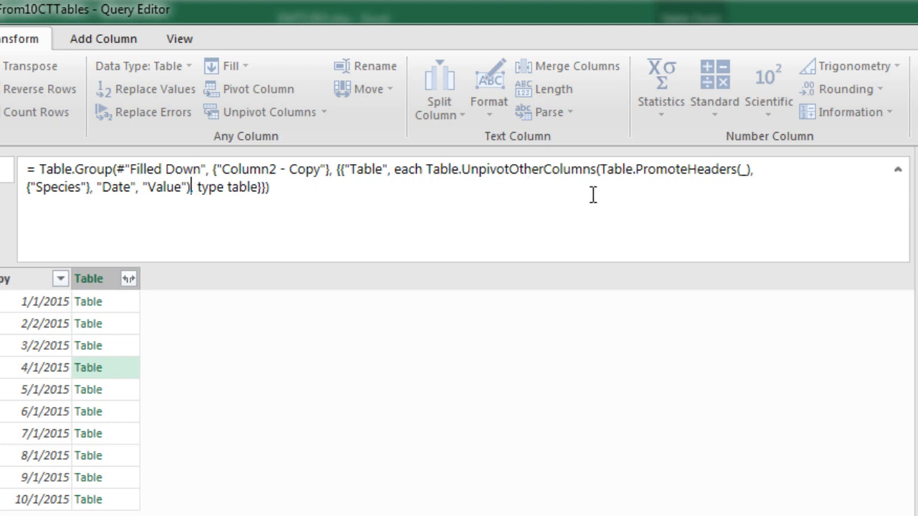
pyautogui.write(', 3, 2)]}[Table]')
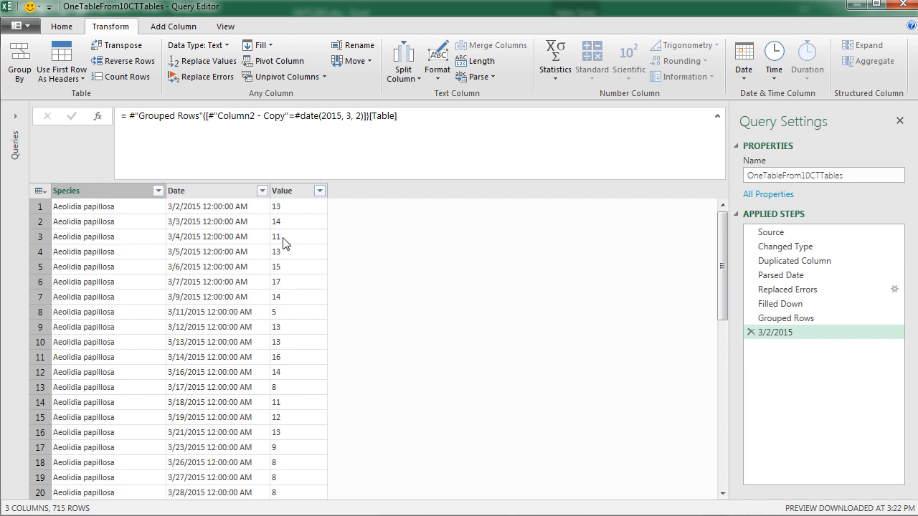
pyautogui.scroll(-3)
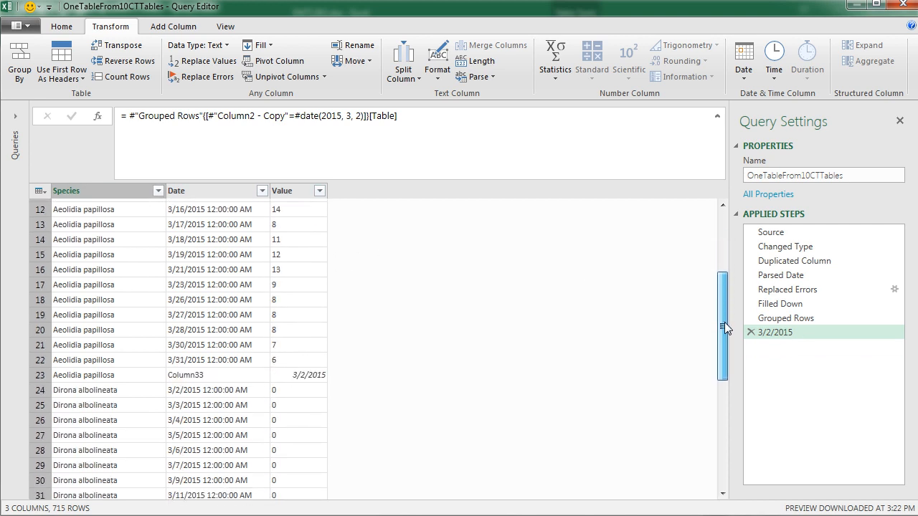
pyautogui.scroll(-3)
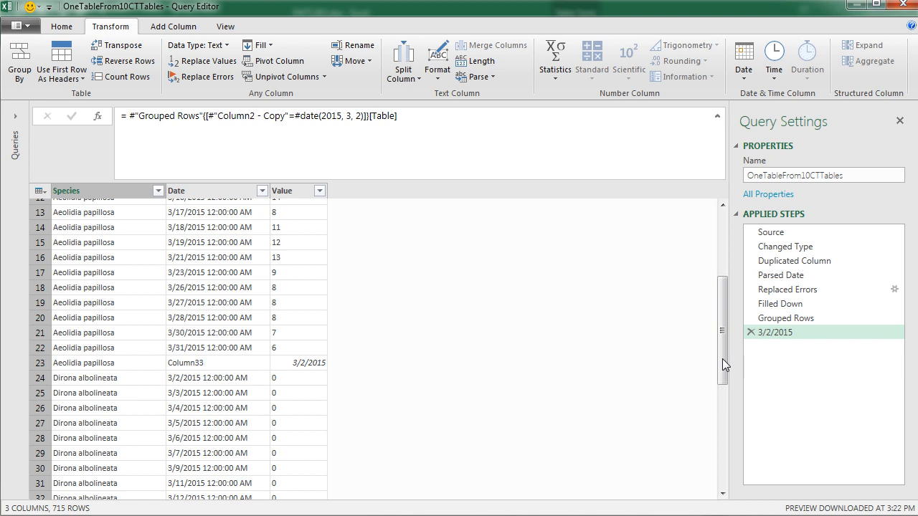
pyautogui.scroll(3)
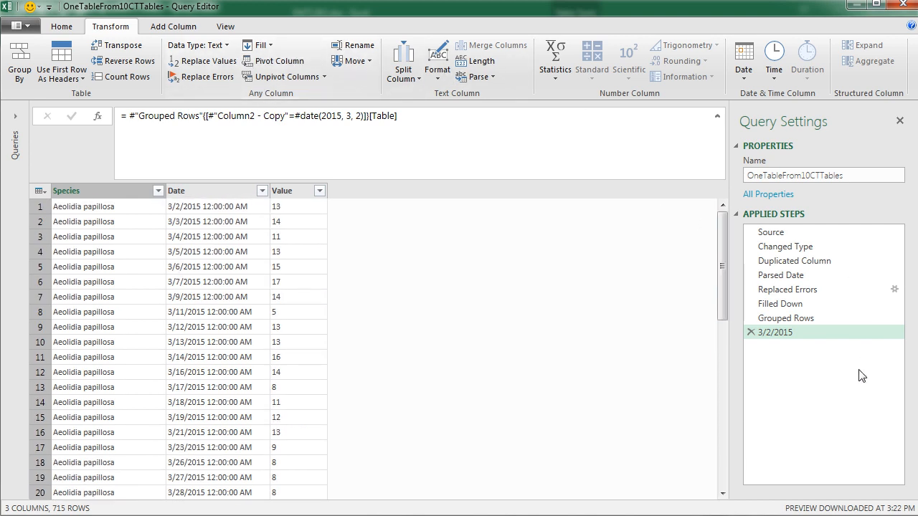
pyautogui.click(751, 332)
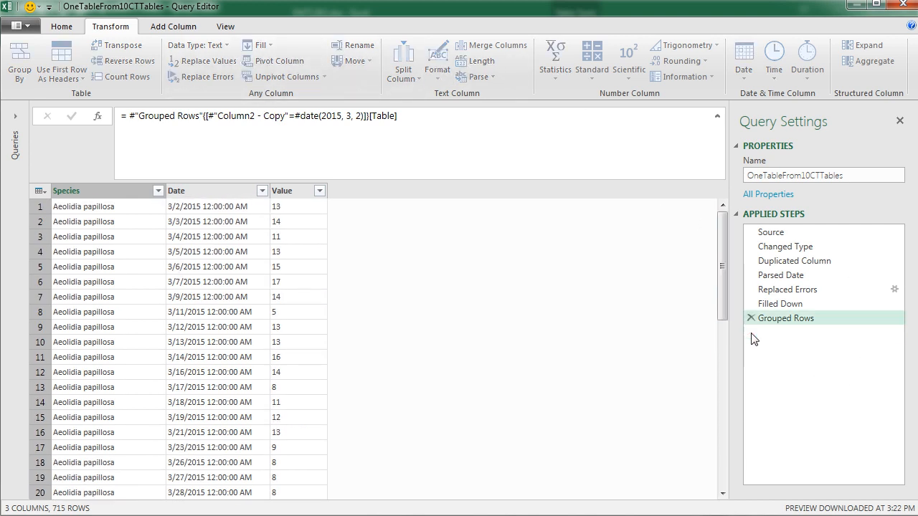
pyautogui.click(785, 318)
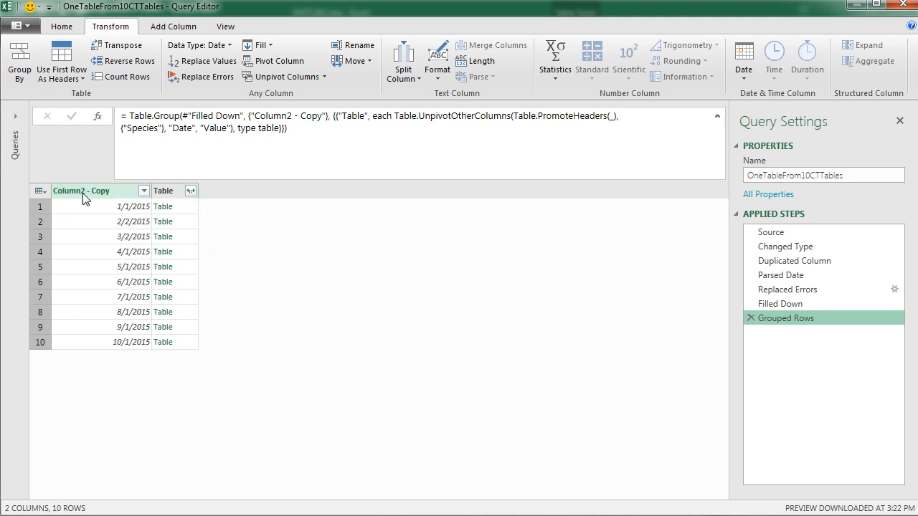
# Step: Remove the Column2 - Copy column from the grouped result
pyautogui.rightClick(81, 191)
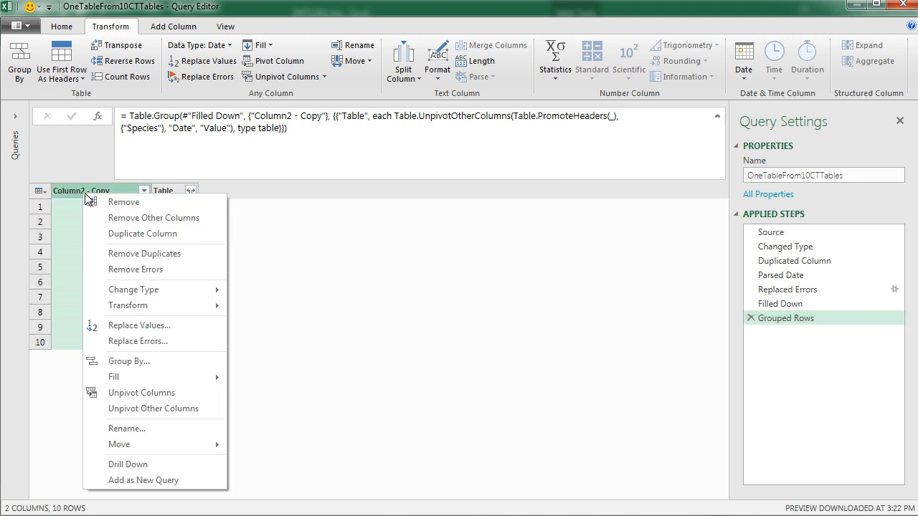
pyautogui.click(123, 201)
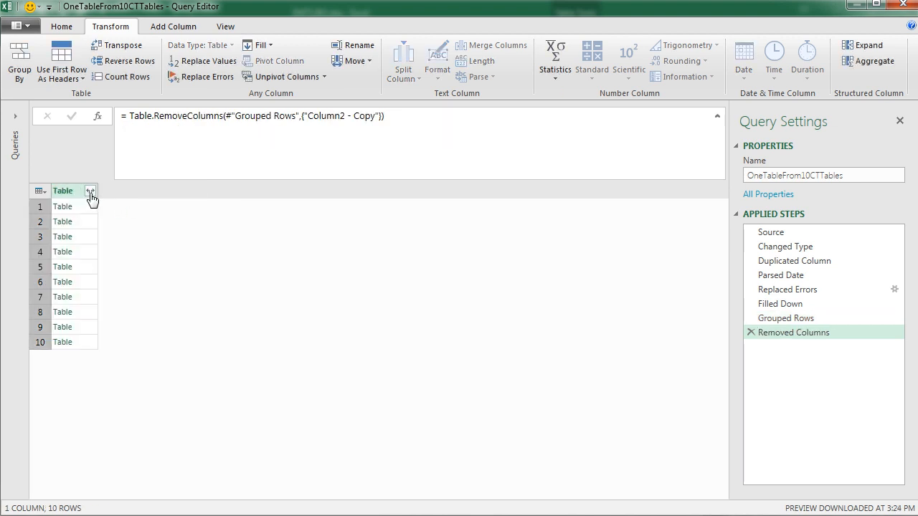
# Step: Expand the nested tables into Date, Species and Value columns without the original-name prefix
pyautogui.click(90, 190)
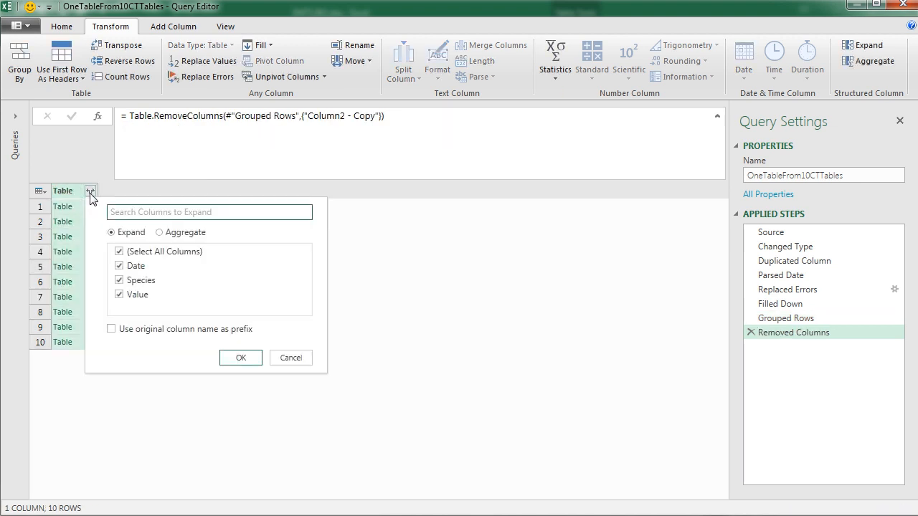
pyautogui.click(111, 329)
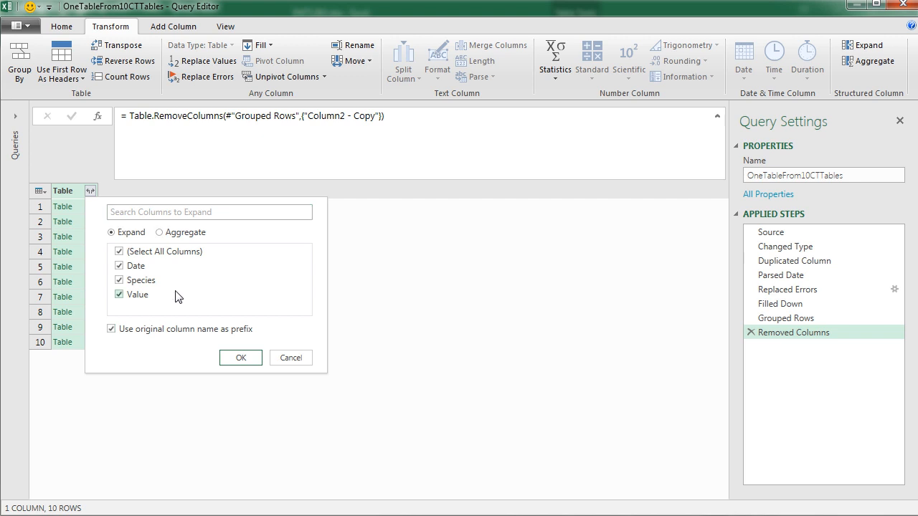
pyautogui.click(111, 328)
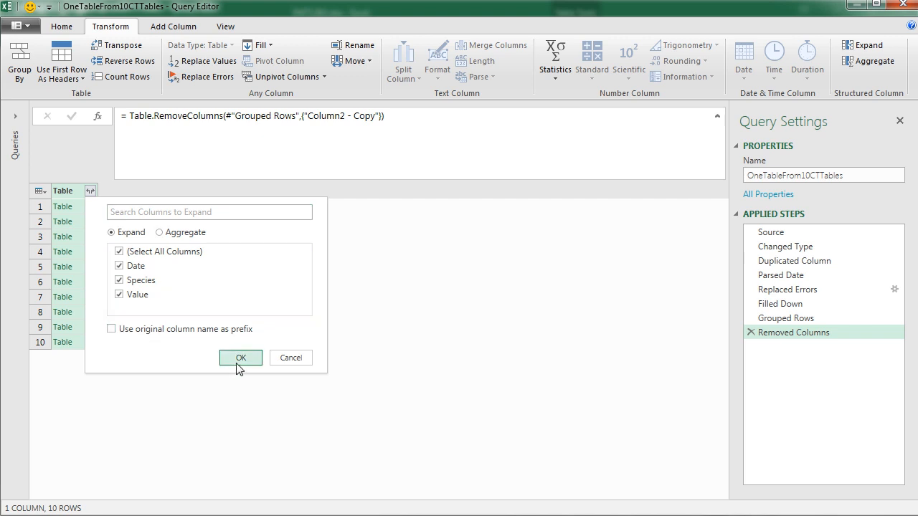
pyautogui.click(241, 357)
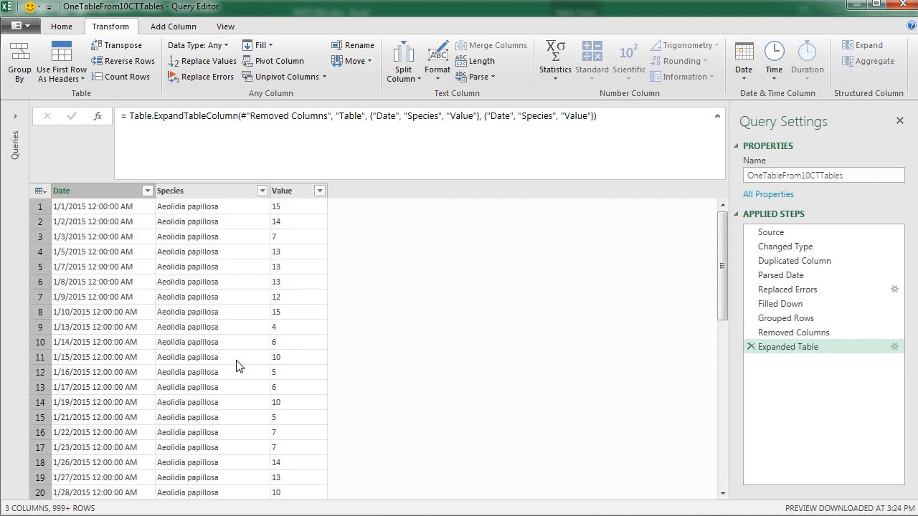
pyautogui.scroll(-3)
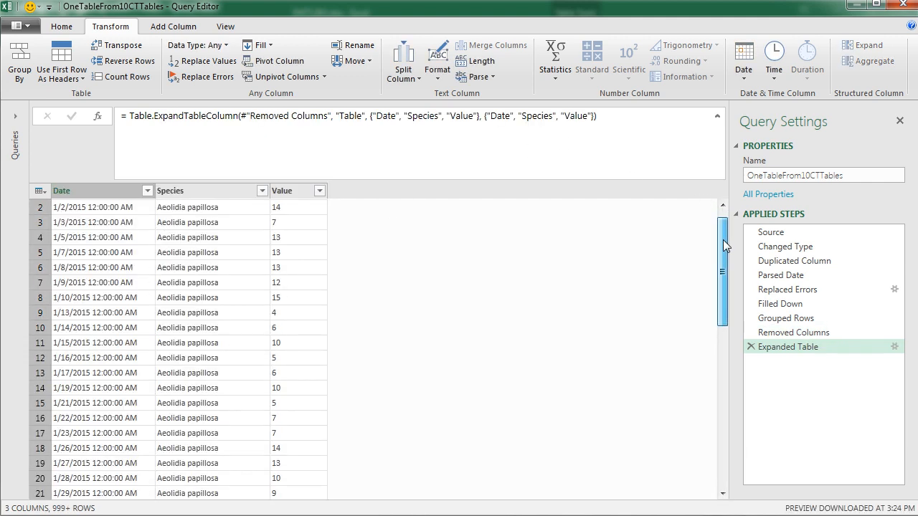
pyautogui.scroll(-3)
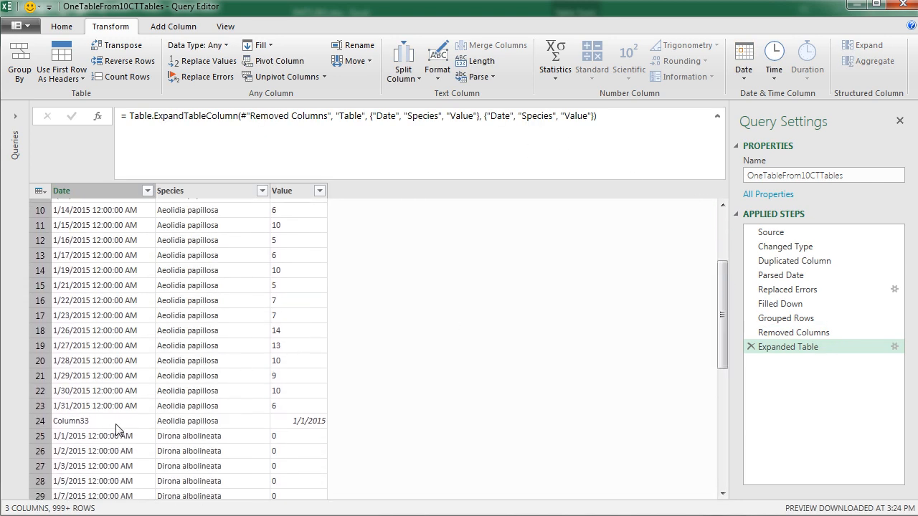
pyautogui.moveTo(99, 433)
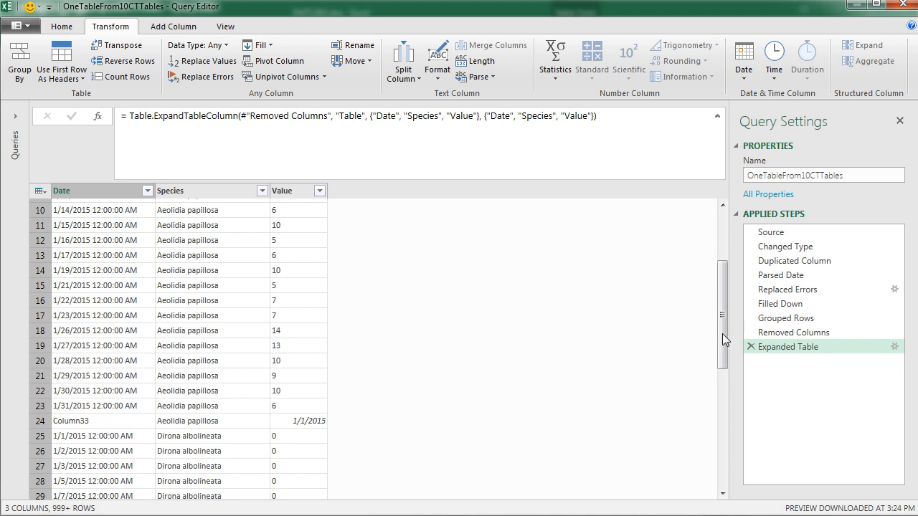
# Step: Filter the Date column to drop the stray Column33 rows, keeping only dated records
pyautogui.scroll(3)
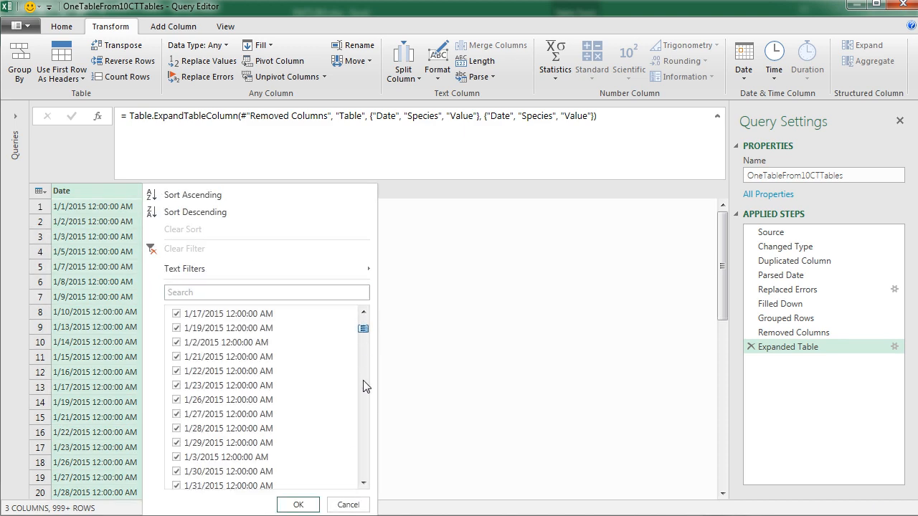
pyautogui.scroll(-3)
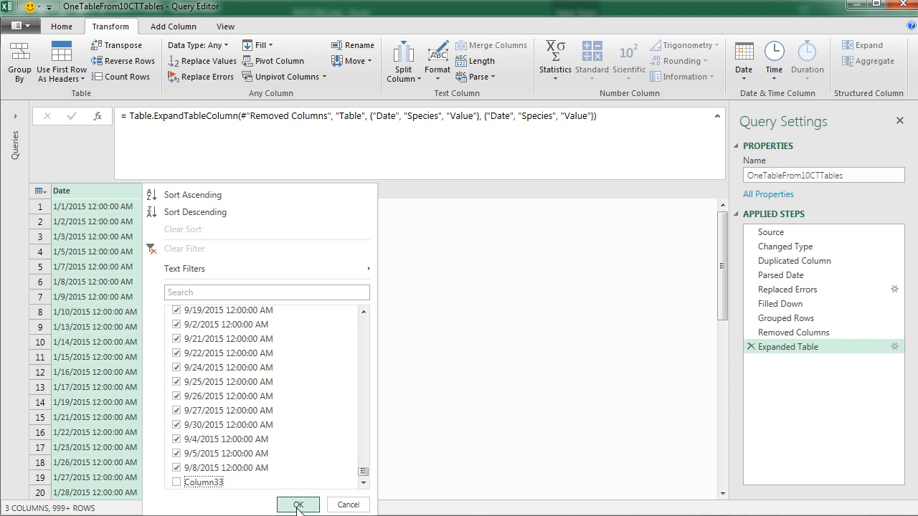
pyautogui.click(298, 505)
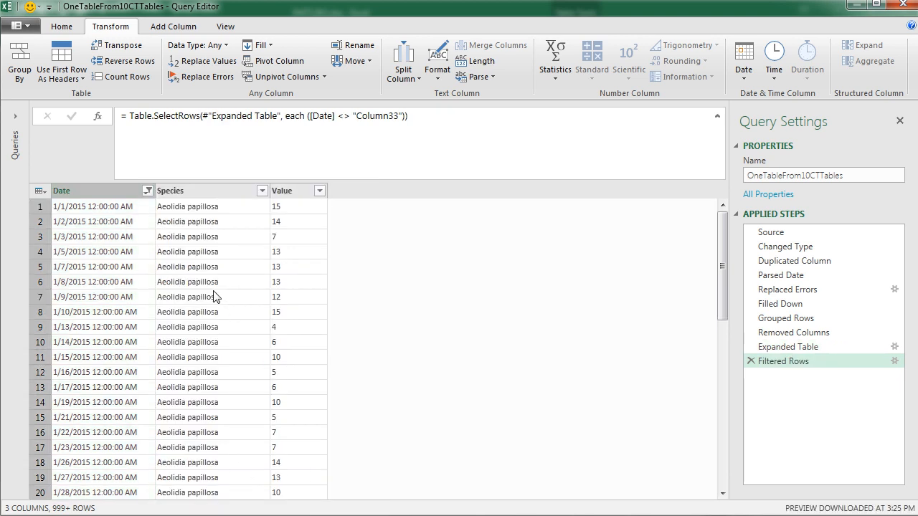
pyautogui.scroll(-3)
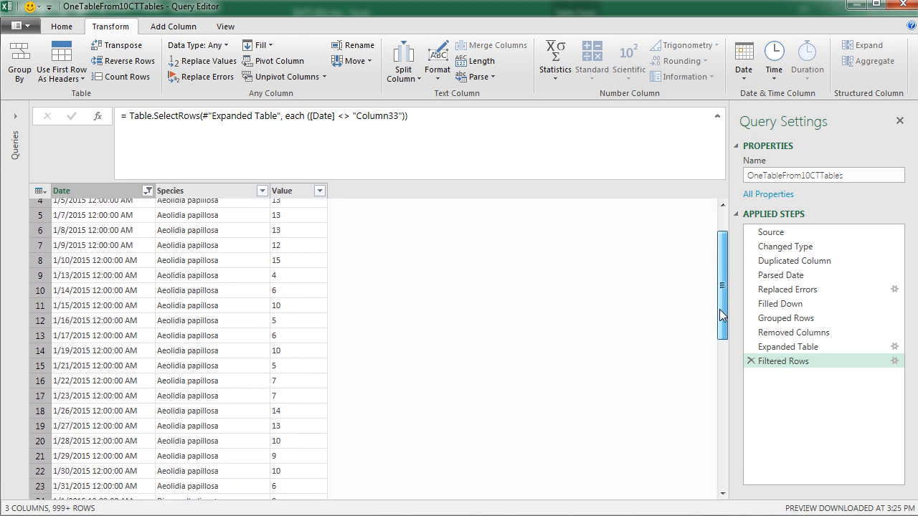
pyautogui.scroll(-3)
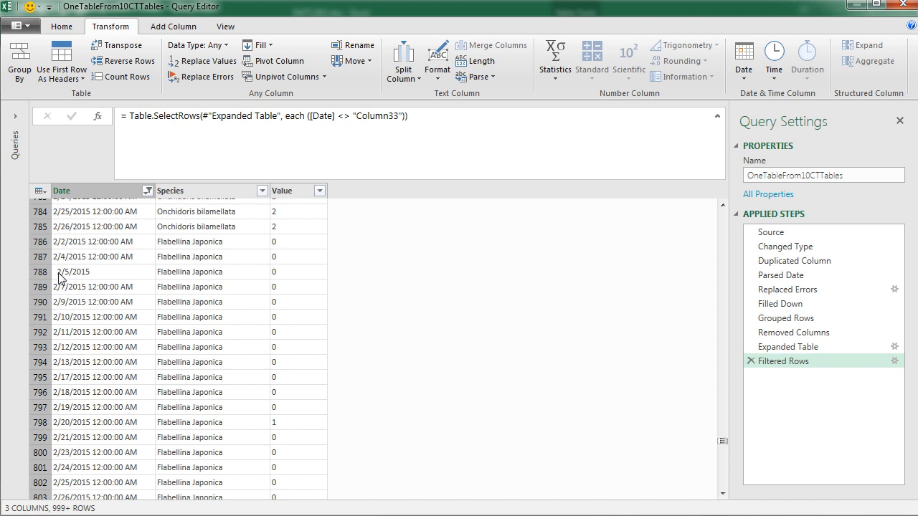
pyautogui.moveTo(127, 304)
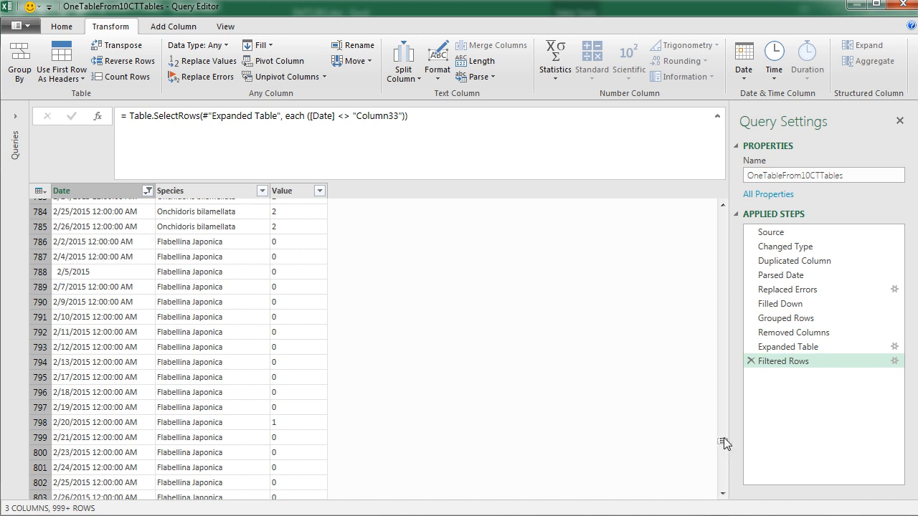
pyautogui.scroll(3)
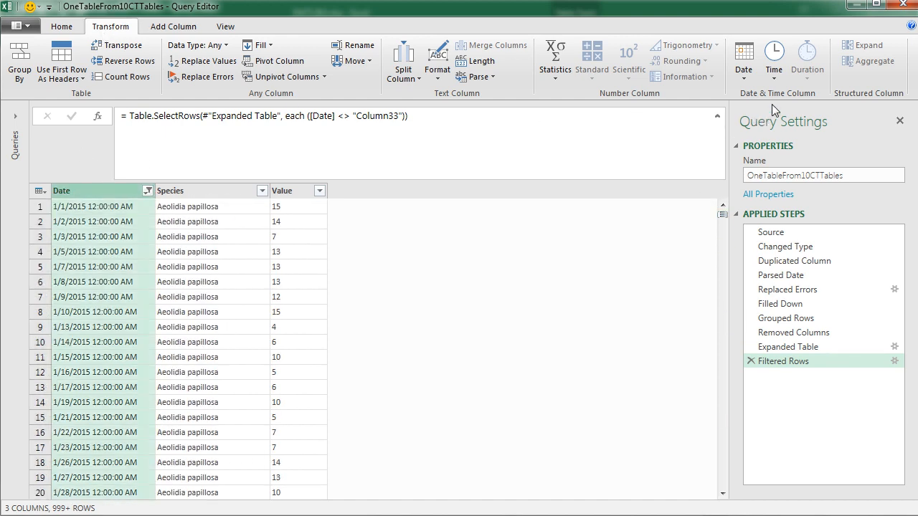
# Step: Parse the Date column into real dates and type the Value column as Whole Number
pyautogui.click(743, 59)
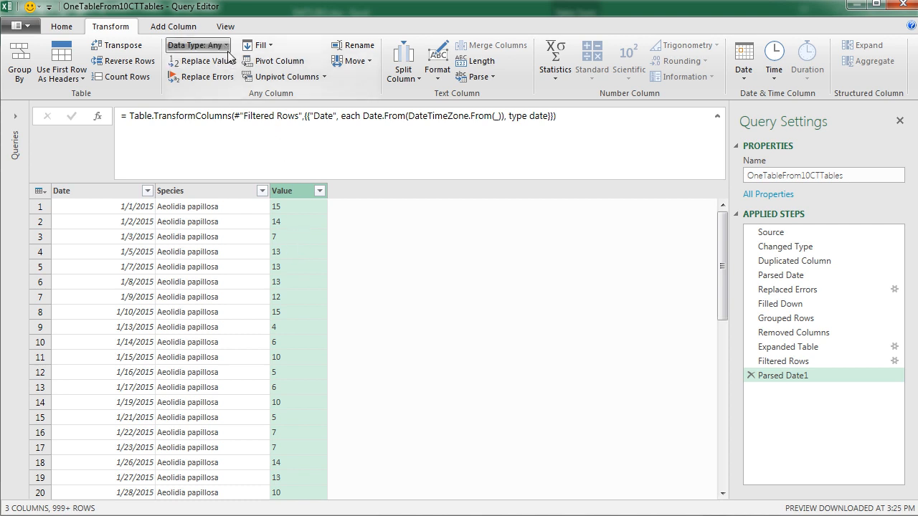
pyautogui.click(194, 44)
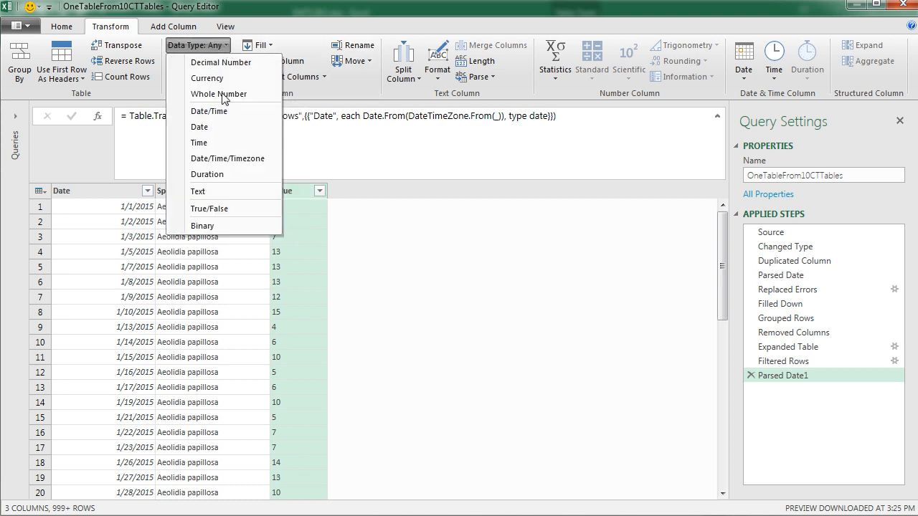
pyautogui.click(219, 94)
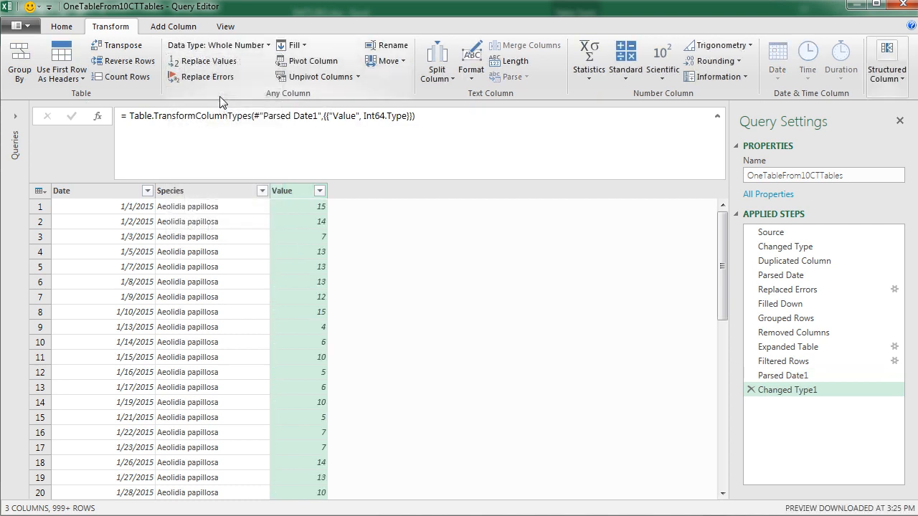
pyautogui.moveTo(817, 431)
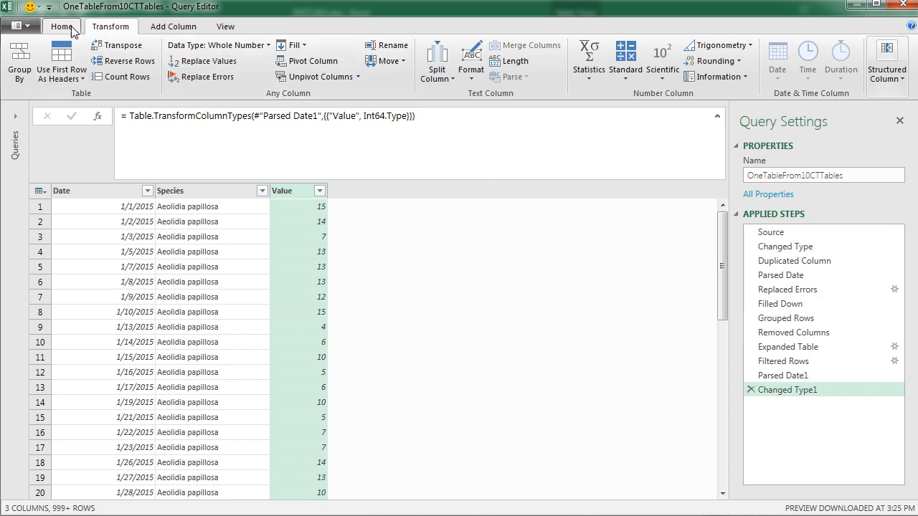
# Step: Load the query as a table to a new worksheet, giving Sheet1 the 4,310-row Date/Species/Value table
pyautogui.click(20, 61)
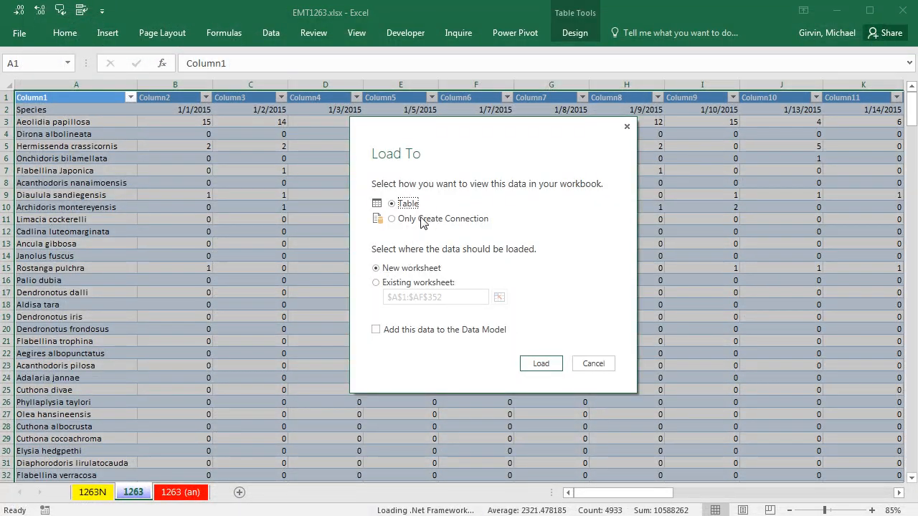
pyautogui.moveTo(566, 364)
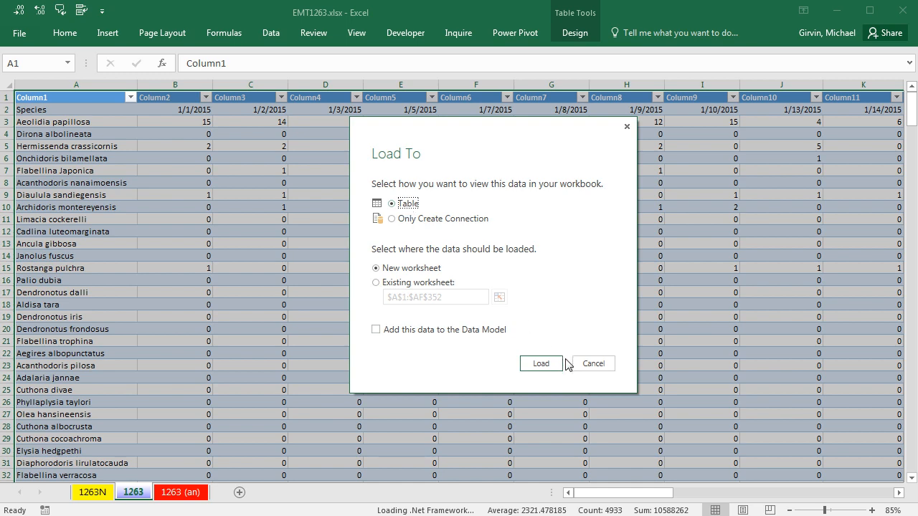
pyautogui.click(541, 364)
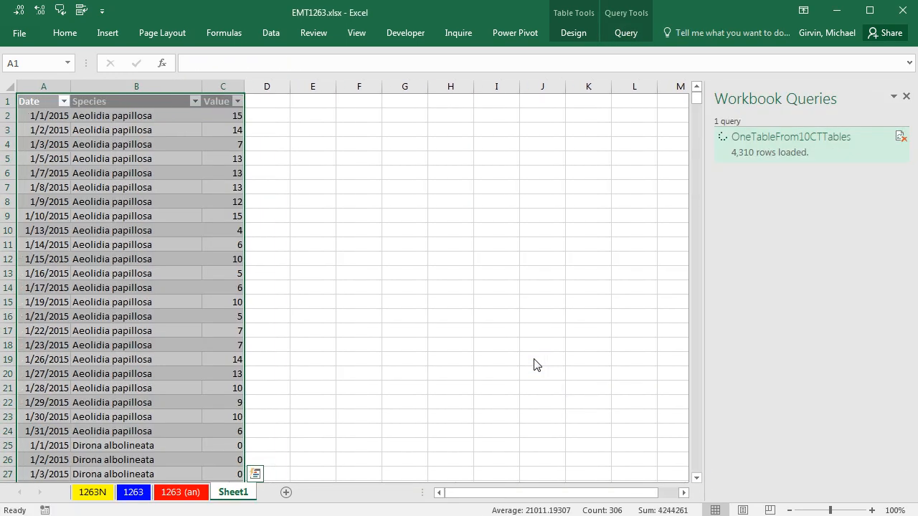
pyautogui.click(42, 101)
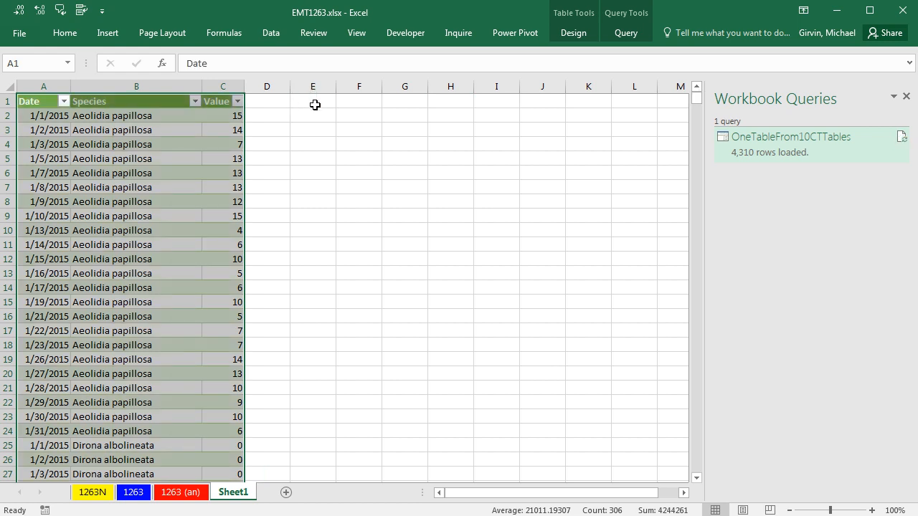
pyautogui.moveTo(236, 147)
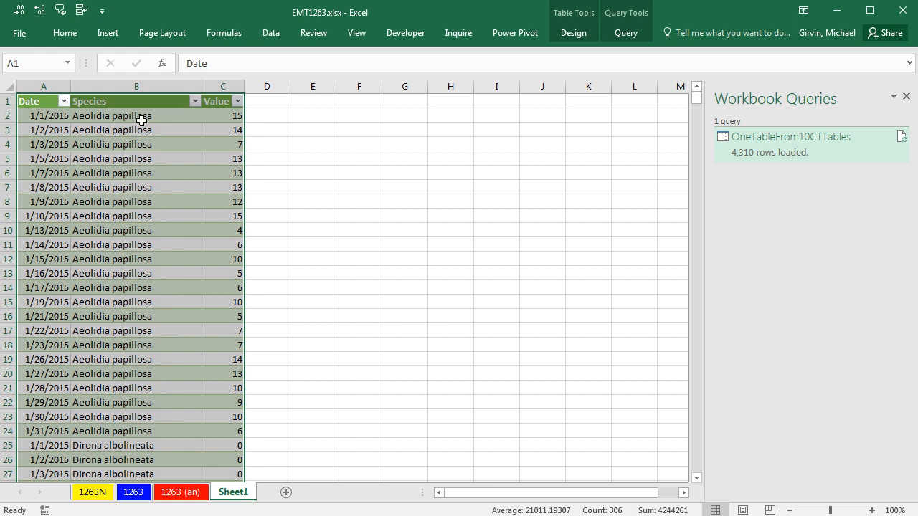
pyautogui.click(136, 116)
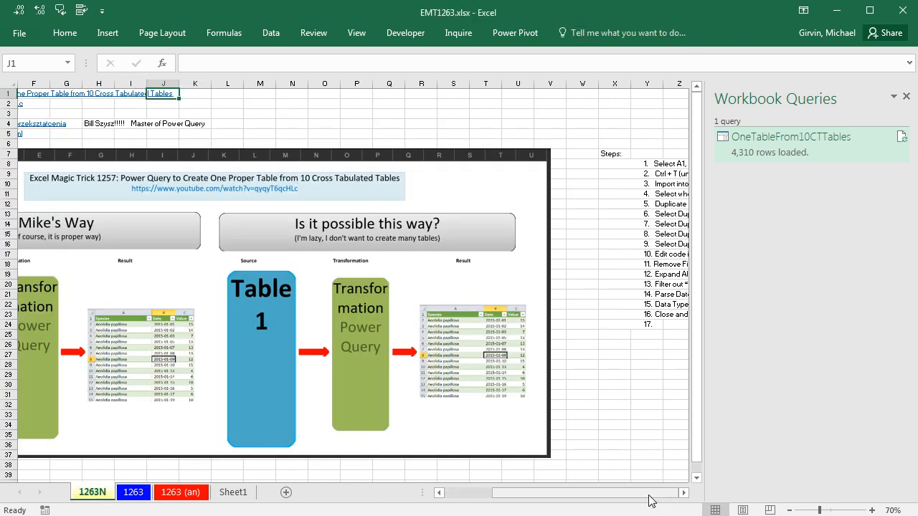
# Step: Scroll the 1263N sheet to view the overview diagram of the ten-table transformation
pyautogui.hscroll(-3)
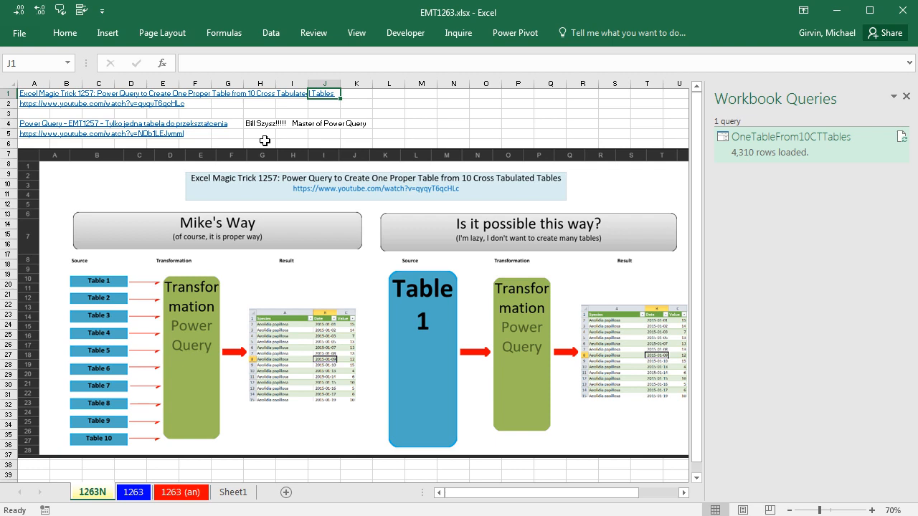
pyautogui.moveTo(574, 513)
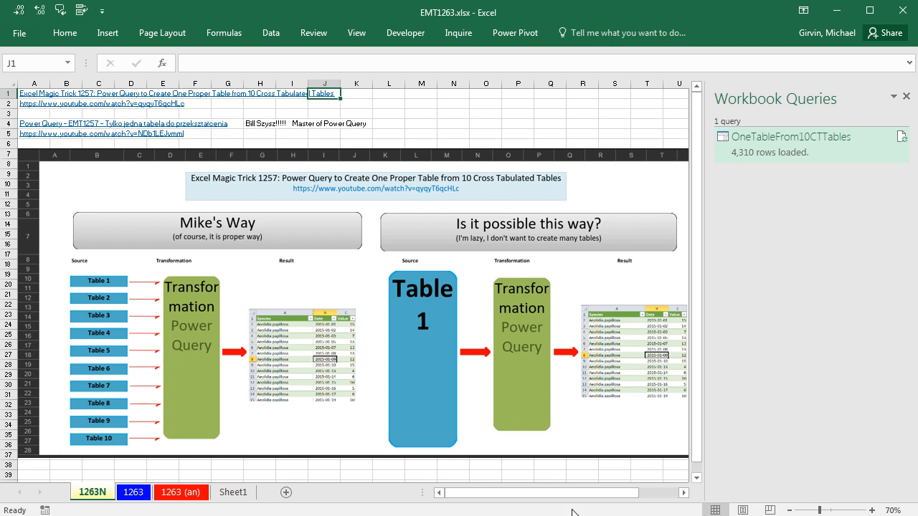